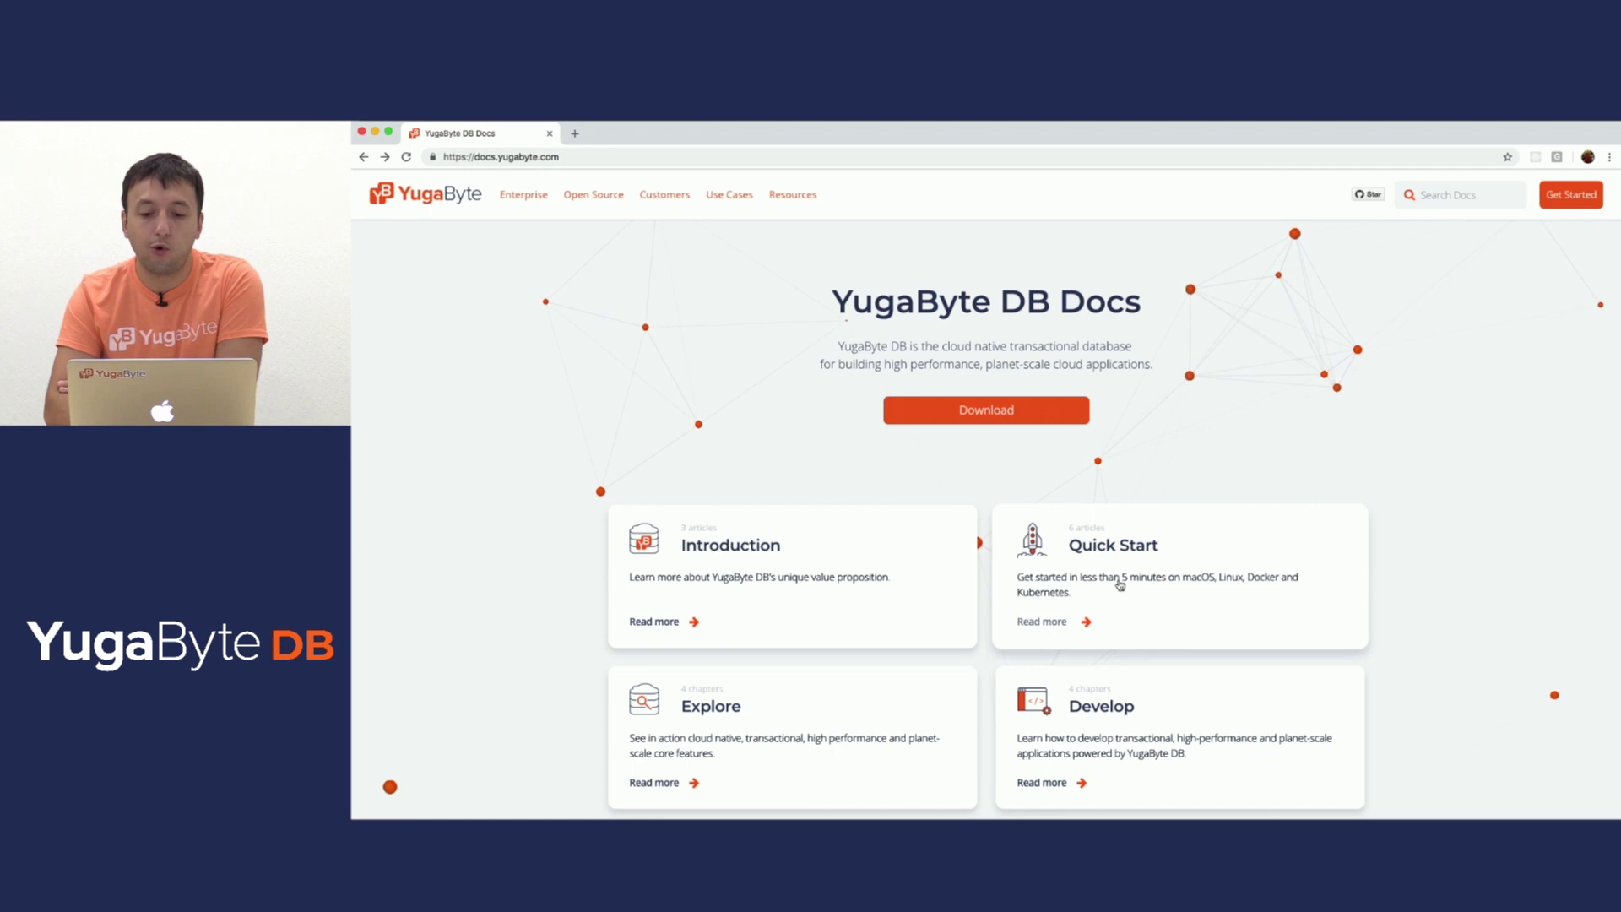
pyautogui.moveTo(1111, 617)
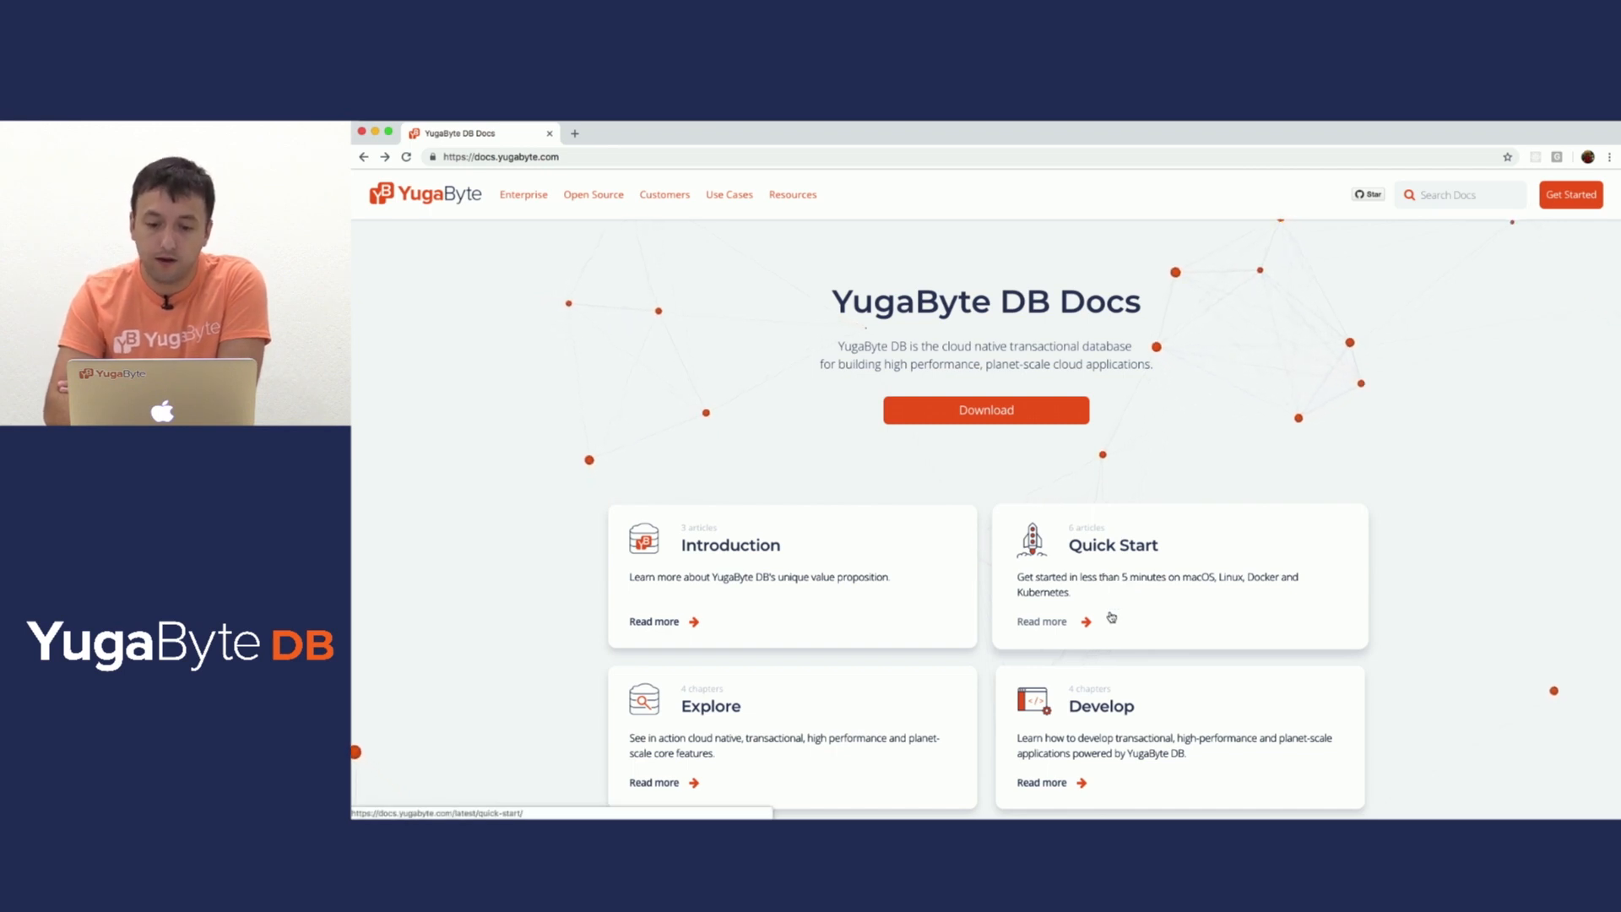
# Reach the macOS install page from Quick Start and copy the wget download command
pyautogui.click(1042, 622)
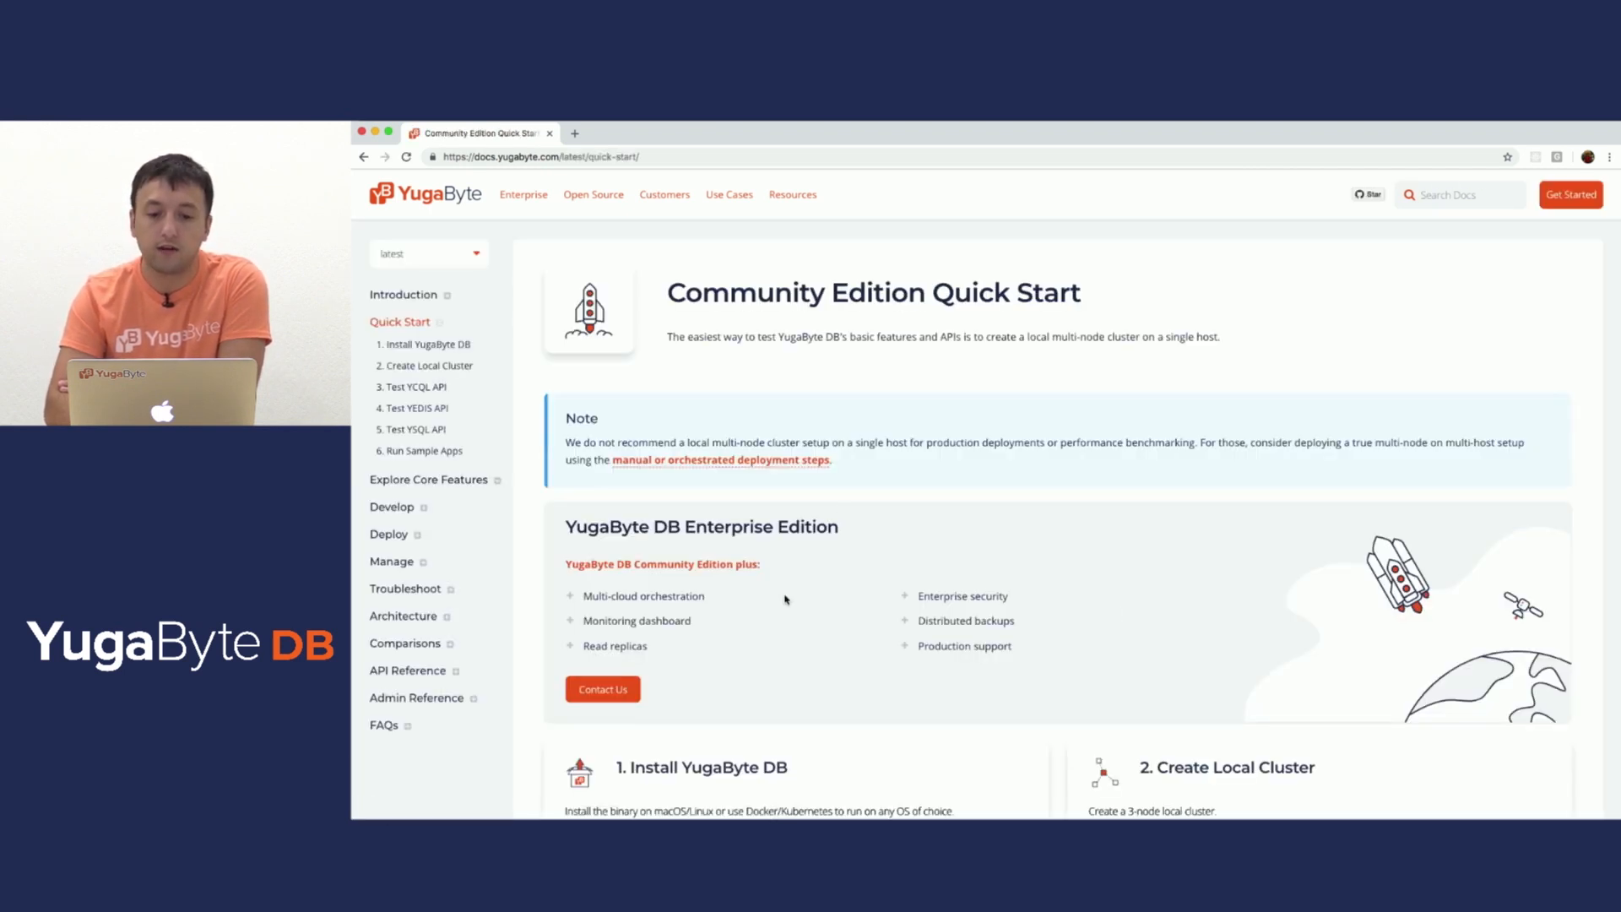
pyautogui.scroll(-3)
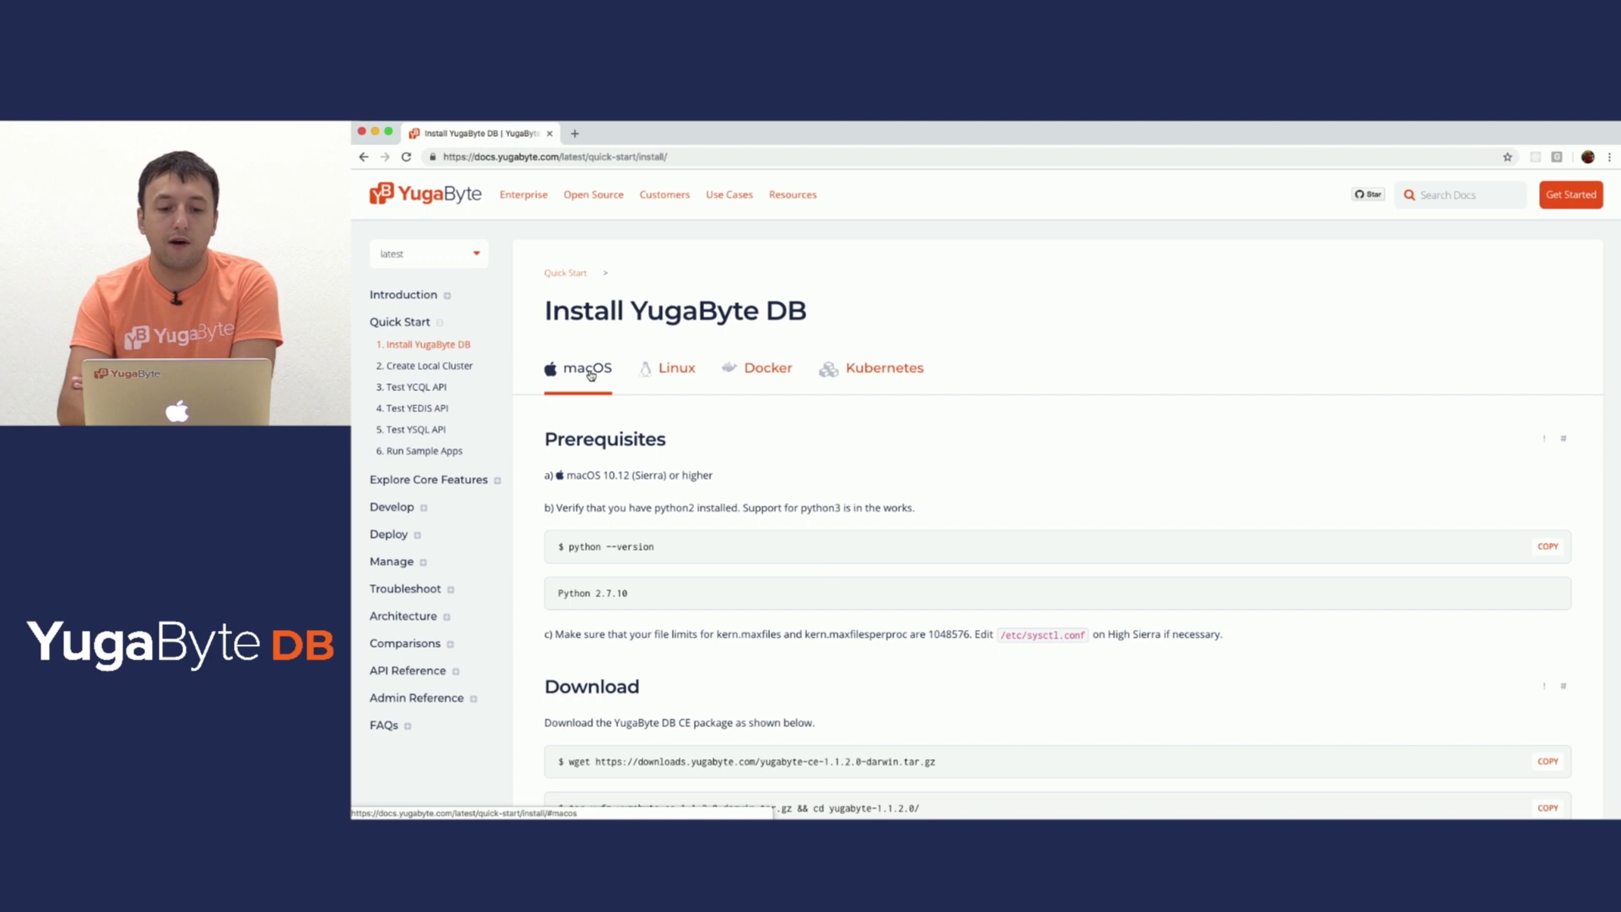
pyautogui.moveTo(729, 372)
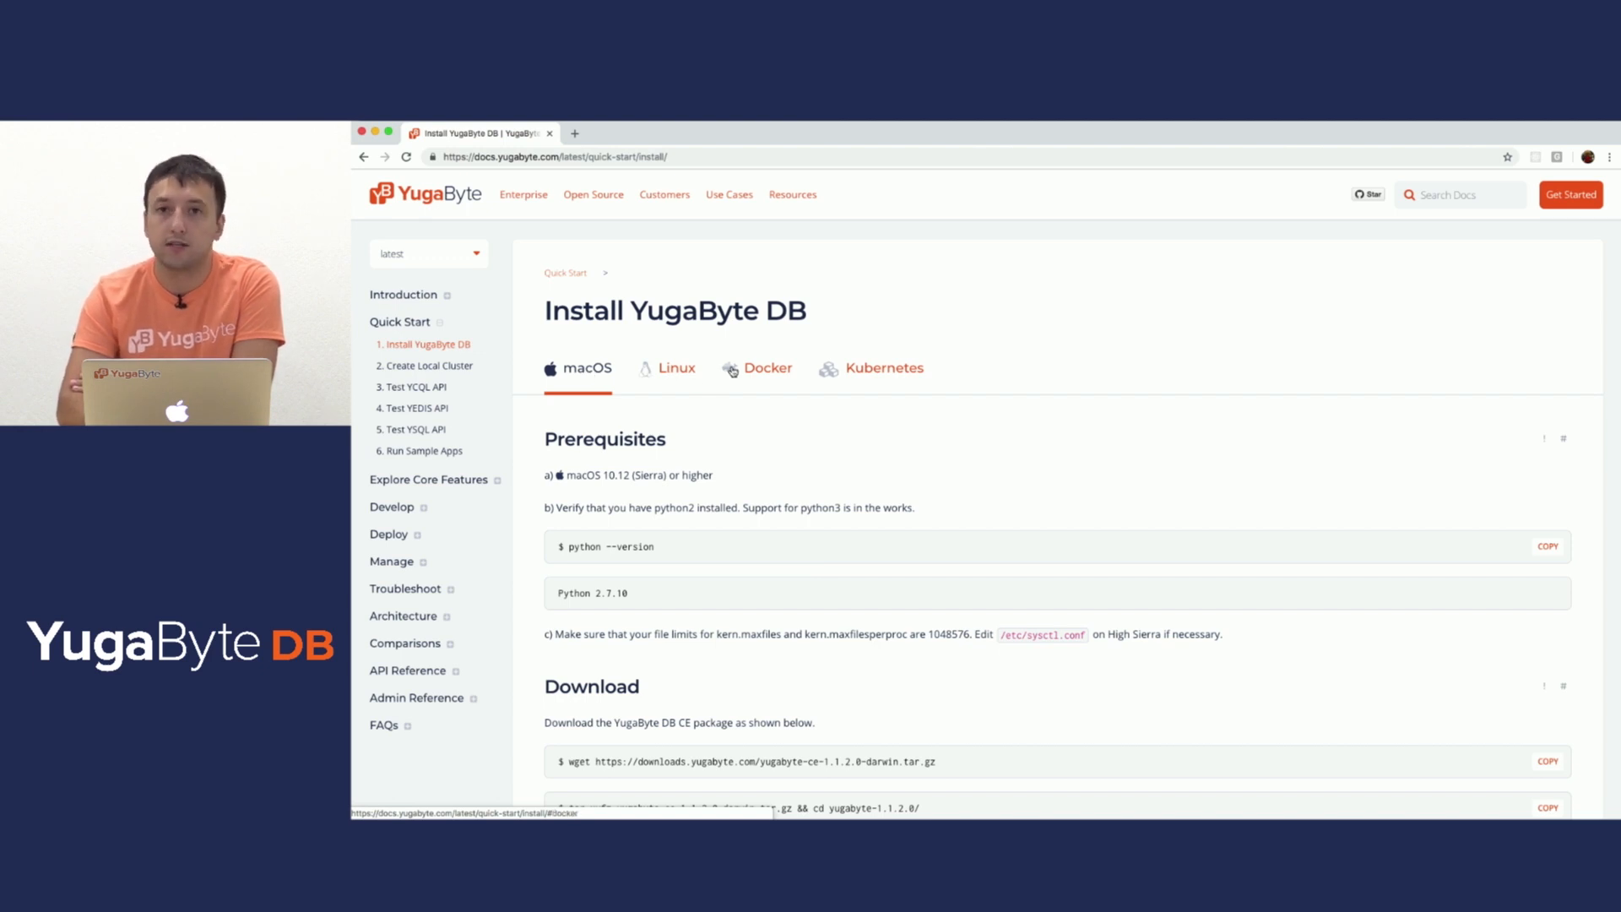
pyautogui.moveTo(841, 378)
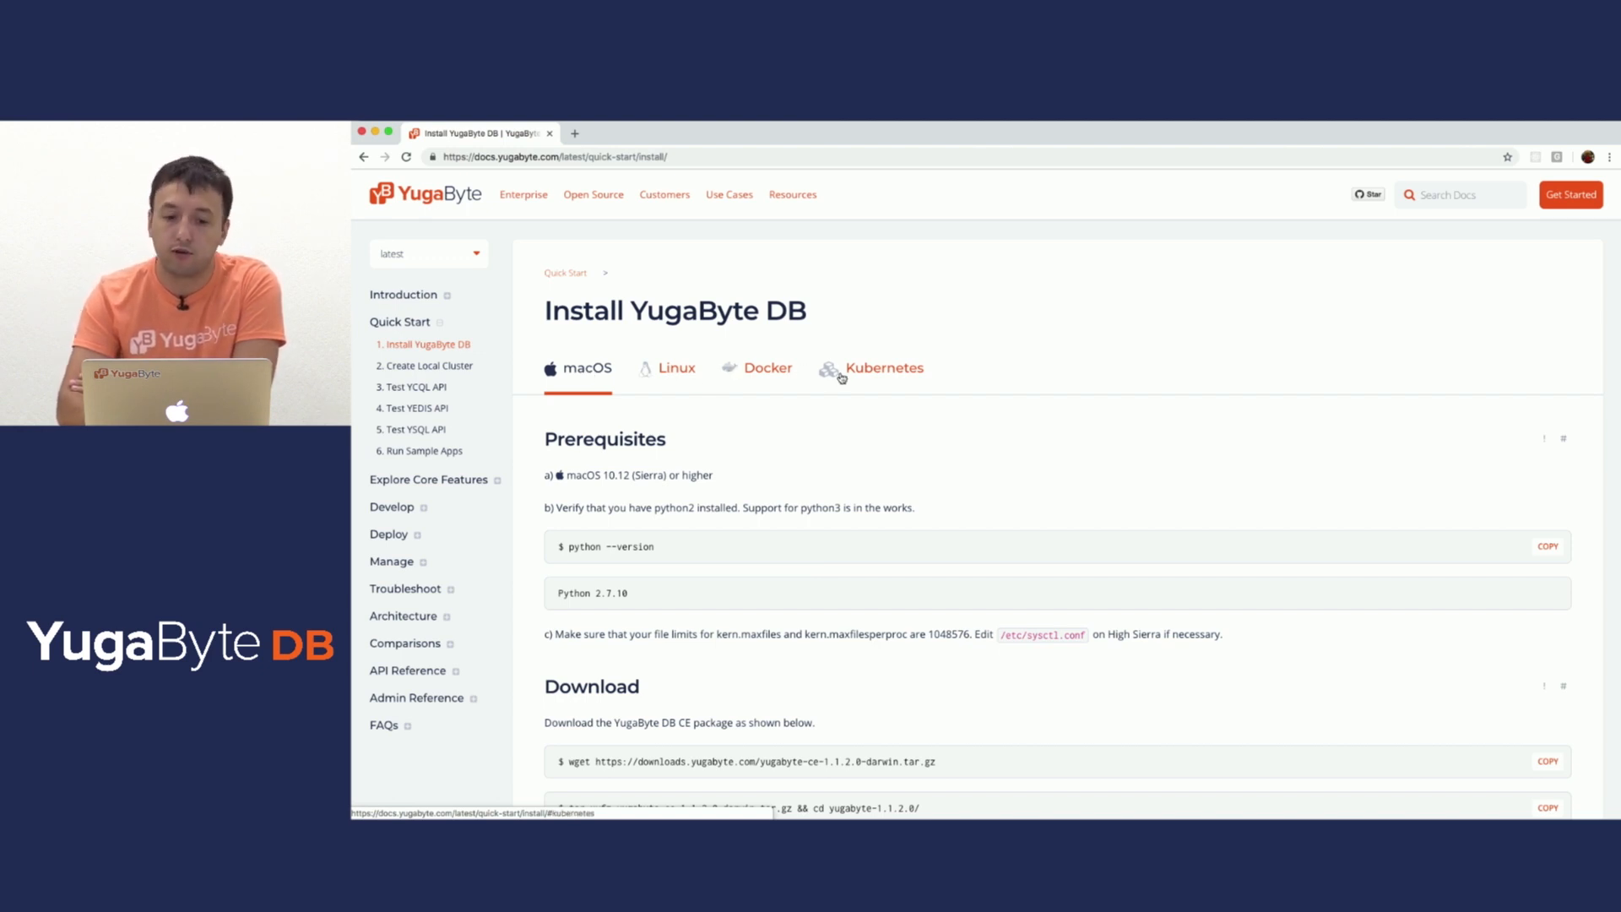
pyautogui.scroll(-3)
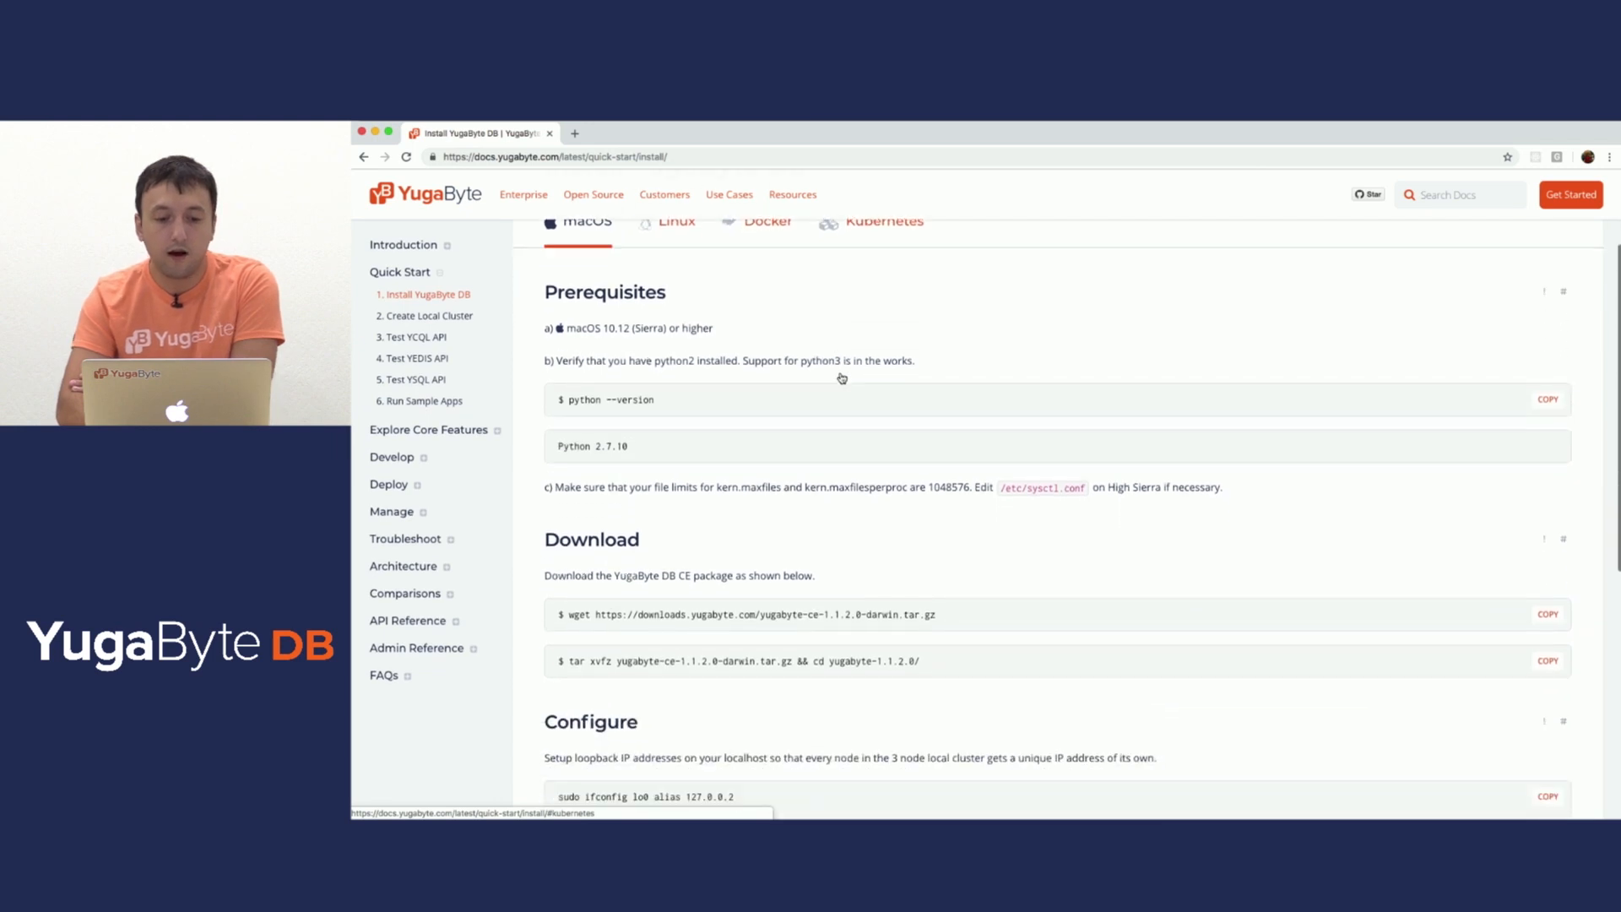
pyautogui.scroll(-3)
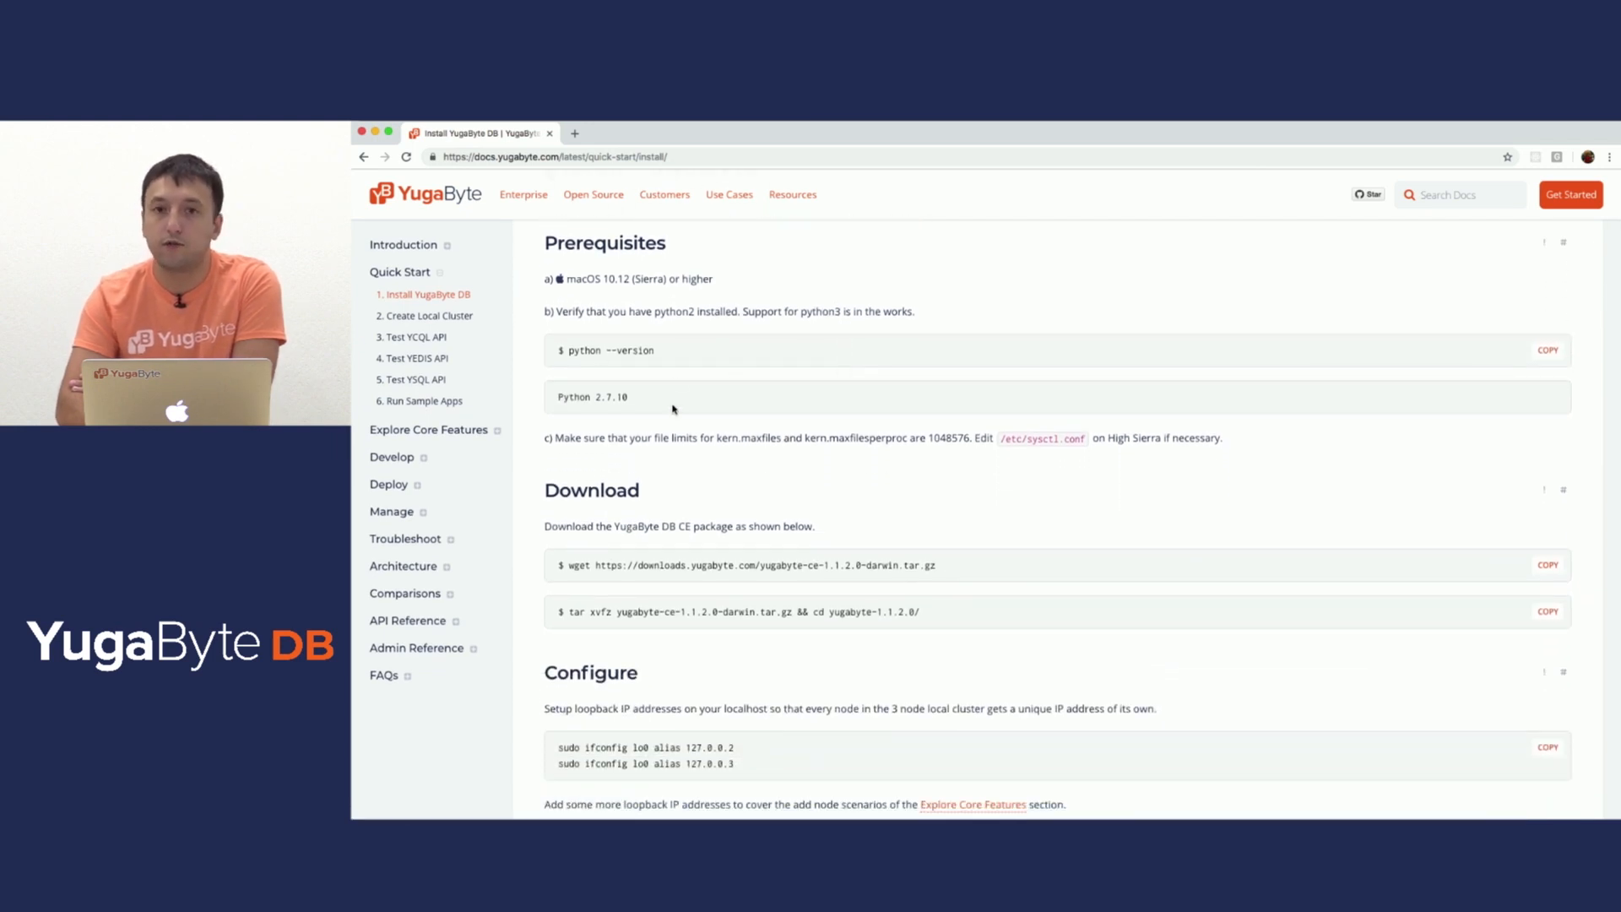
pyautogui.scroll(-3)
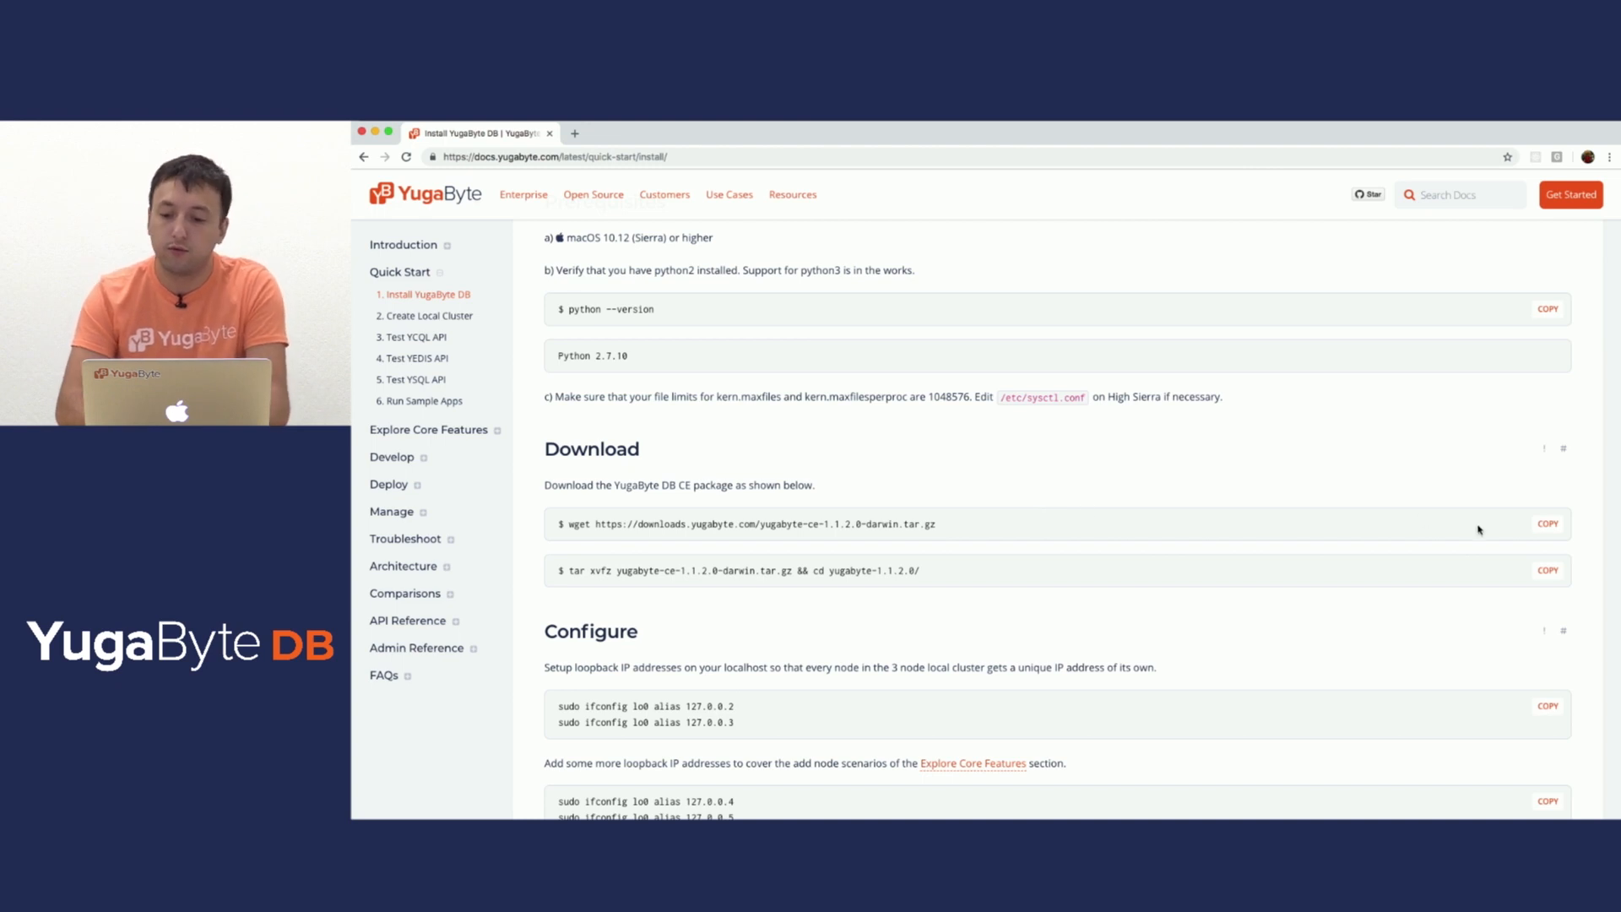
pyautogui.click(1546, 523)
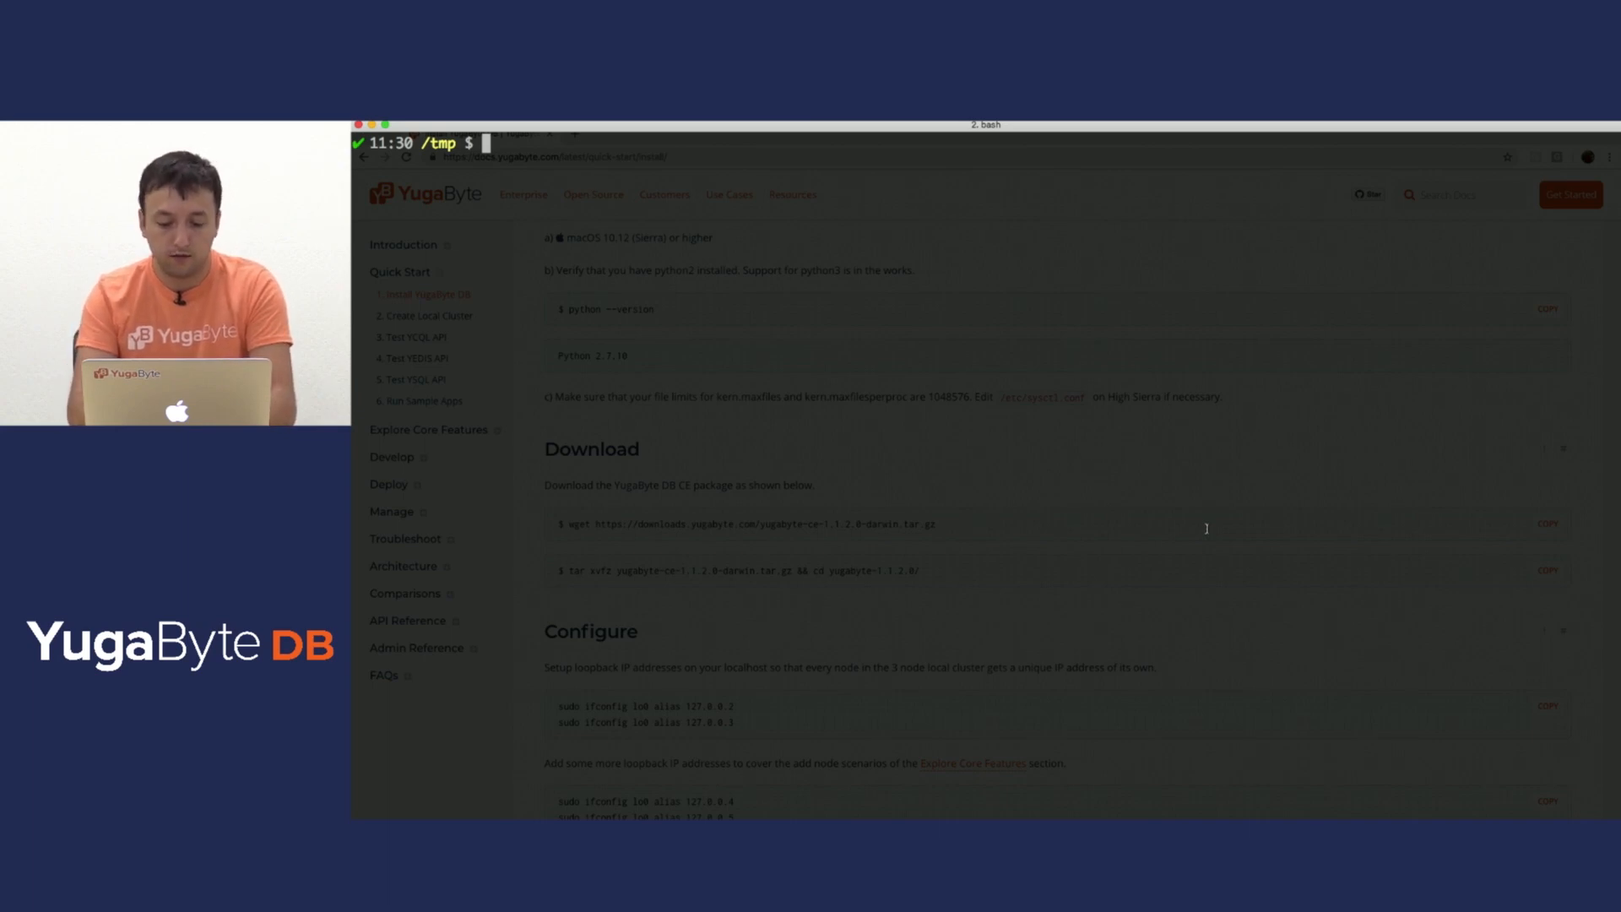
# Download yugabyte-ce-1.1.2.0-darwin.tar.gz with wget in Terminal
pyautogui.write('wget https://downloads.yugabyte.com/yugabyte-ce-1.1.2.0-darwin.tar.gz')
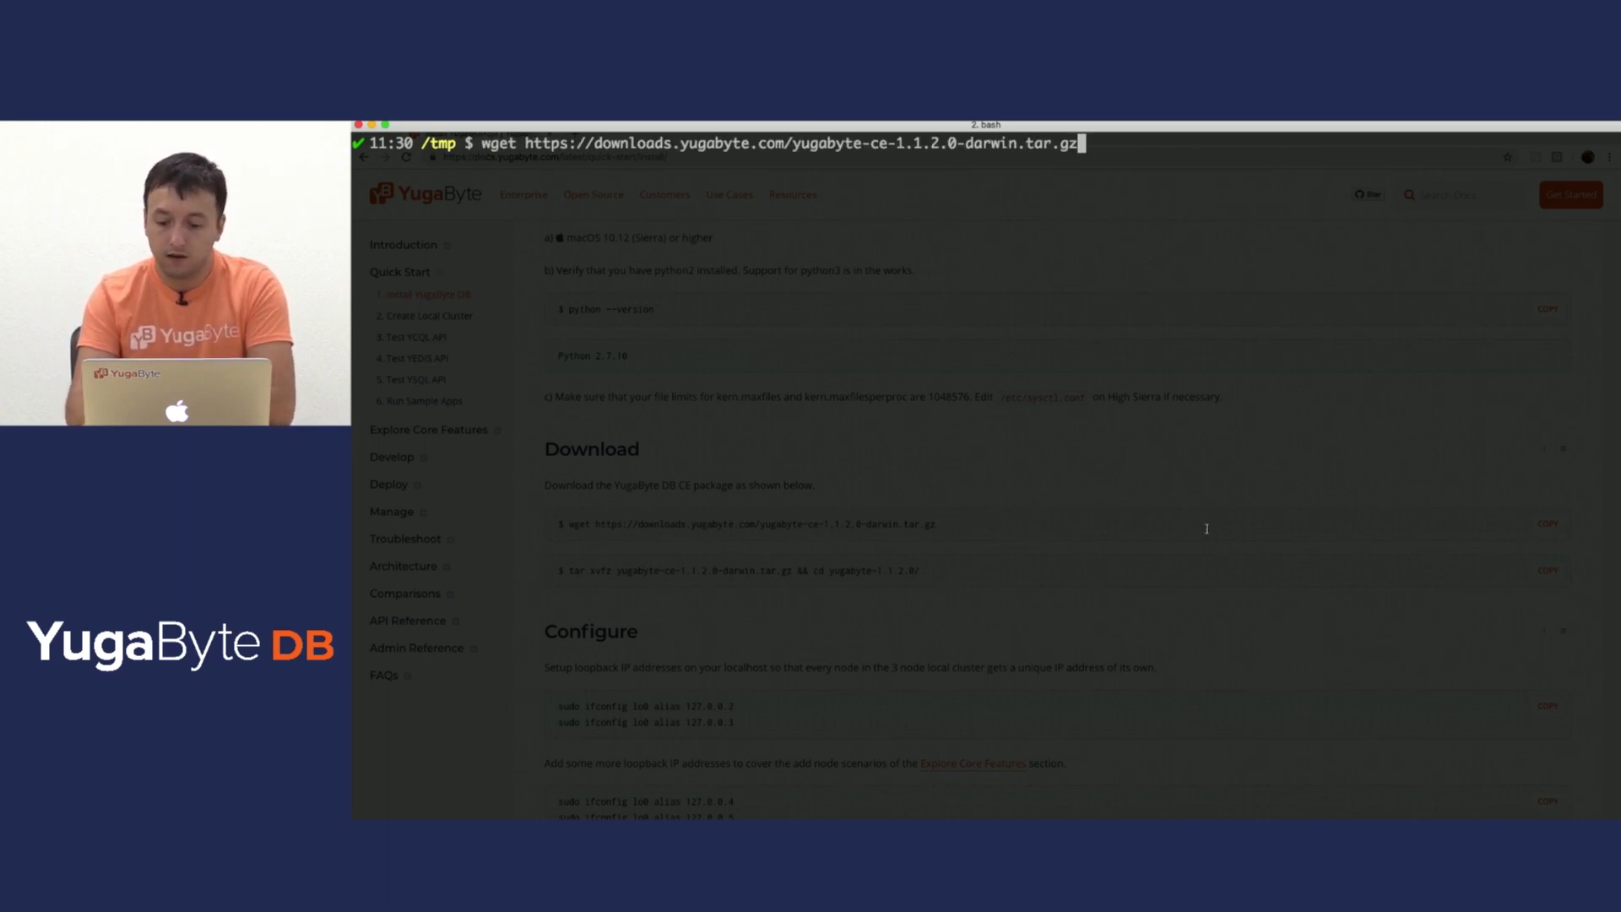
pyautogui.press('Return')
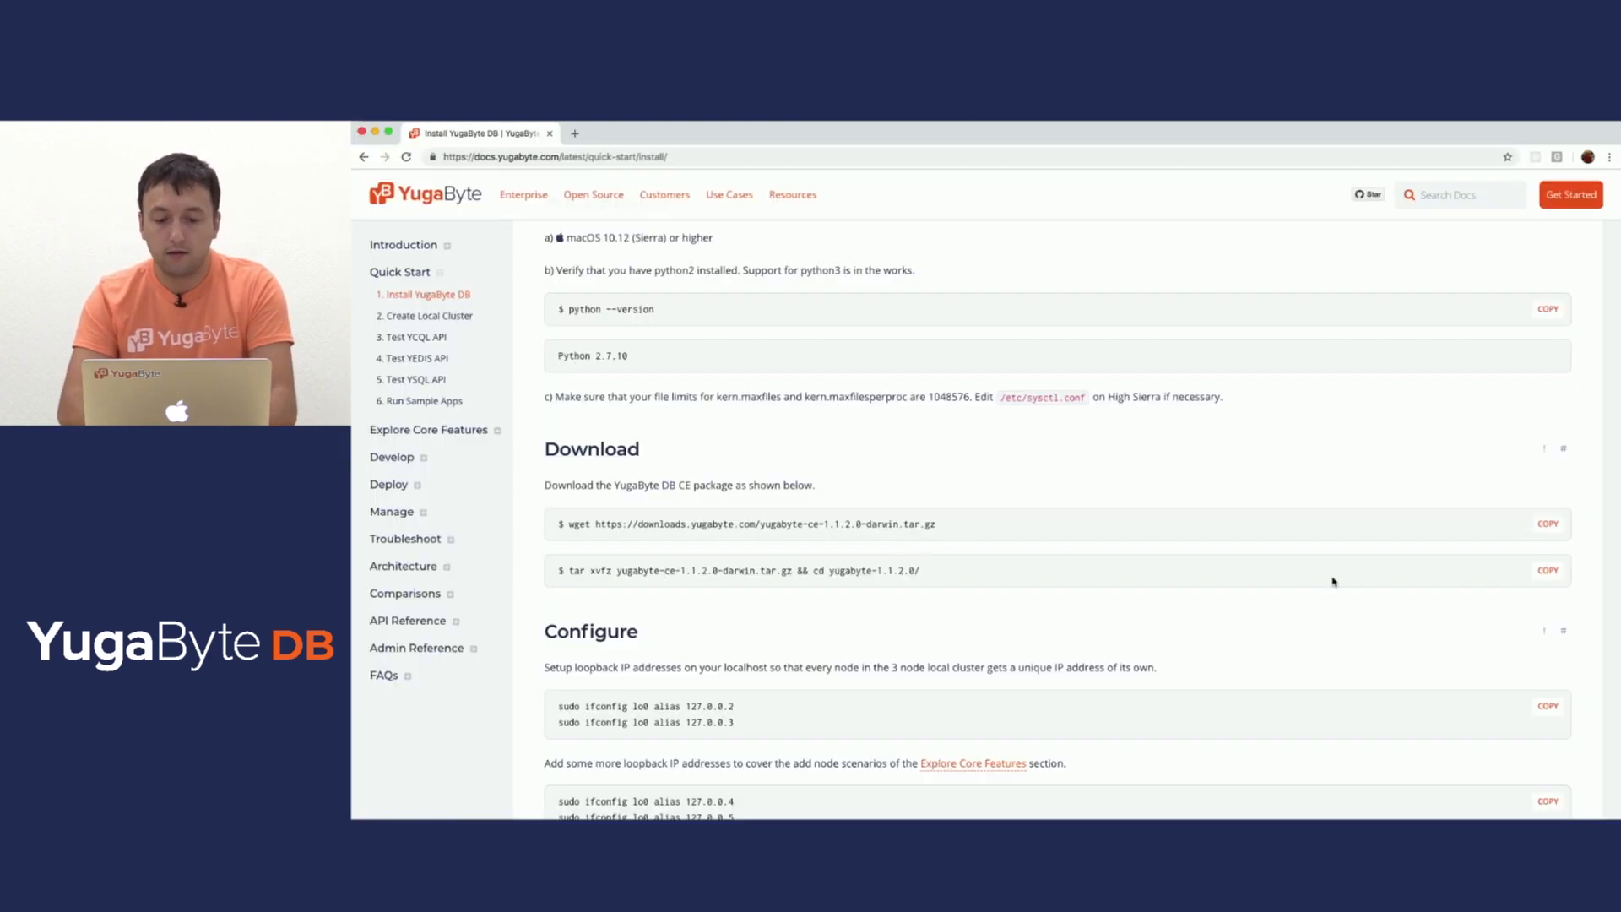
# Extract the package, cd into yugabyte-1.1.2.0, and confirm with pwd and ll
pyautogui.click(1547, 570)
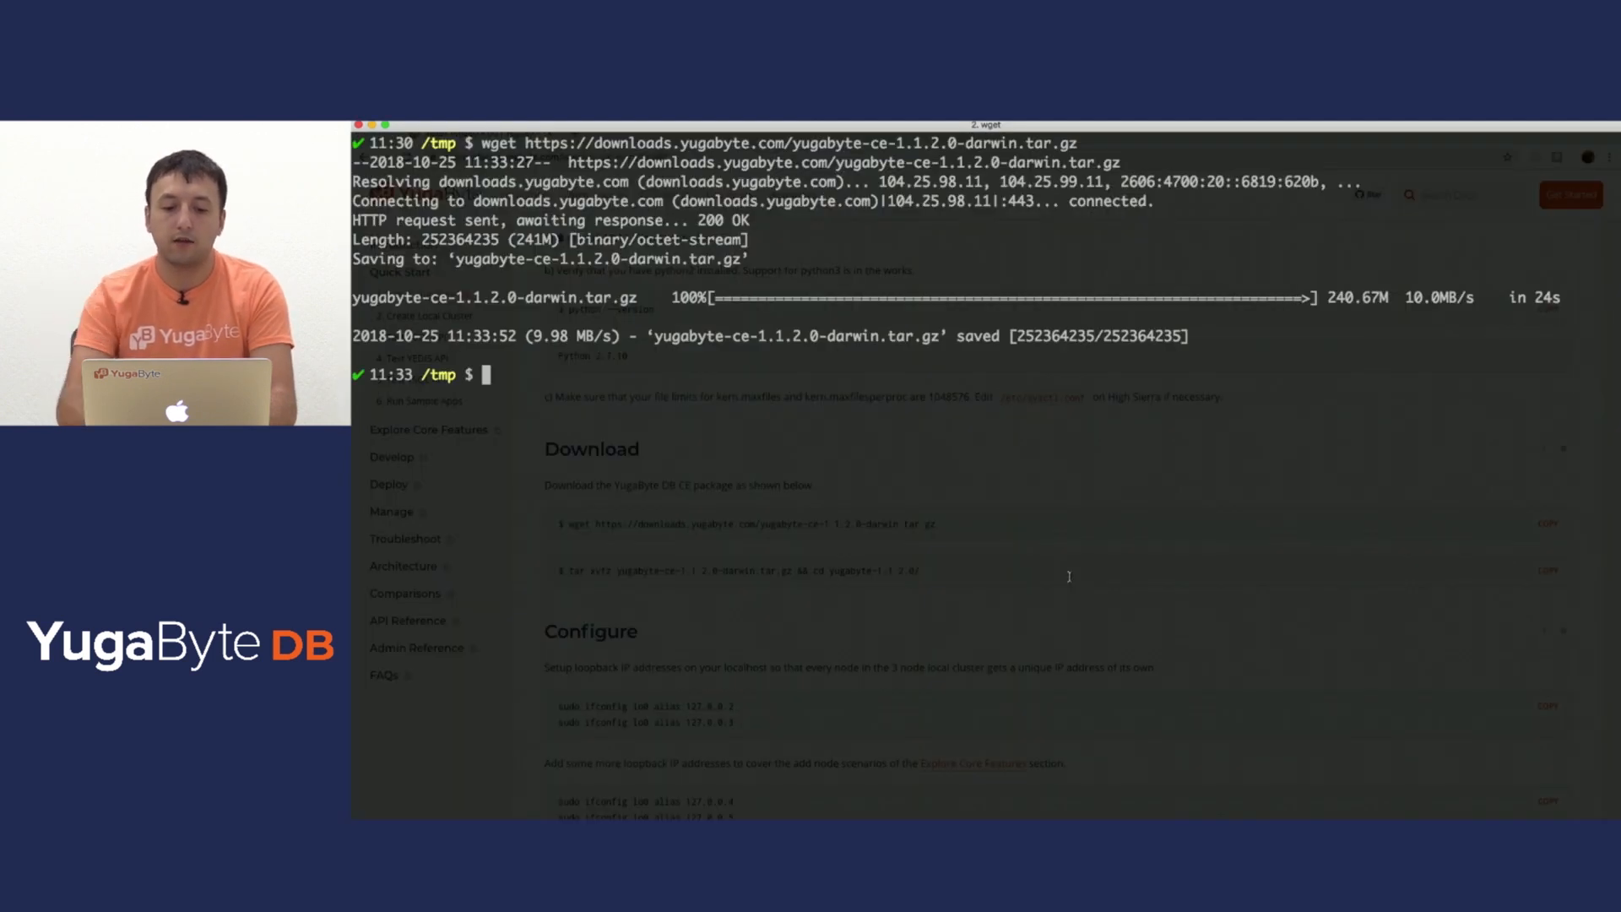
pyautogui.write('tar xvfz yugabyte-ce-1.1.2.0-darwin.tar.gz && cd yugabyte-1.1.2.0/')
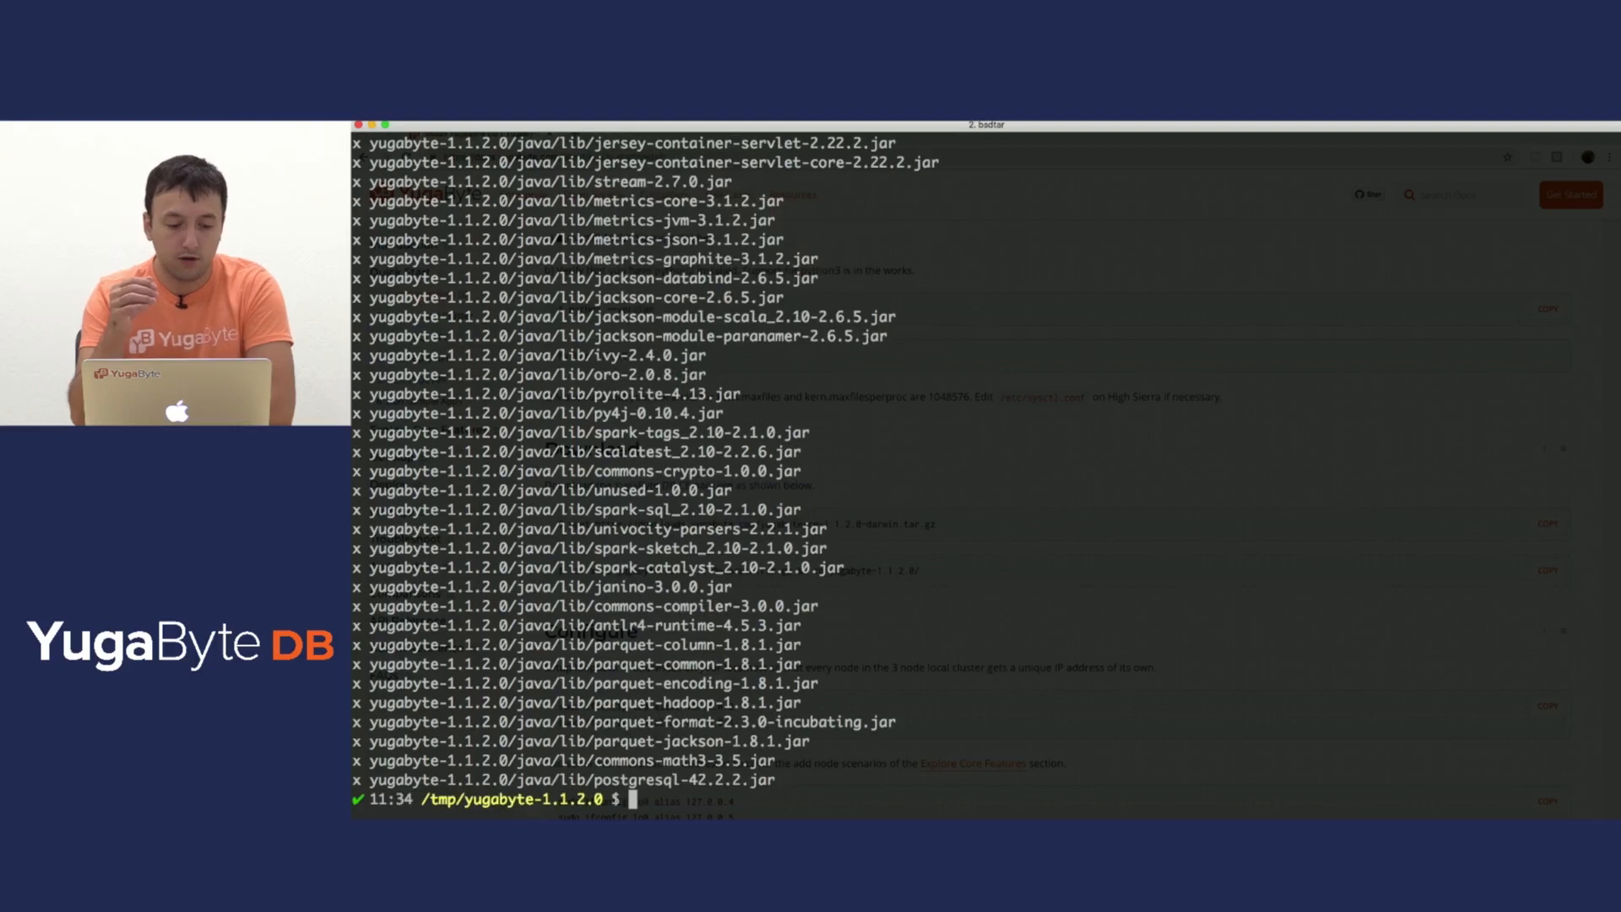
pyautogui.write('pwd')
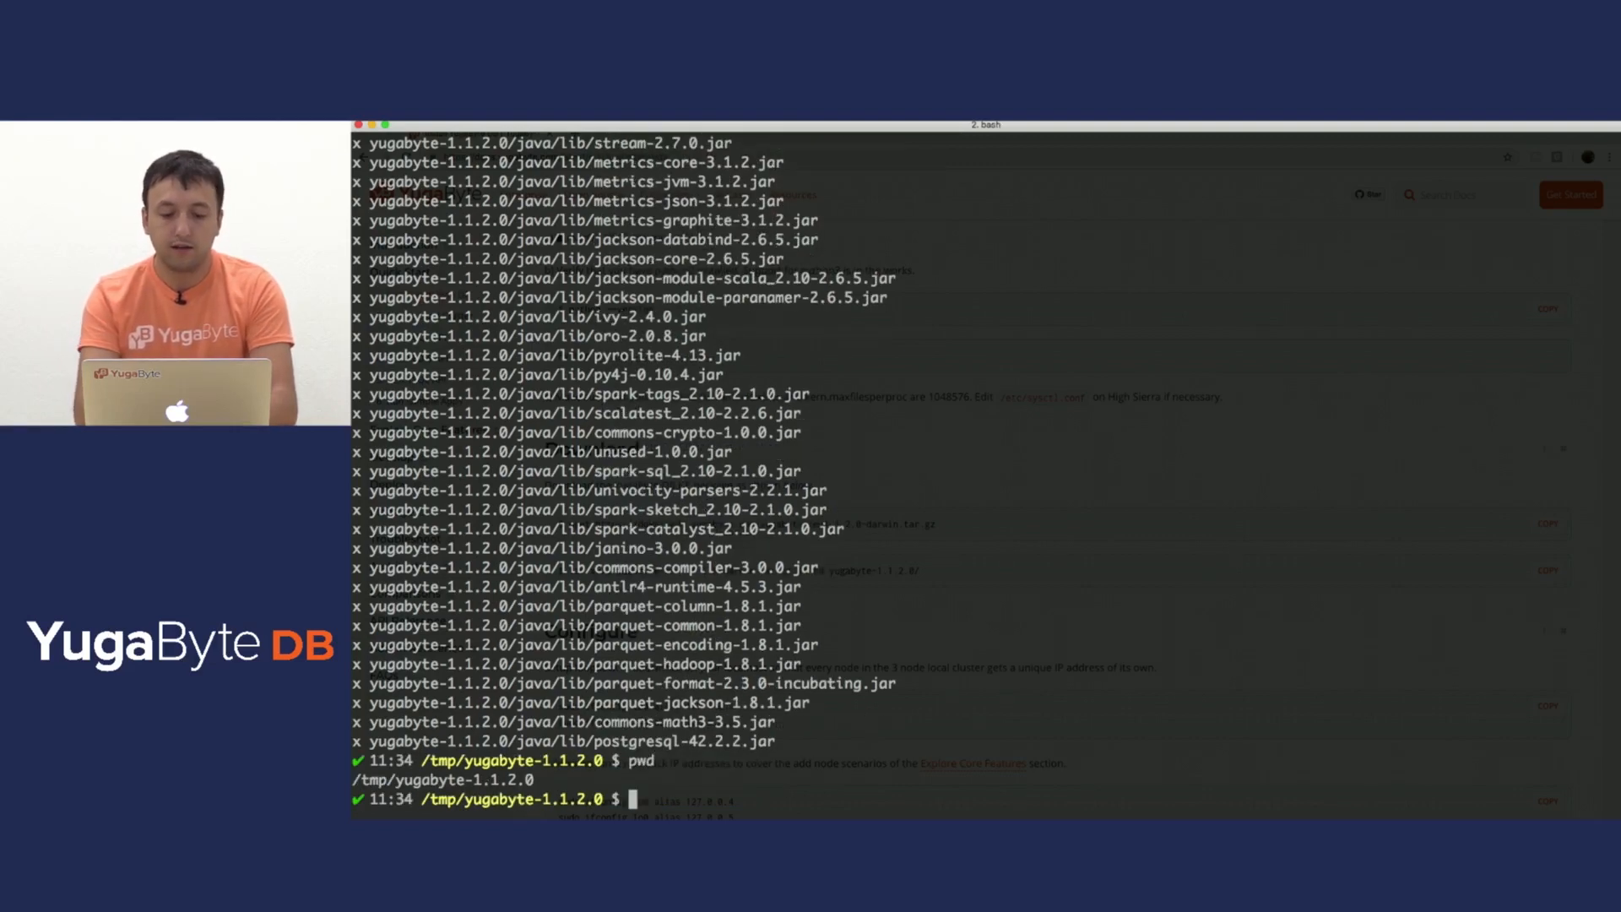
pyautogui.write('ll')
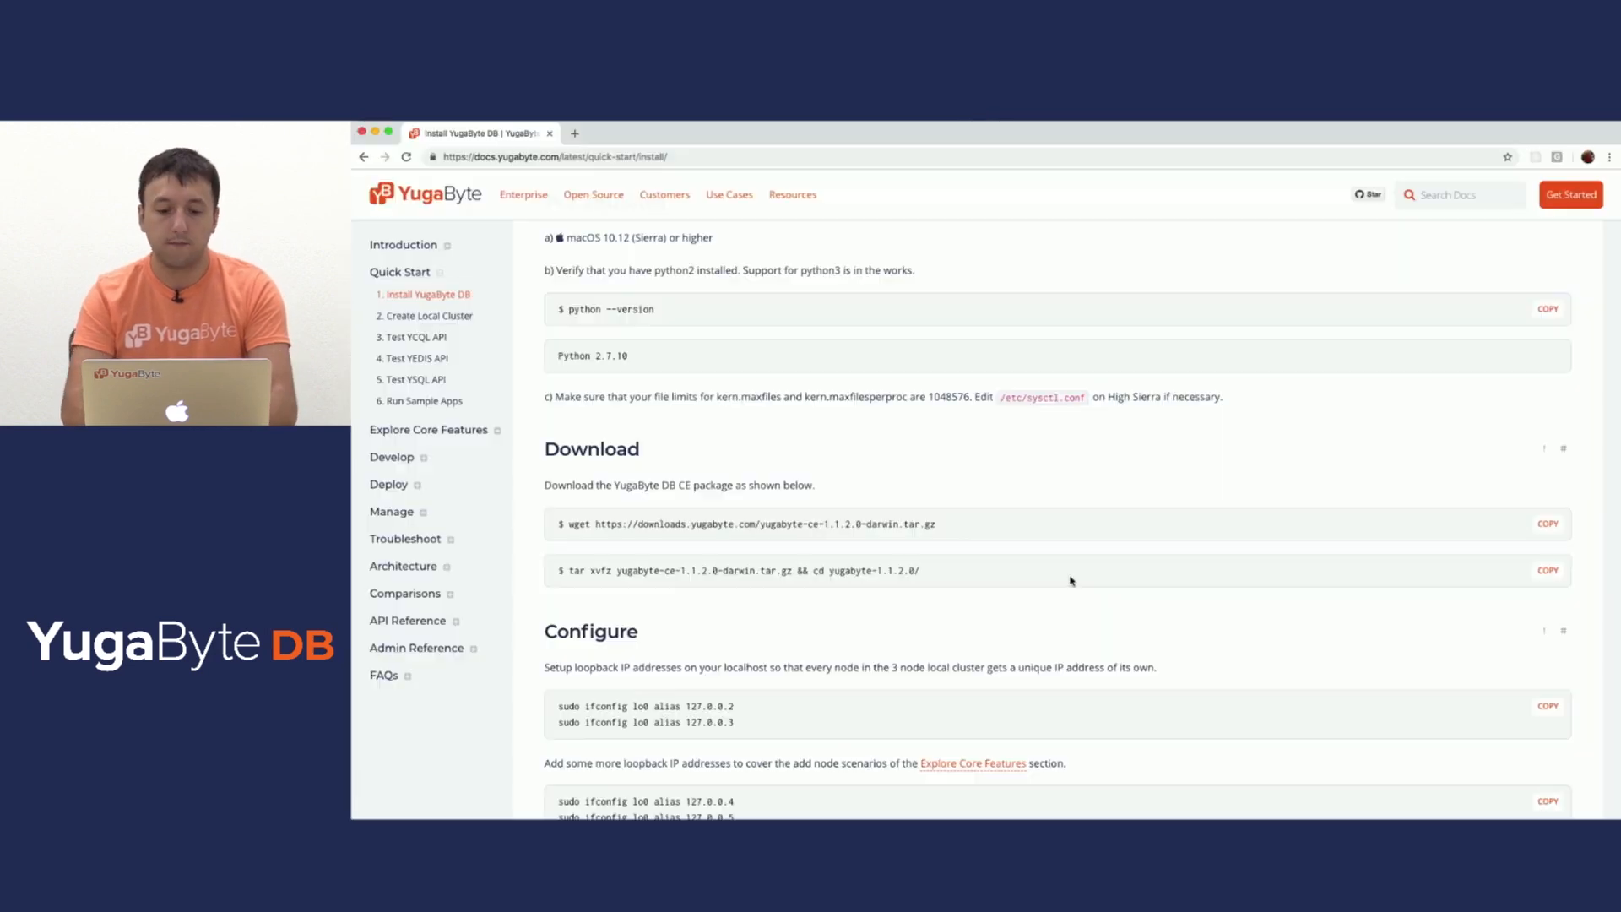
# Copy the sudo ifconfig lo0 alias commands from the Configure section
pyautogui.scroll(-3)
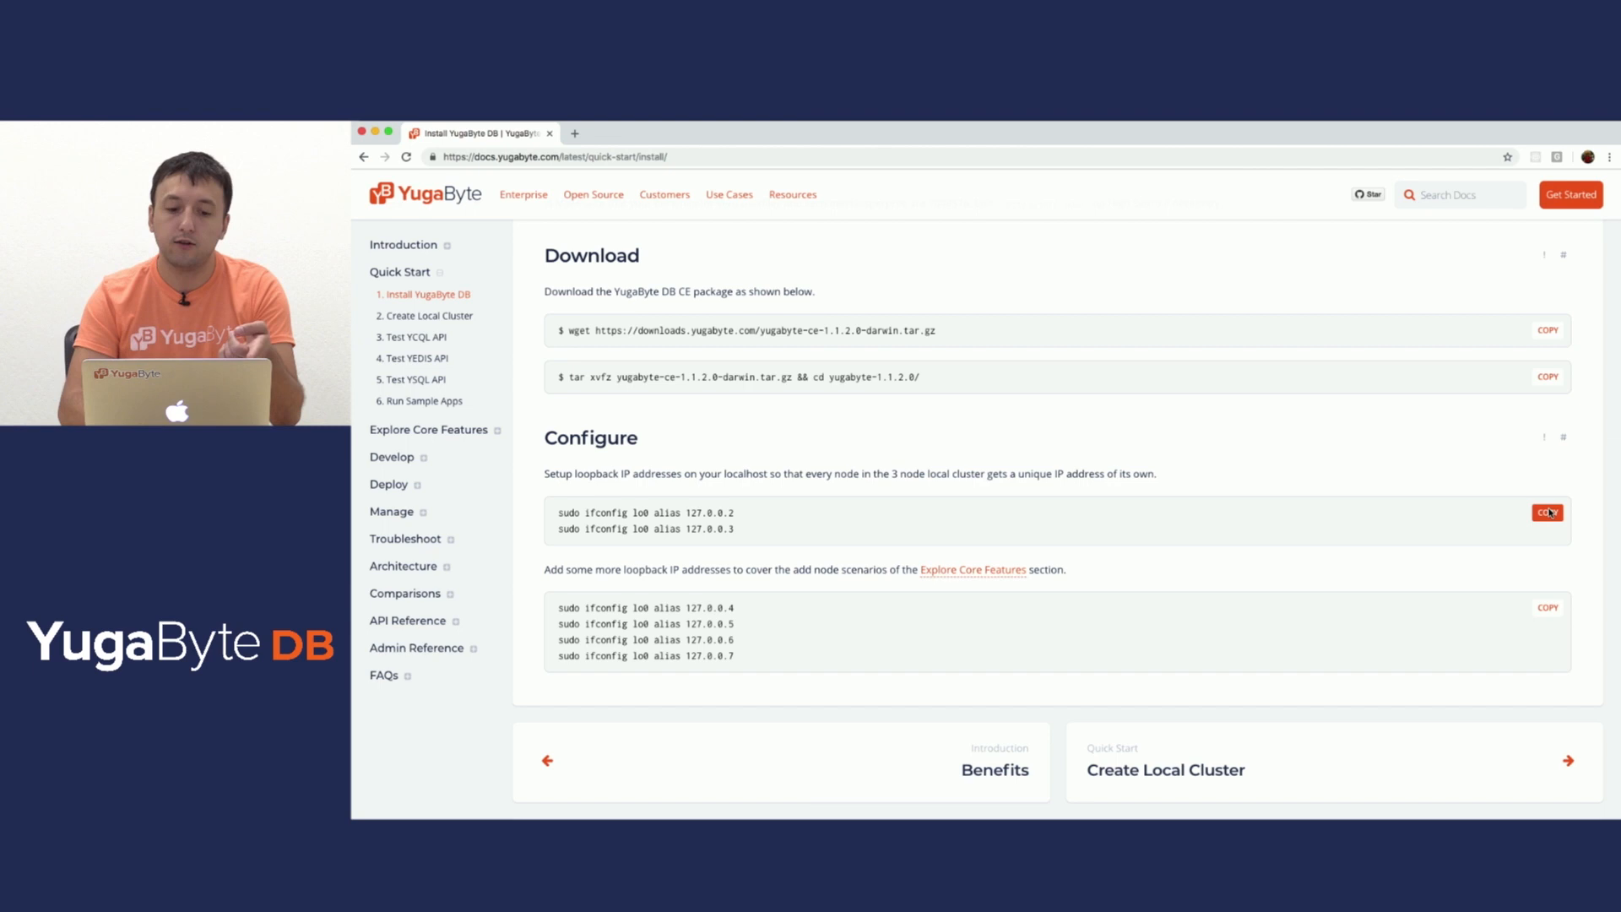
pyautogui.click(1547, 513)
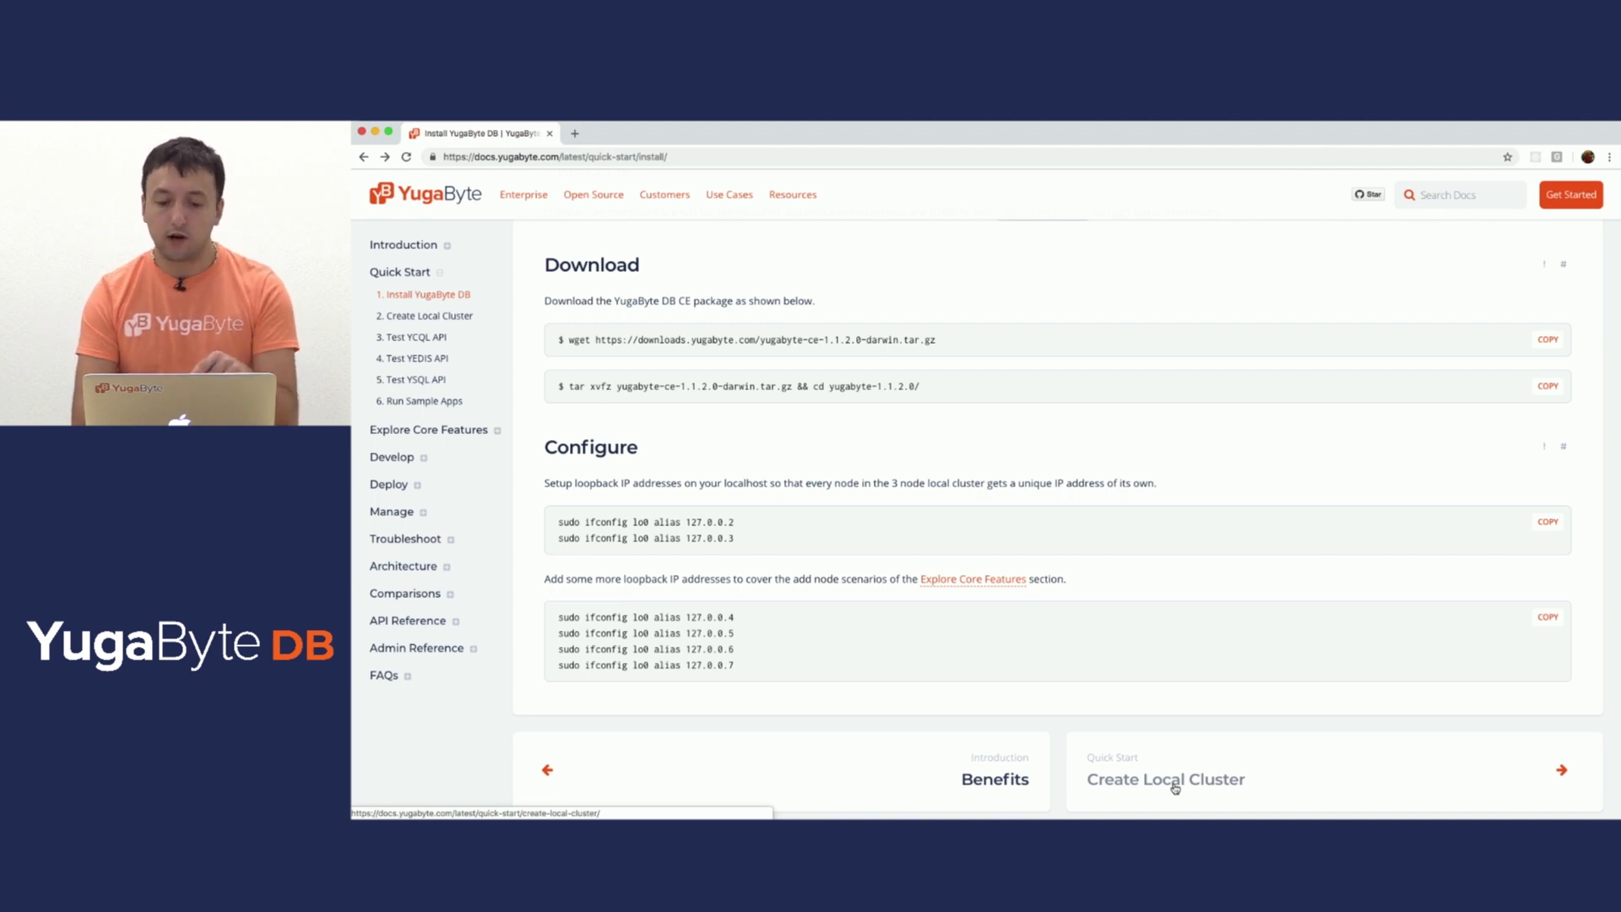
# Move to the Create Local Cluster guide and copy the ./bin/yb-ctl create command
pyautogui.click(1165, 780)
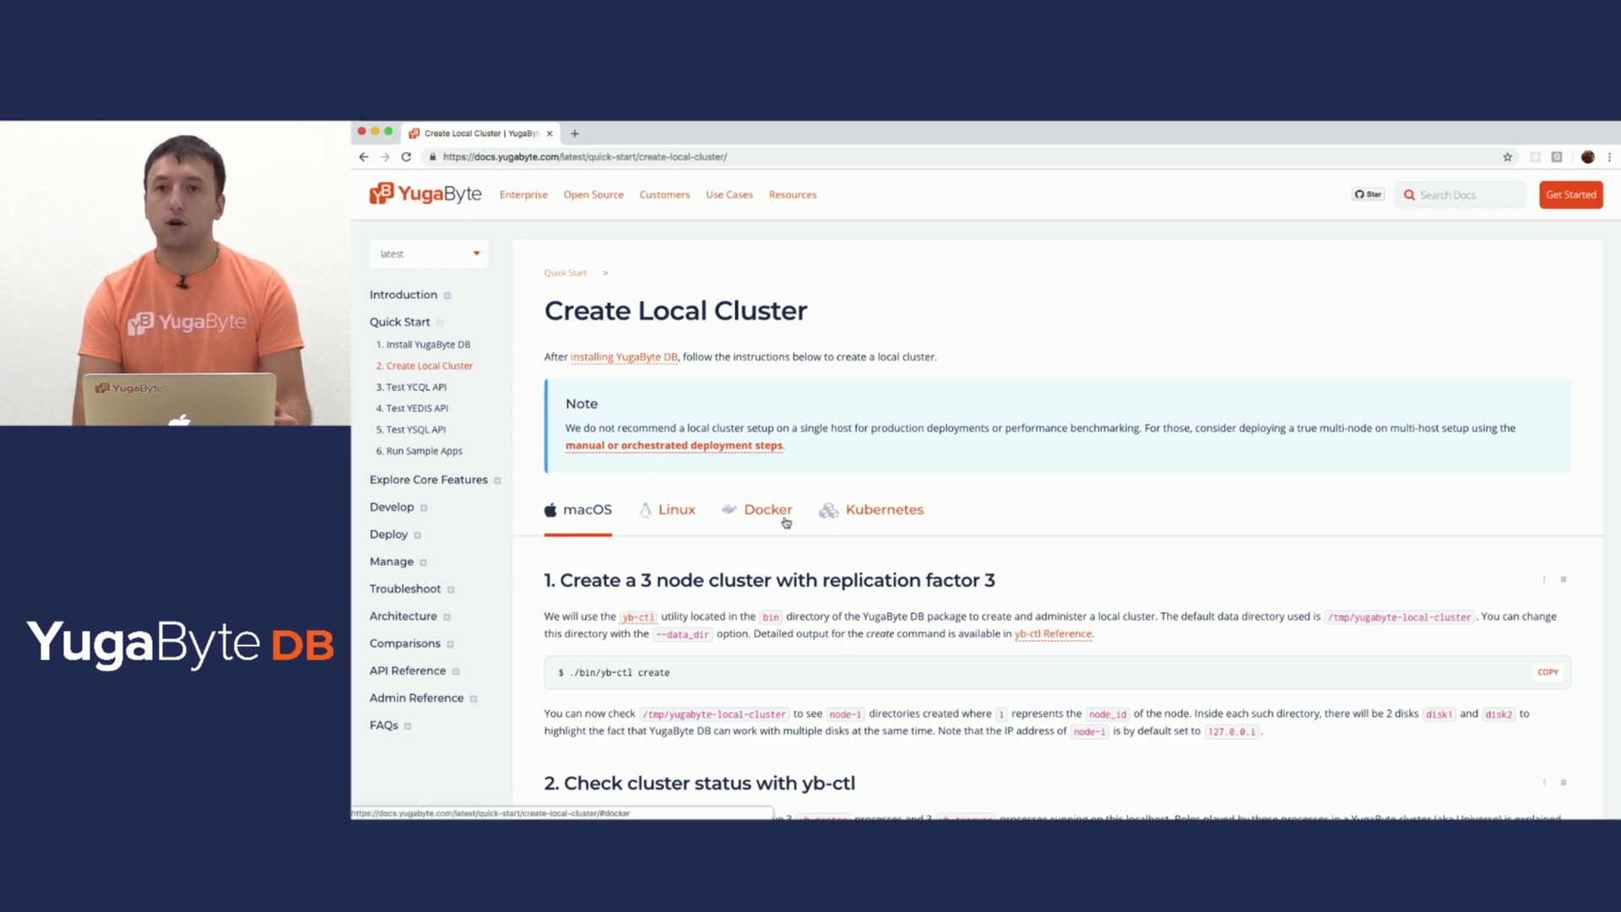
pyautogui.scroll(-3)
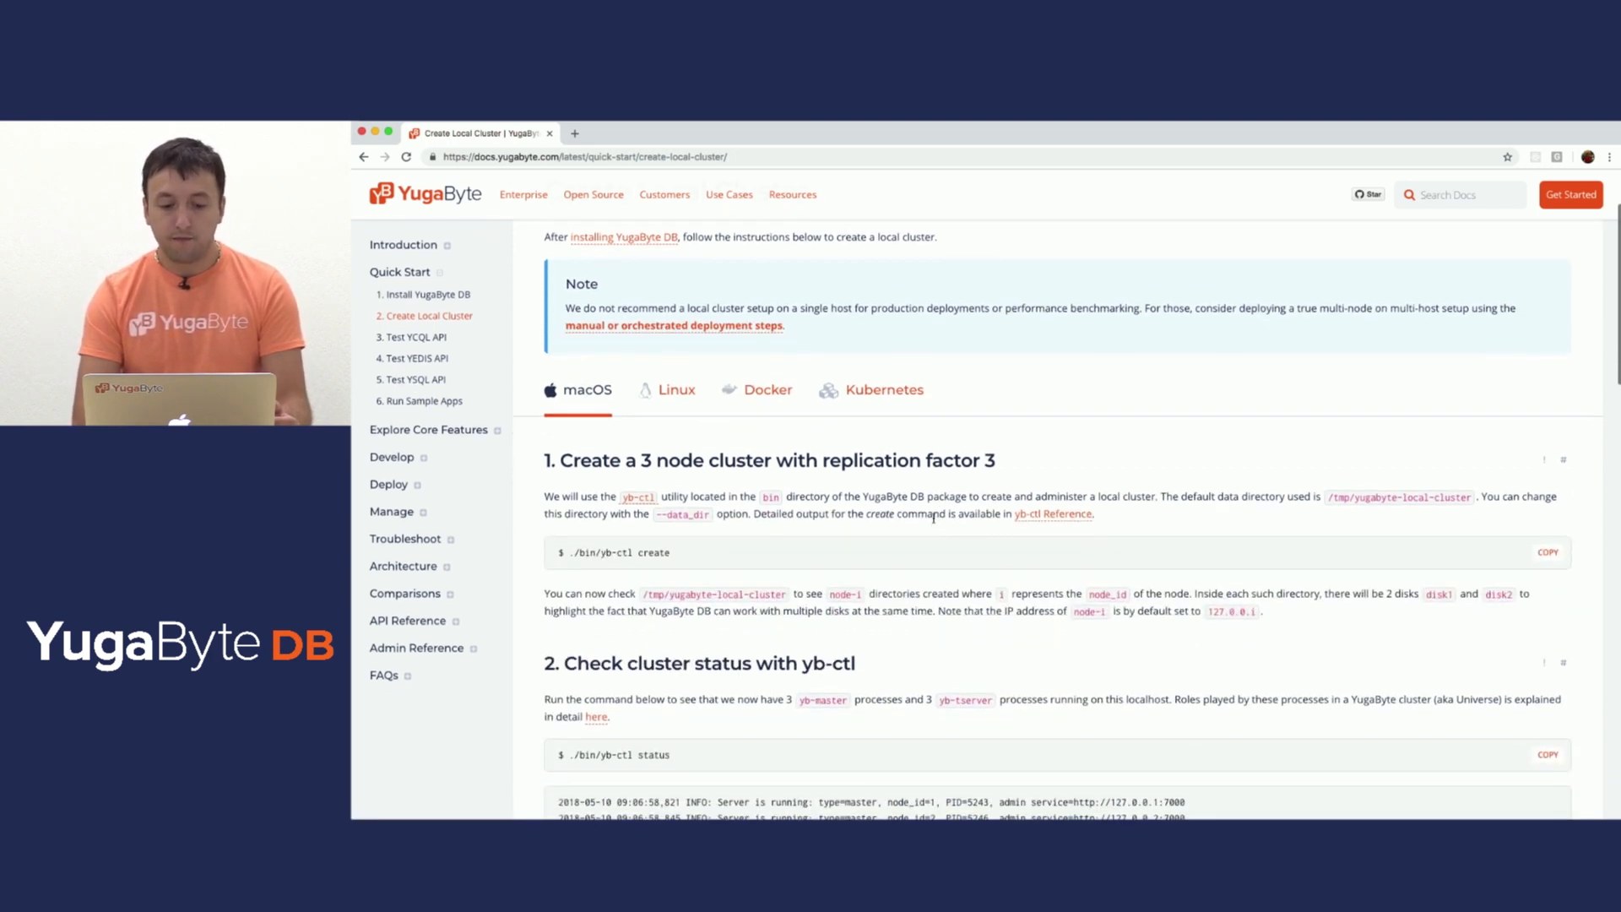
pyautogui.click(1546, 552)
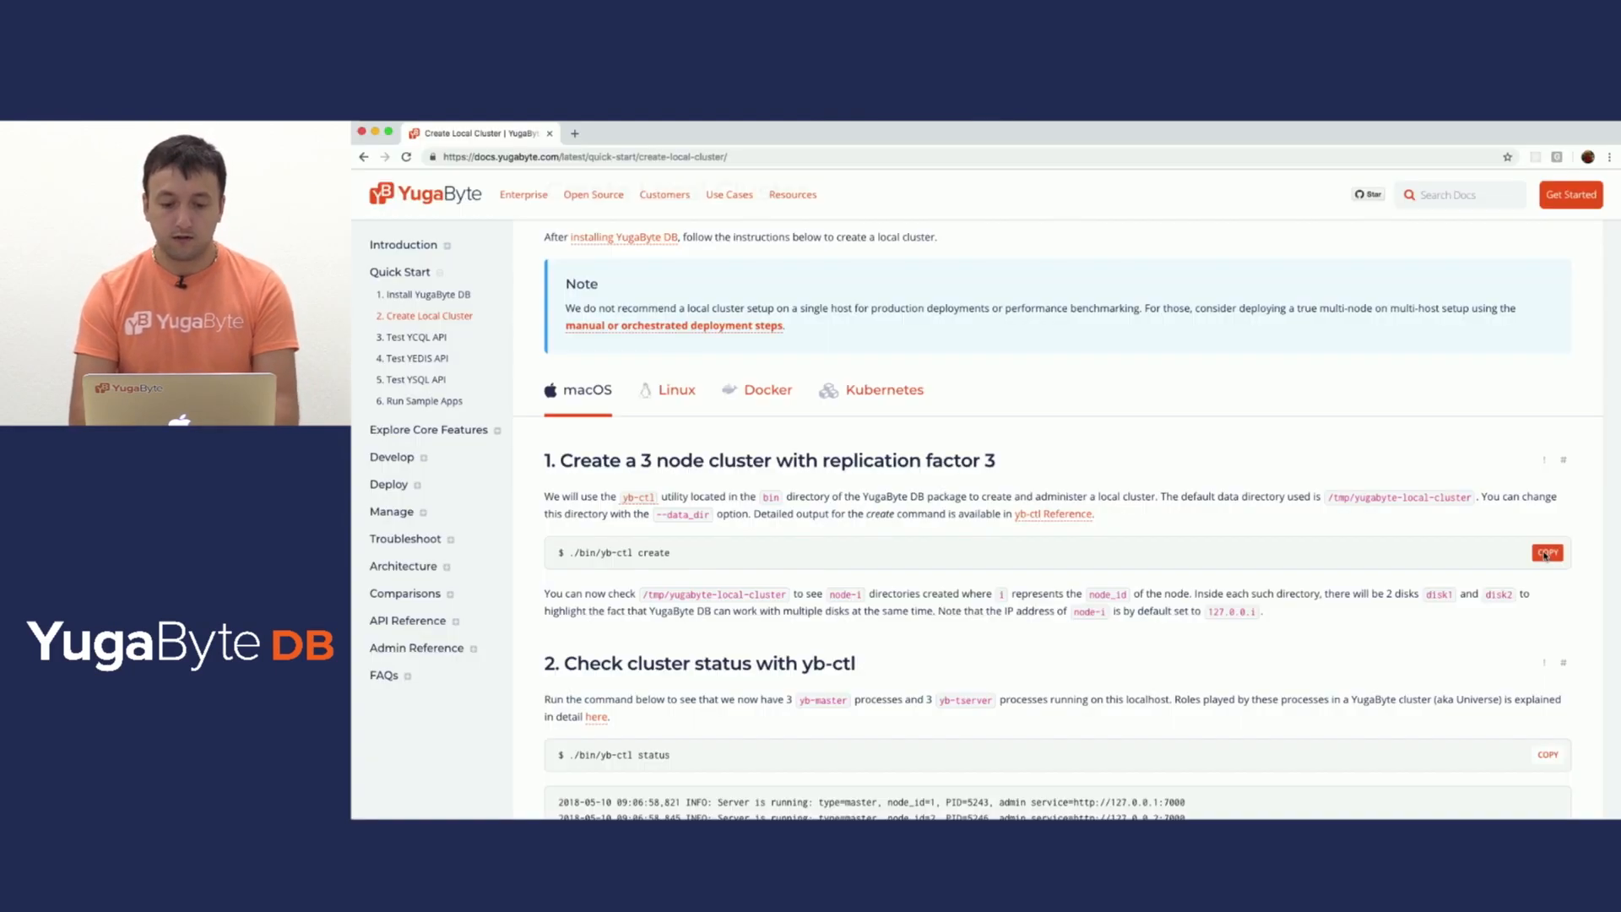
# Check the cluster with ./bin/yb-ctl status and reach the Admin UI status section
pyautogui.scroll(-3)
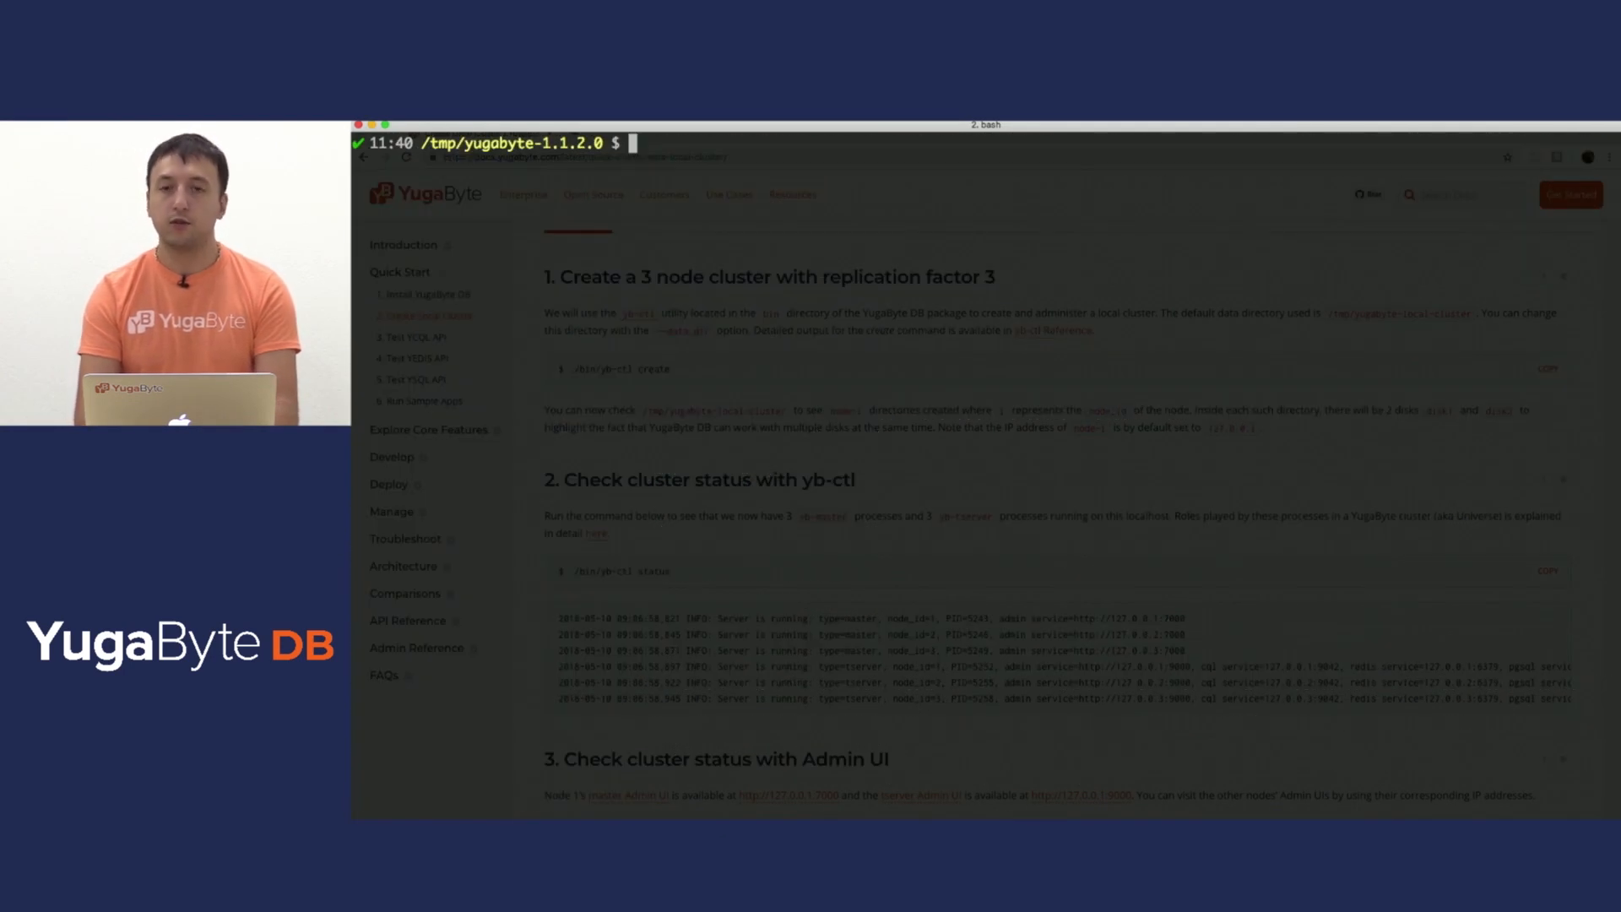
pyautogui.write('./bin/yb-ctl status')
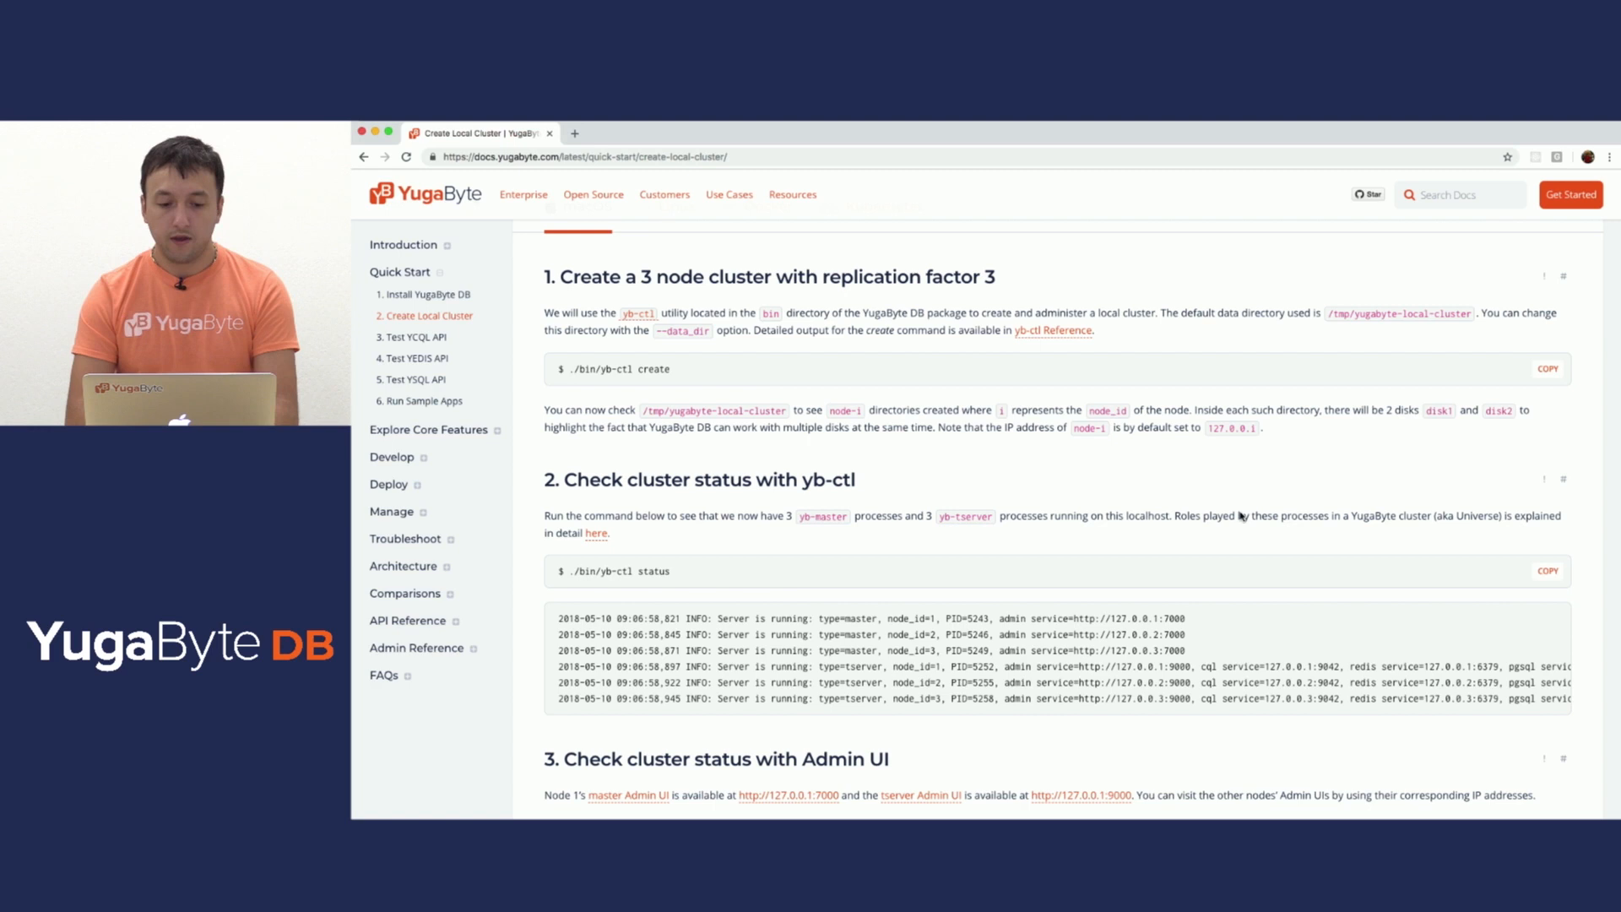
pyautogui.scroll(-3)
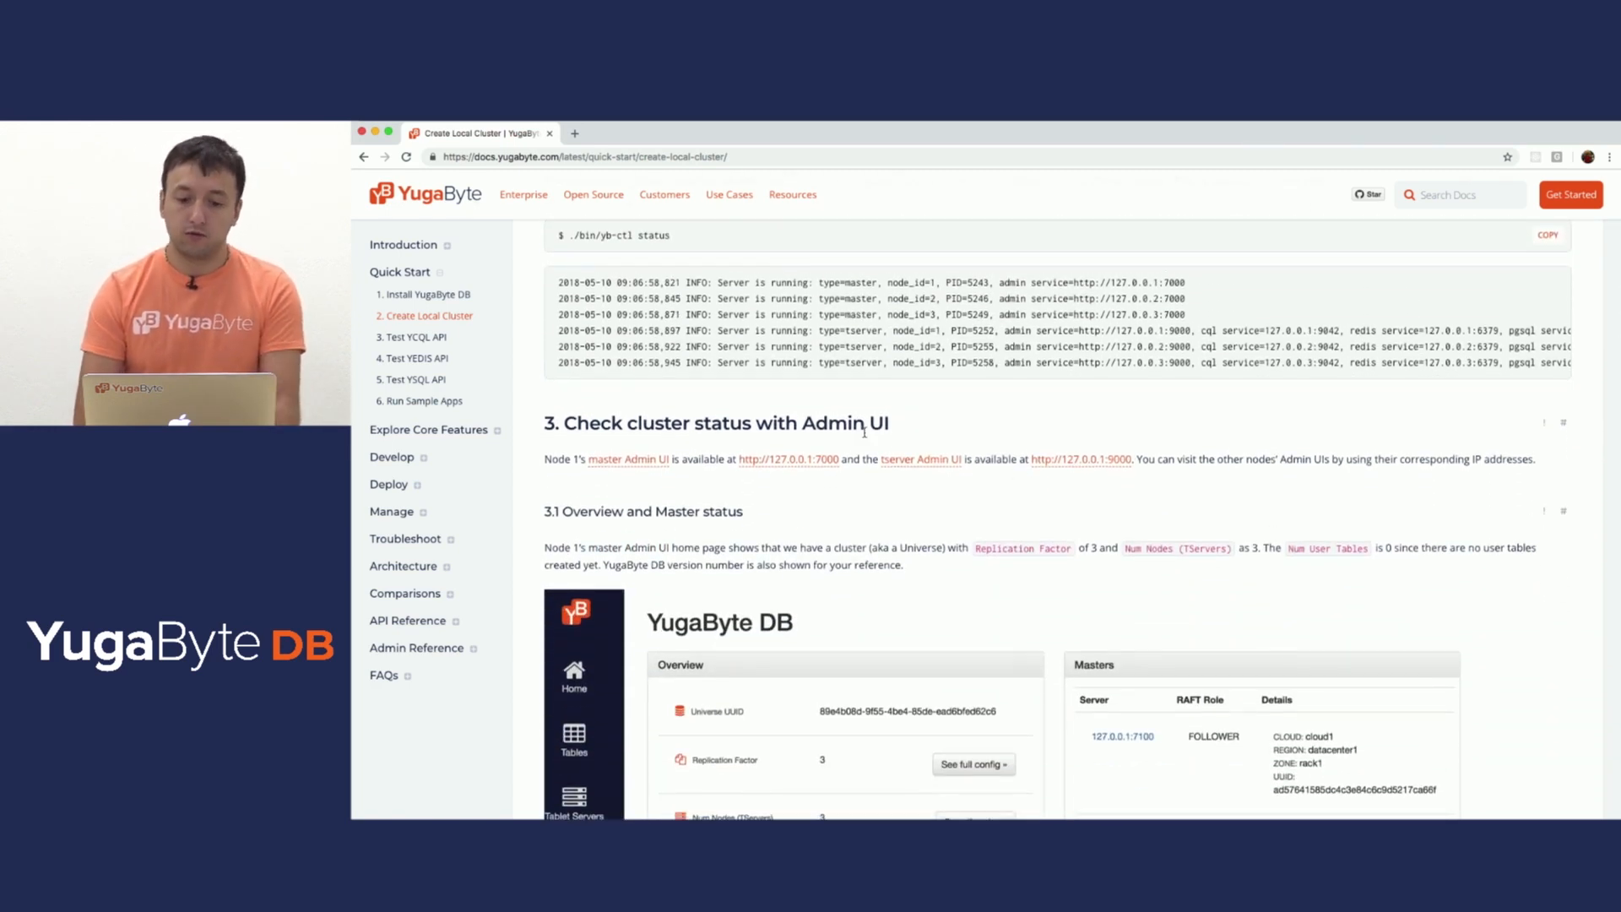
pyautogui.moveTo(786, 466)
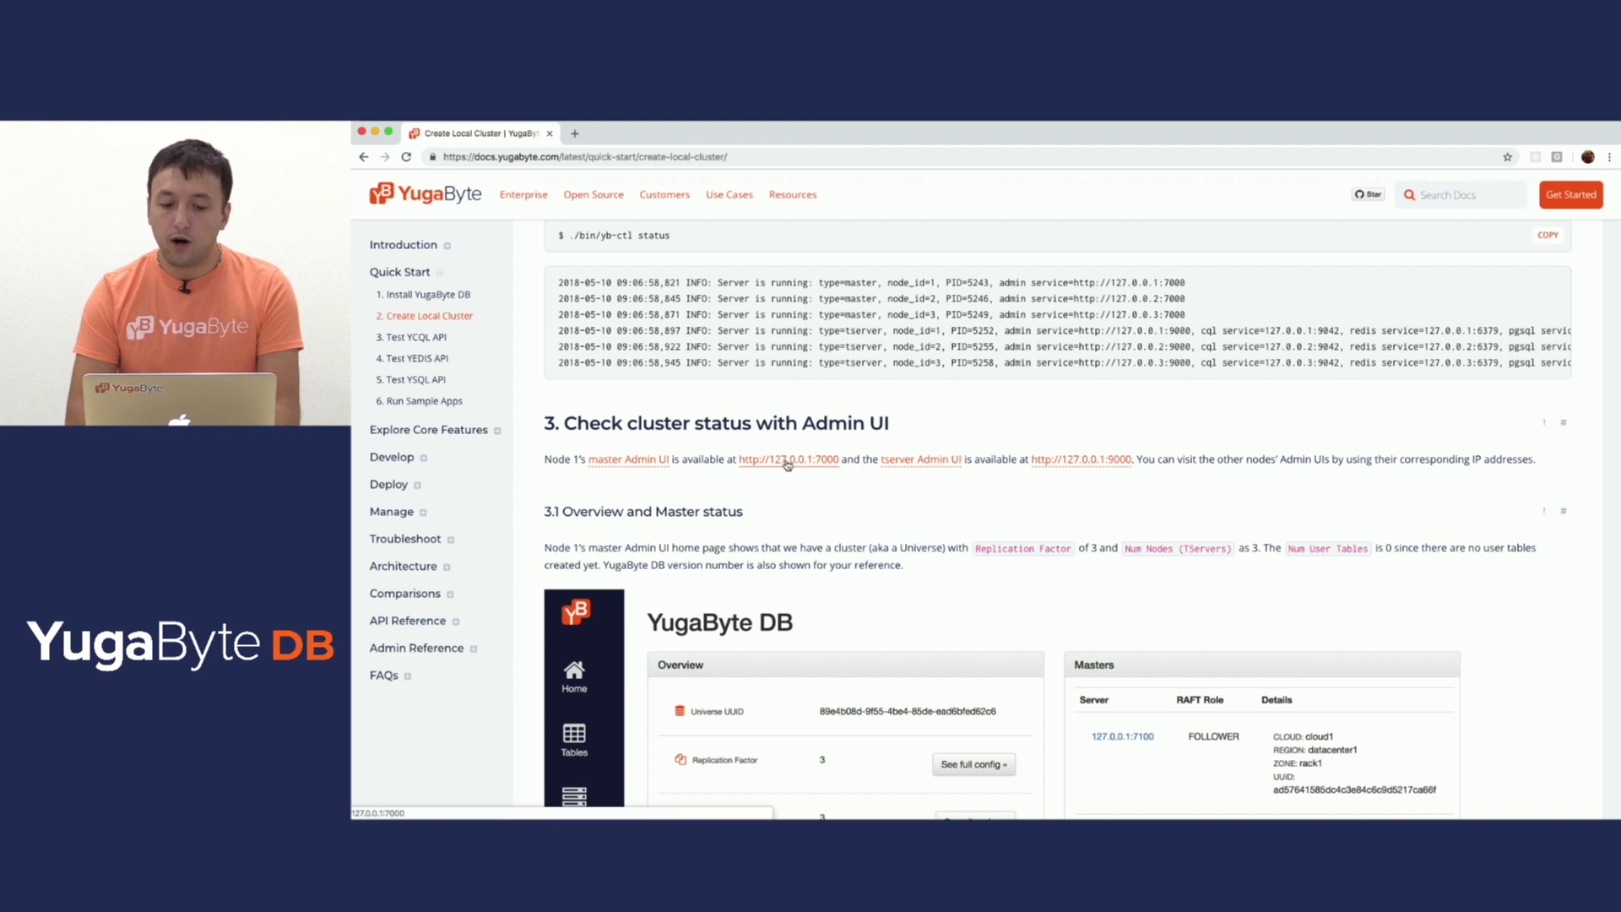
# Bring up node 1's master and tserver Admin UI pages in new tabs
pyautogui.click(1072, 462)
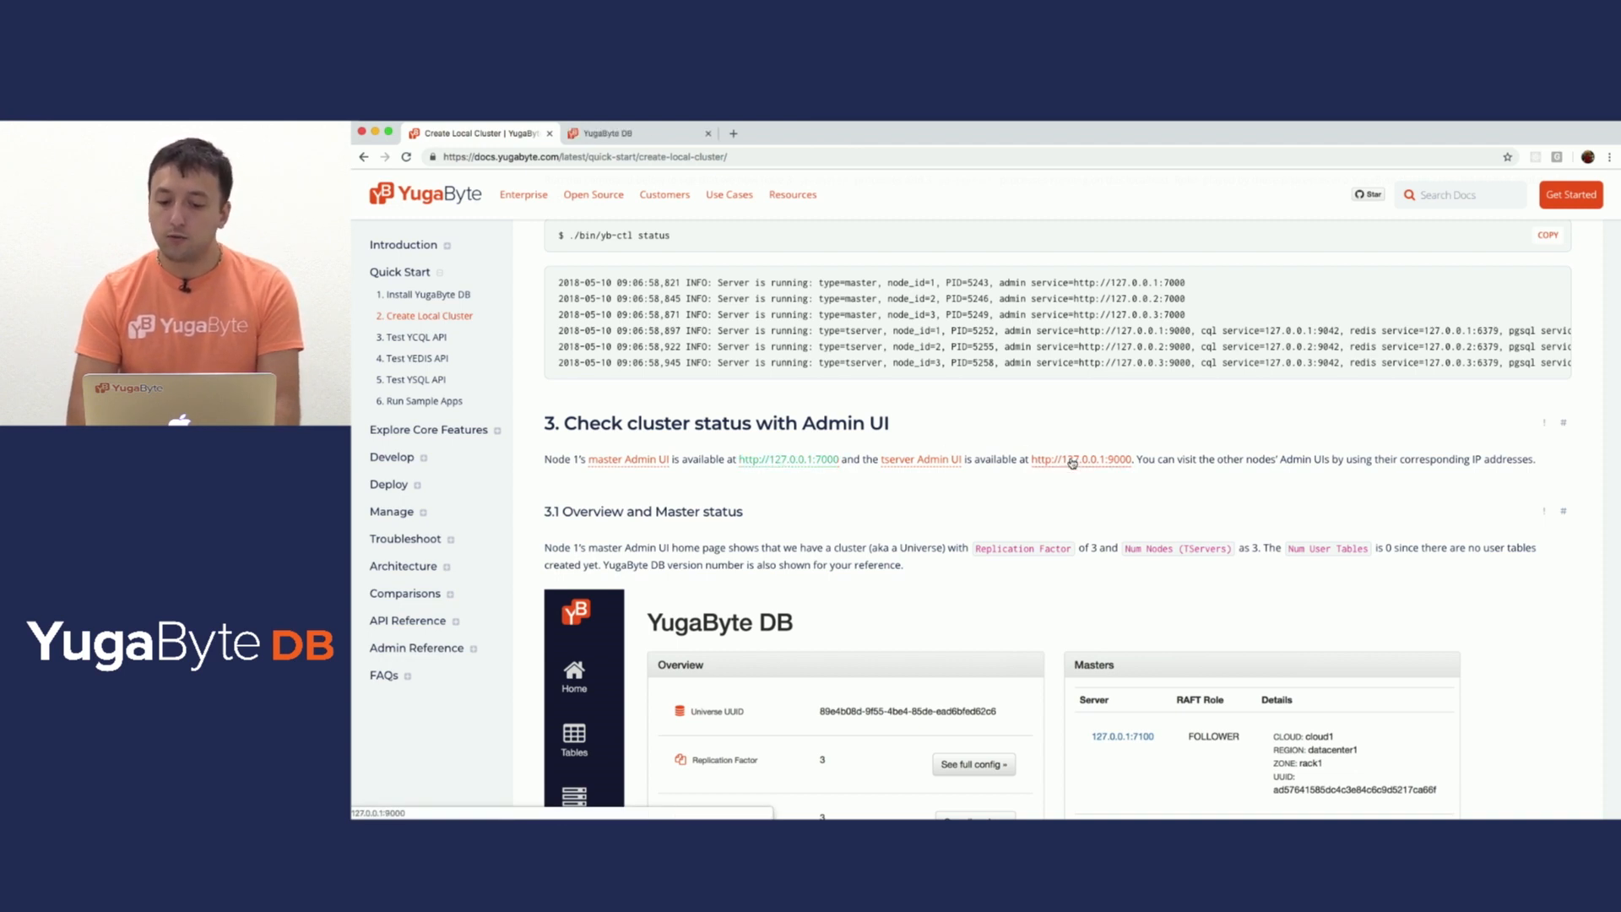
pyautogui.click(1081, 460)
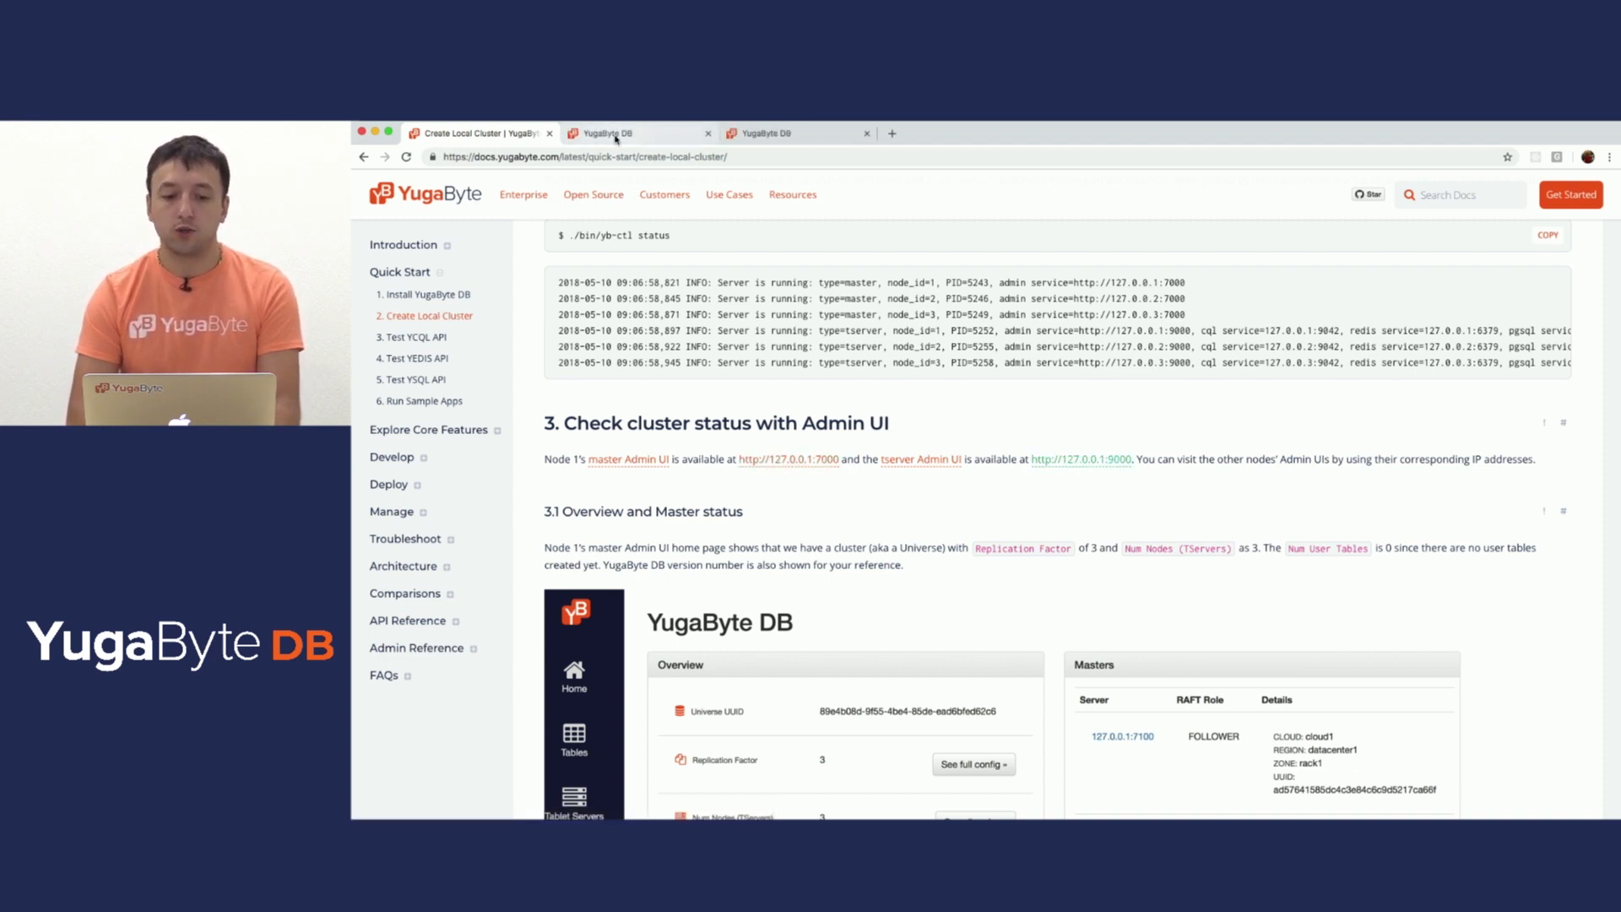
pyautogui.click(626, 133)
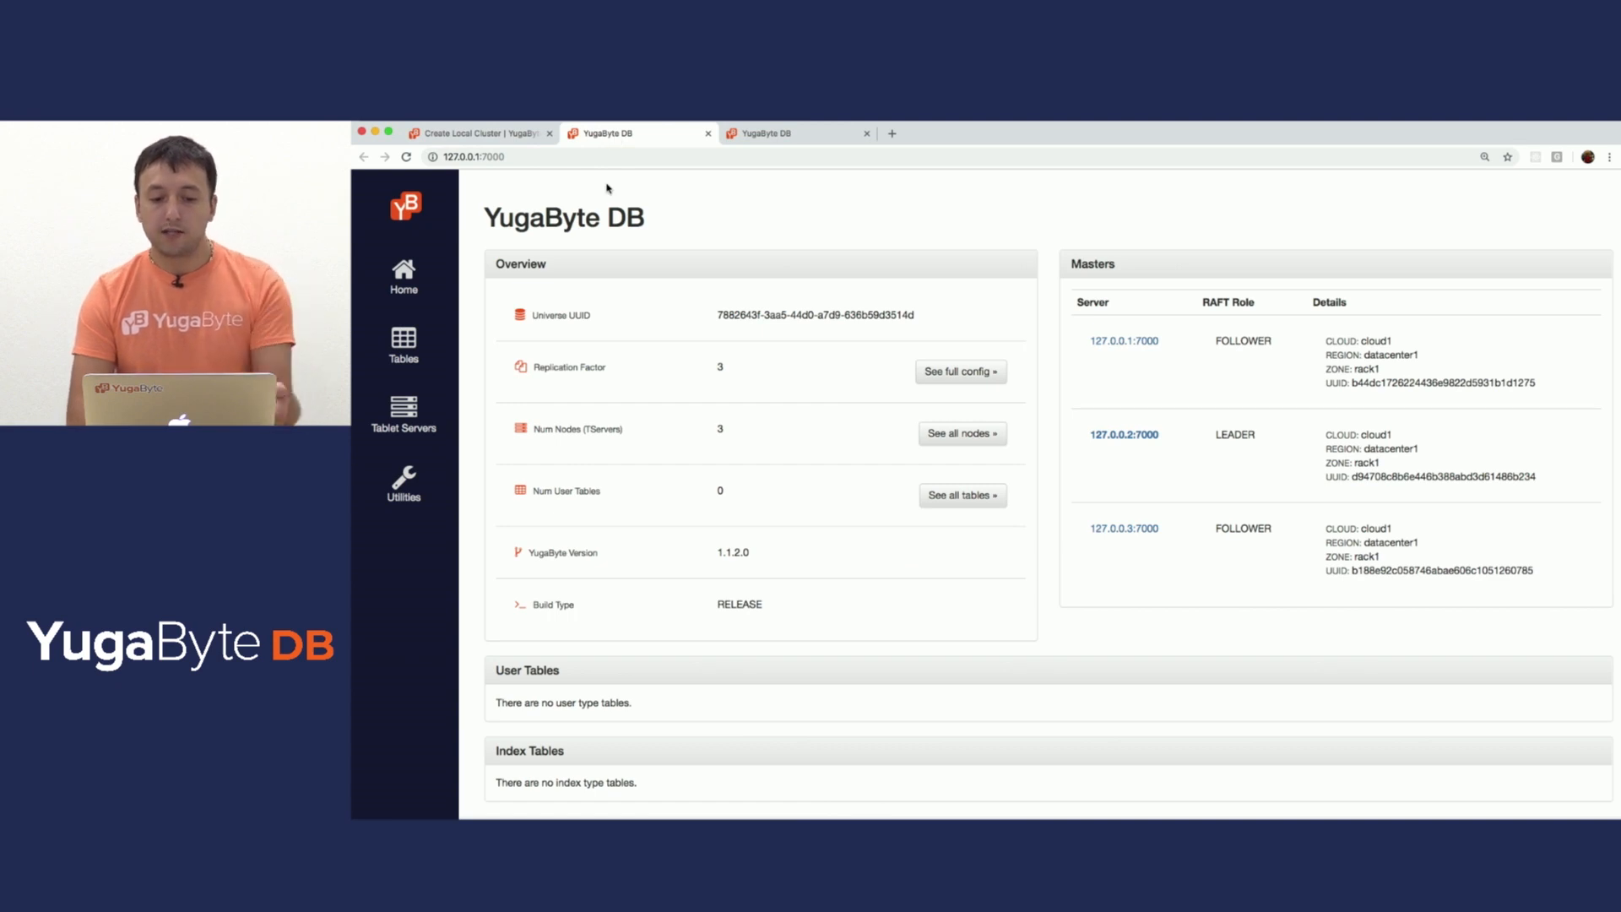
pyautogui.moveTo(685, 393)
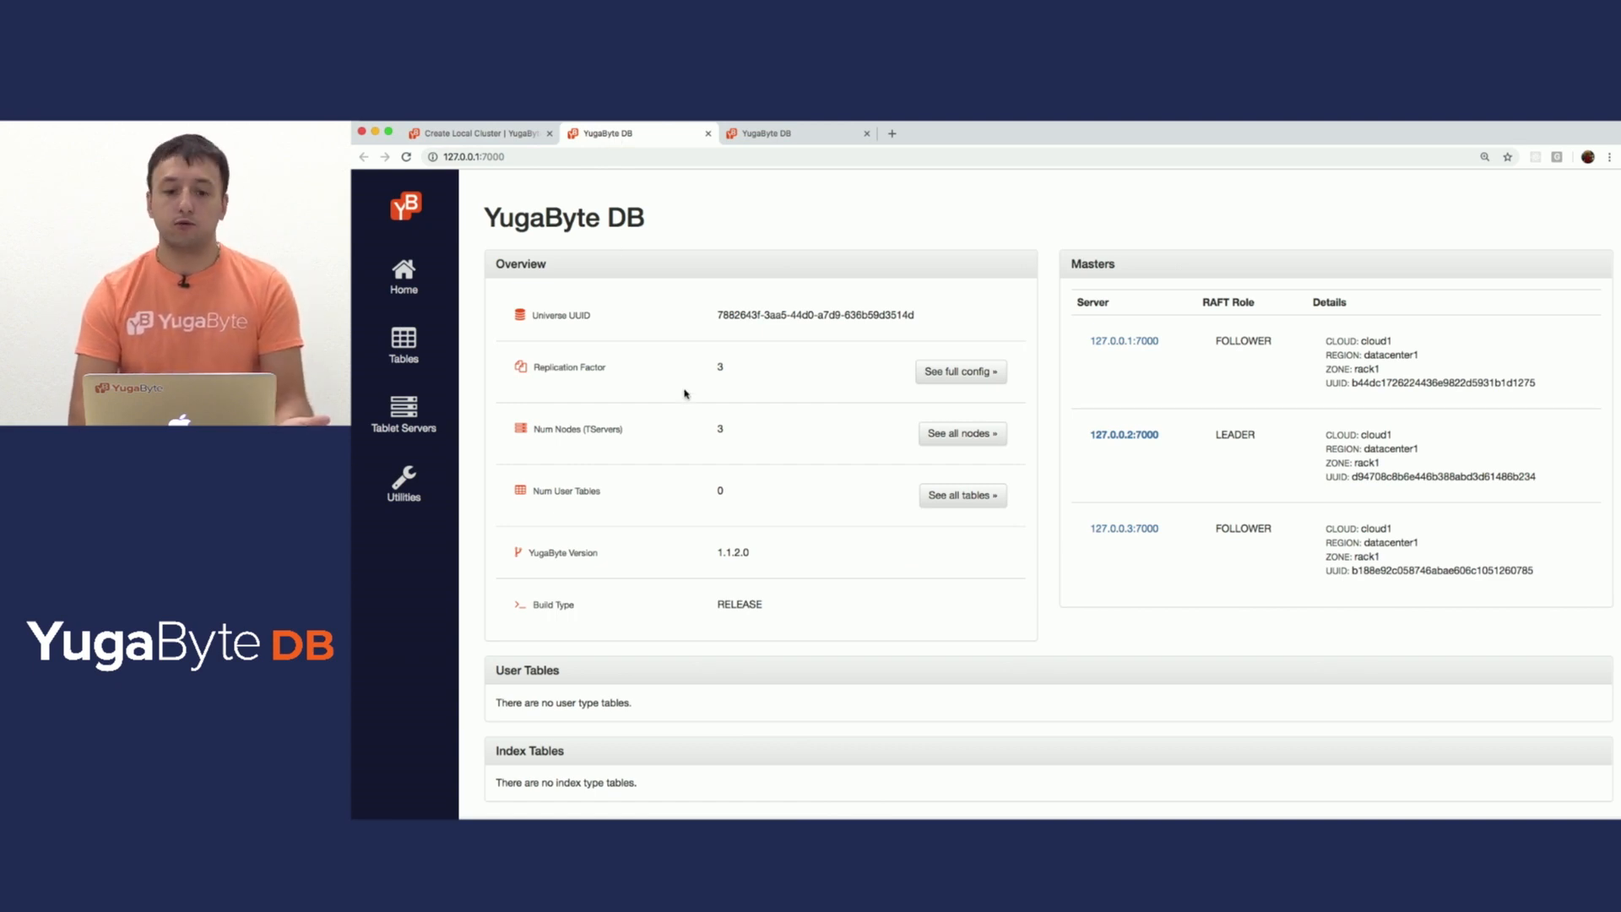
pyautogui.moveTo(732, 358)
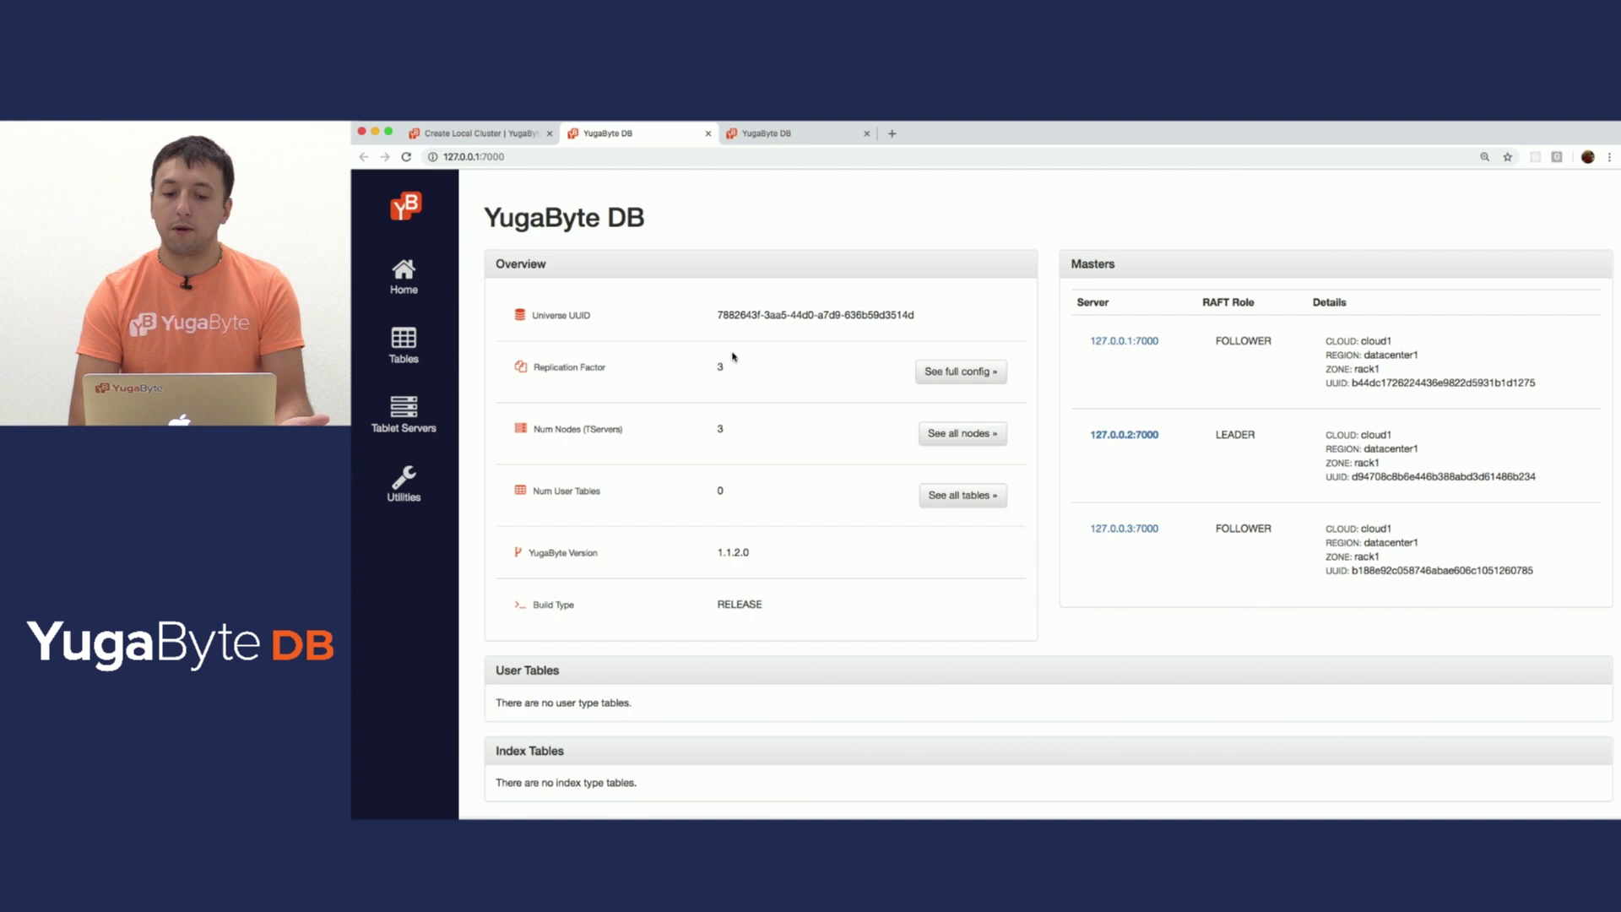
pyautogui.moveTo(746, 518)
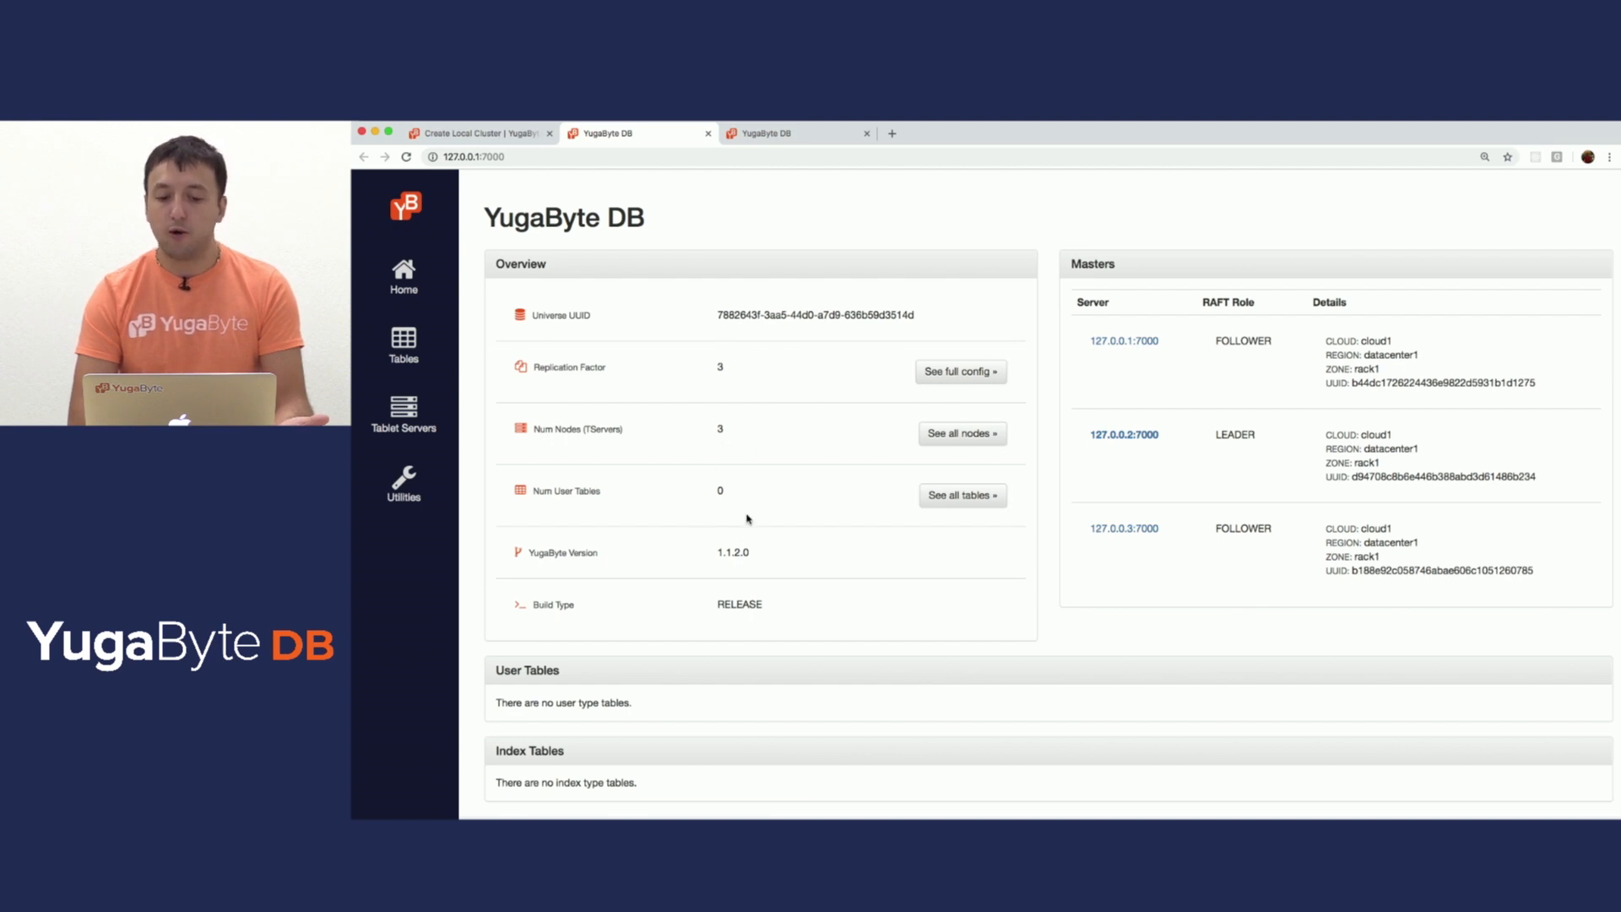
pyautogui.moveTo(717, 571)
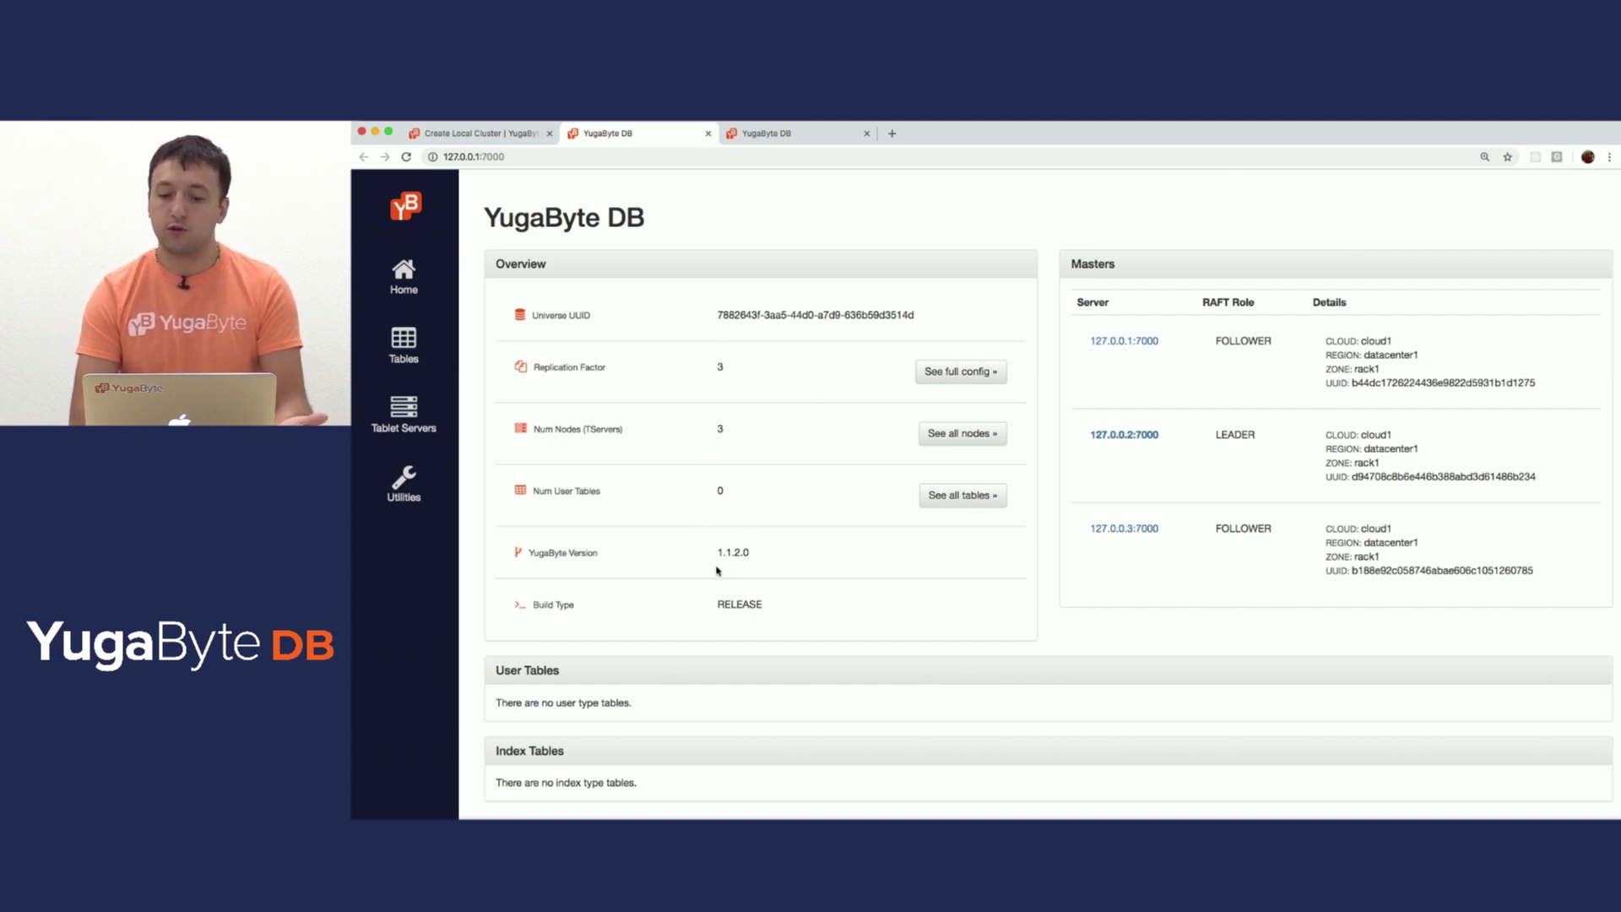
pyautogui.moveTo(1185, 331)
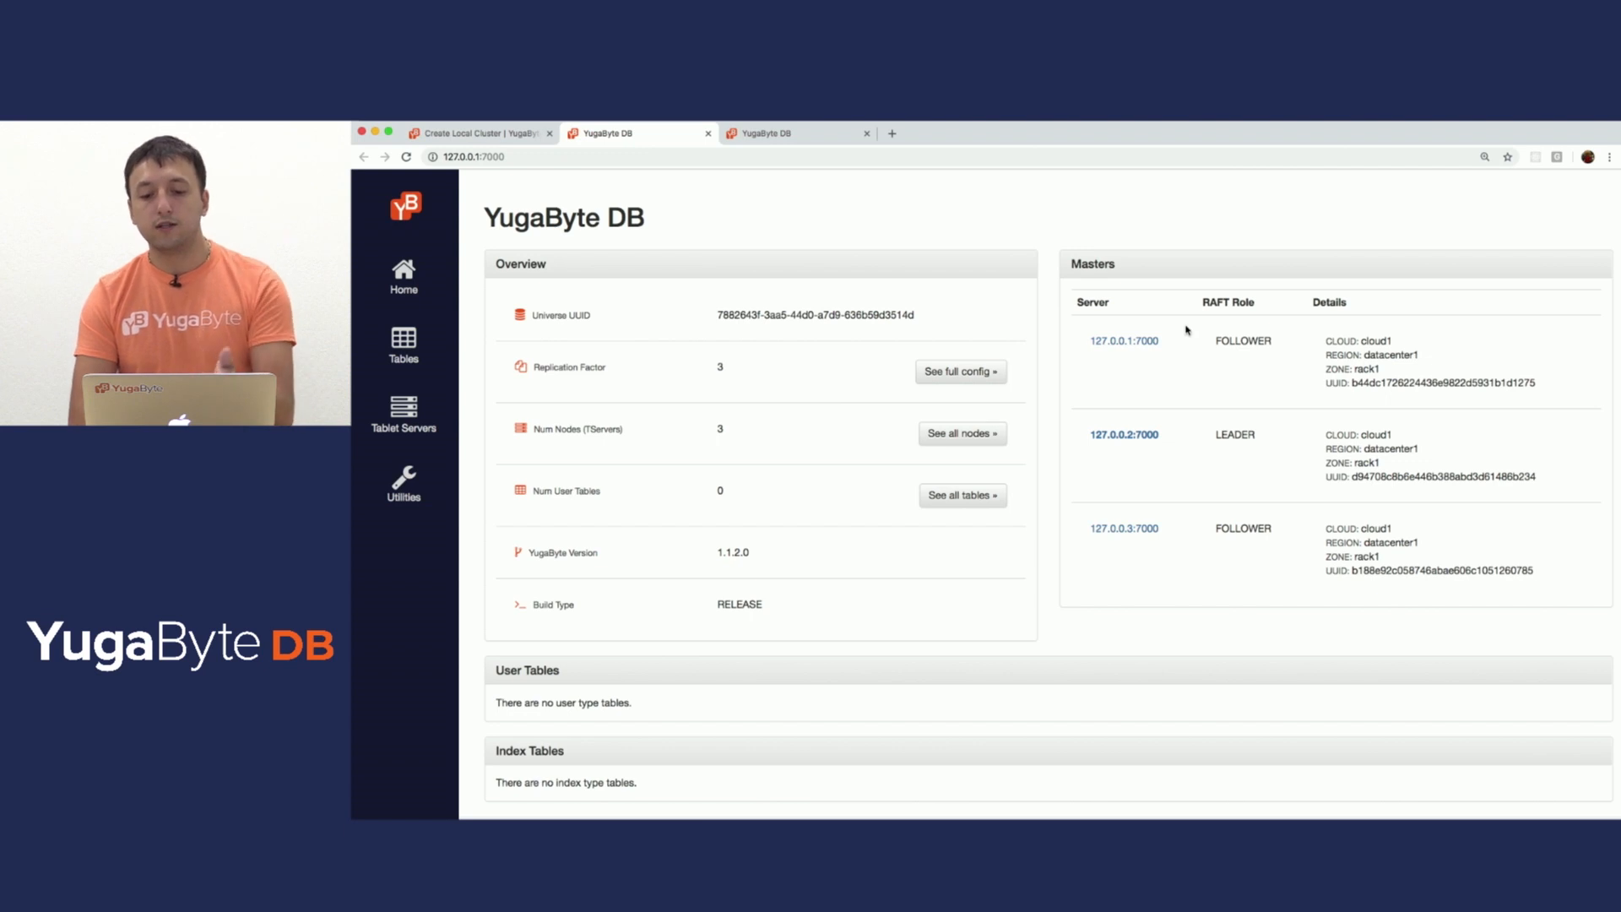
pyautogui.moveTo(1109, 351)
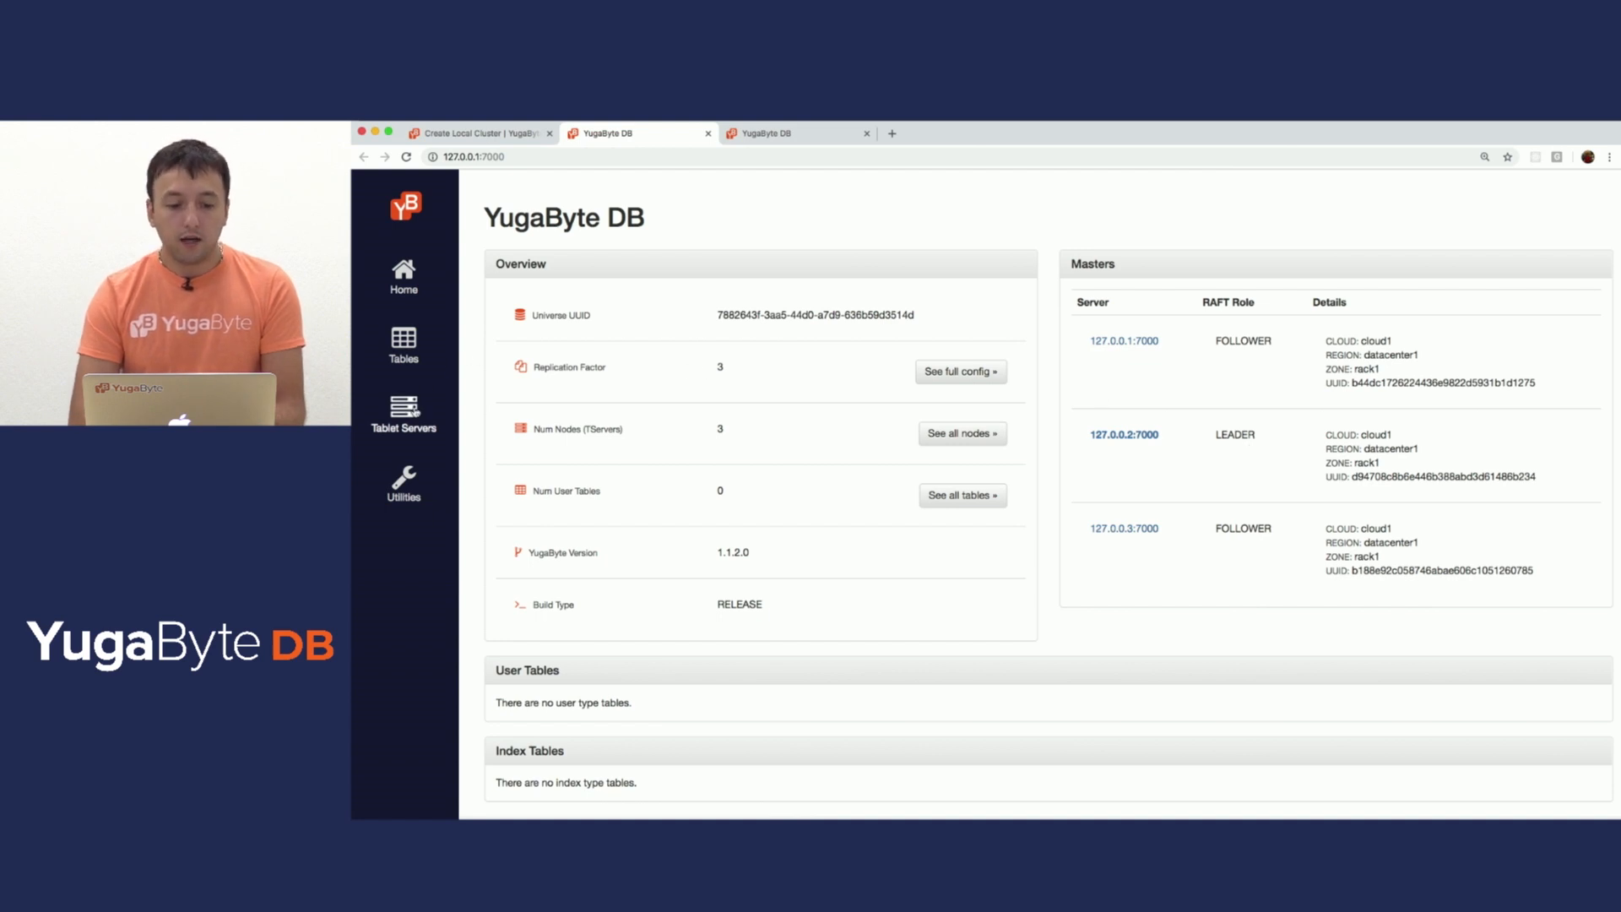
# Review the Tables and Tablet Servers lists, then the tserver's empty Tablets page on 127.0.0.1:9000
pyautogui.click(401, 346)
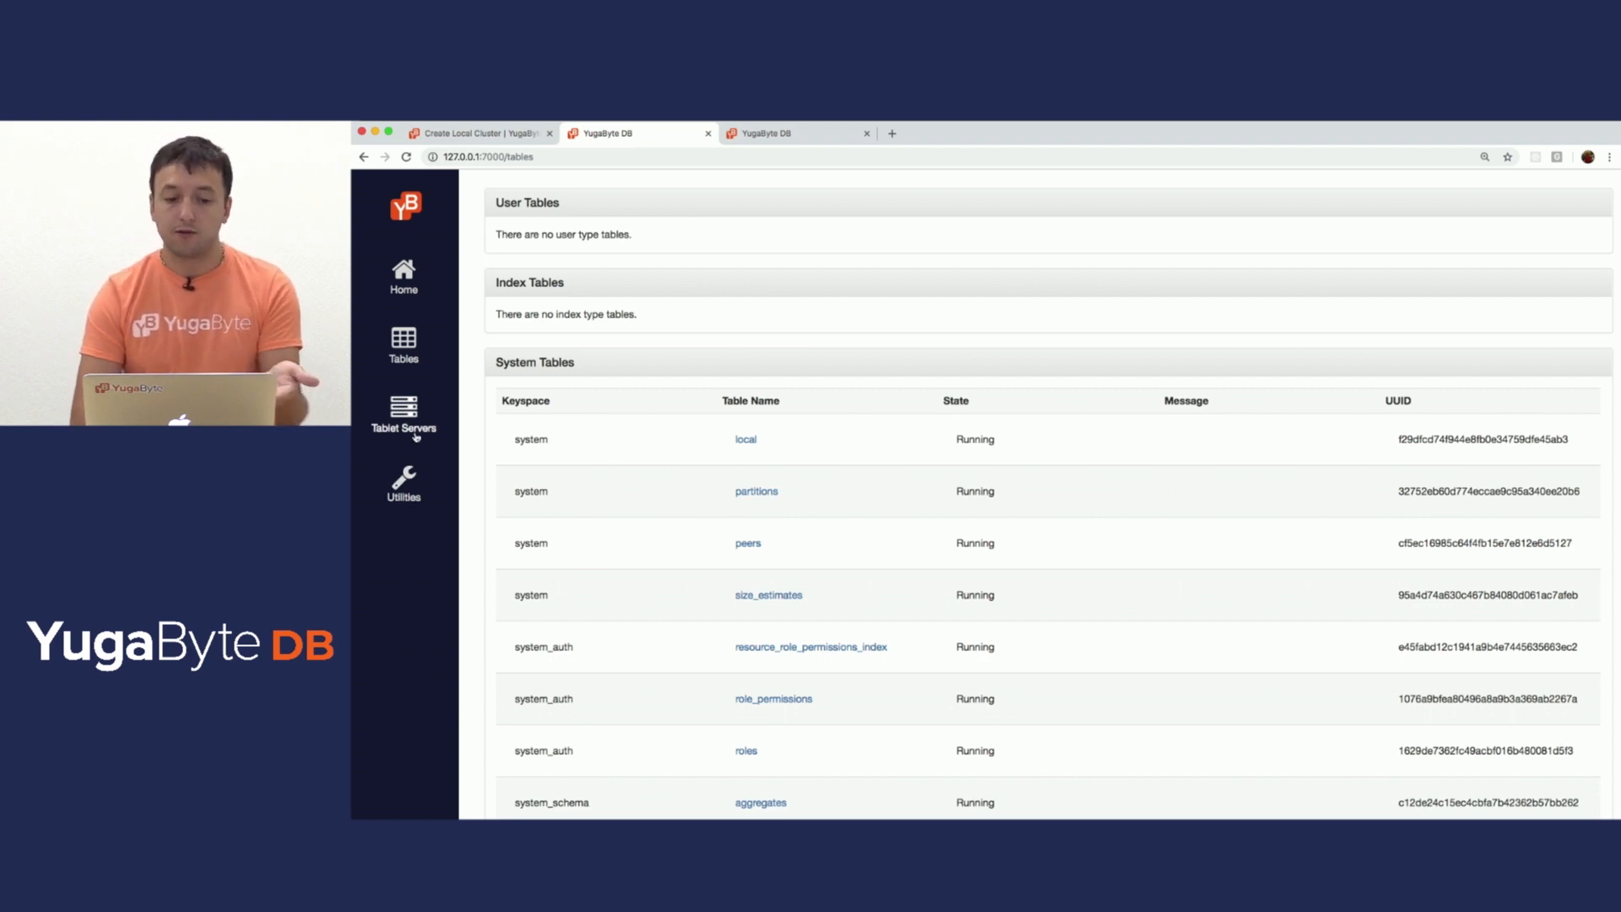
pyautogui.click(401, 412)
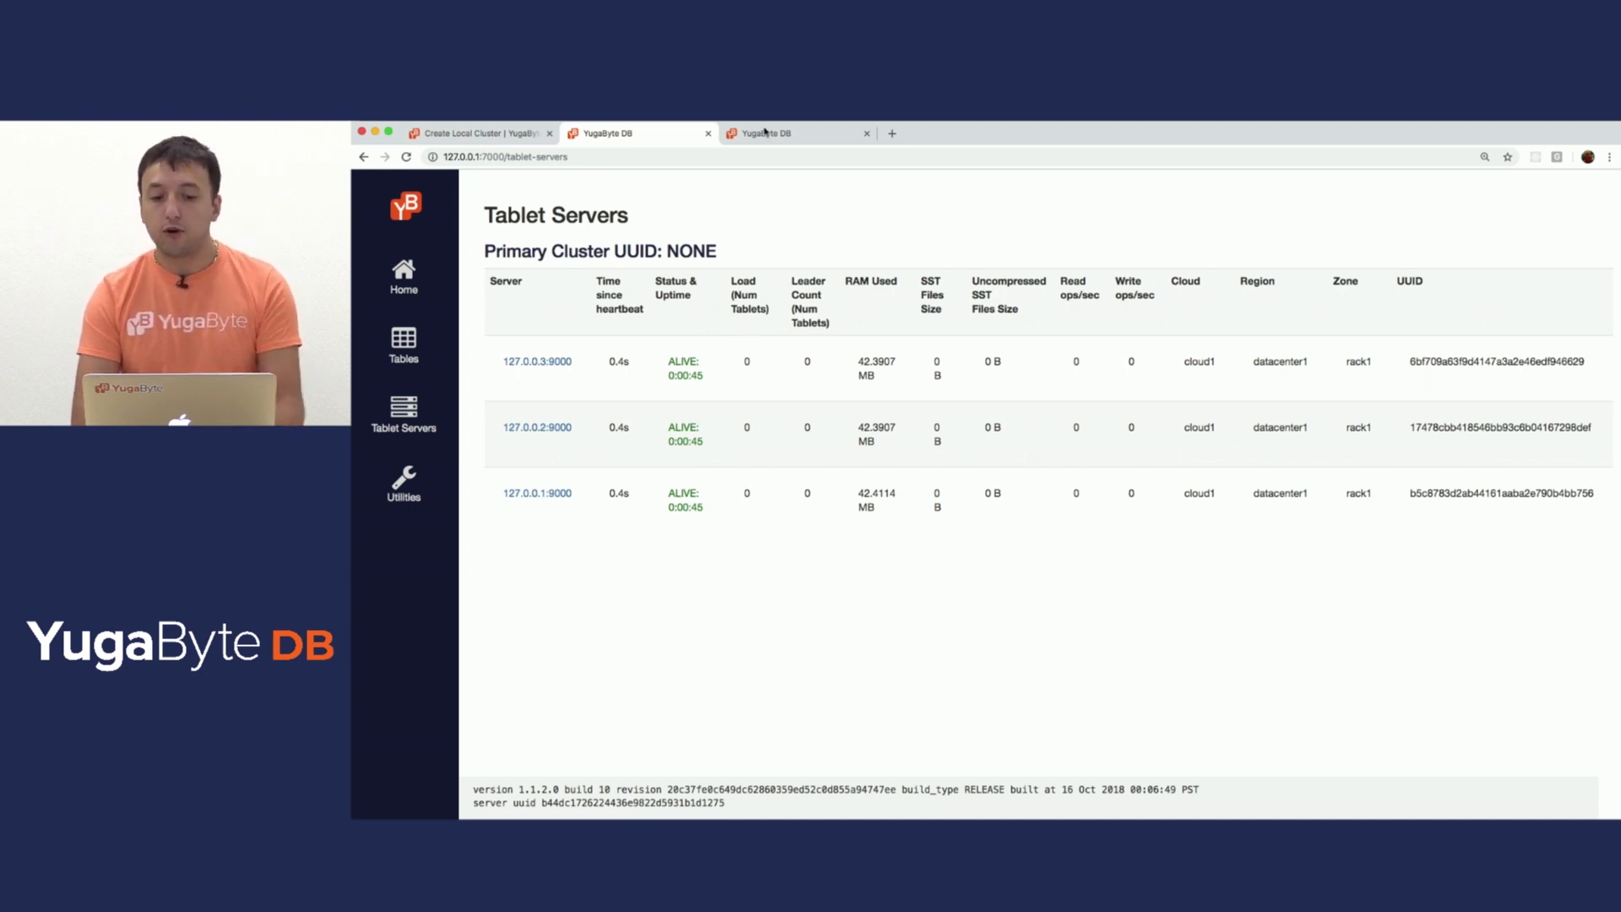
pyautogui.click(770, 134)
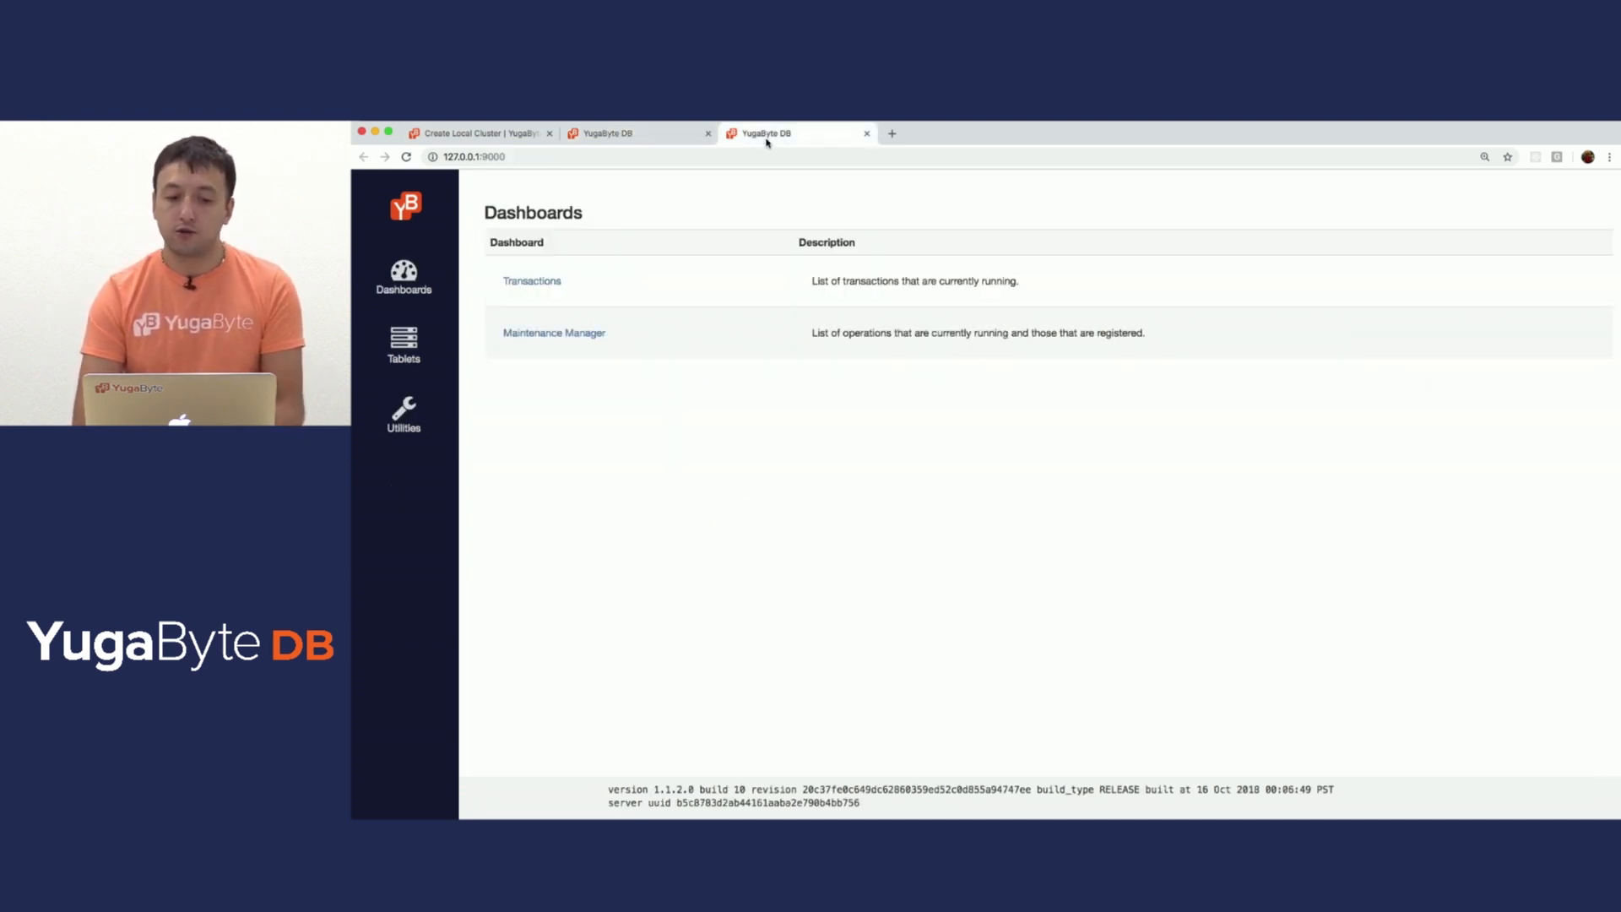
pyautogui.click(404, 344)
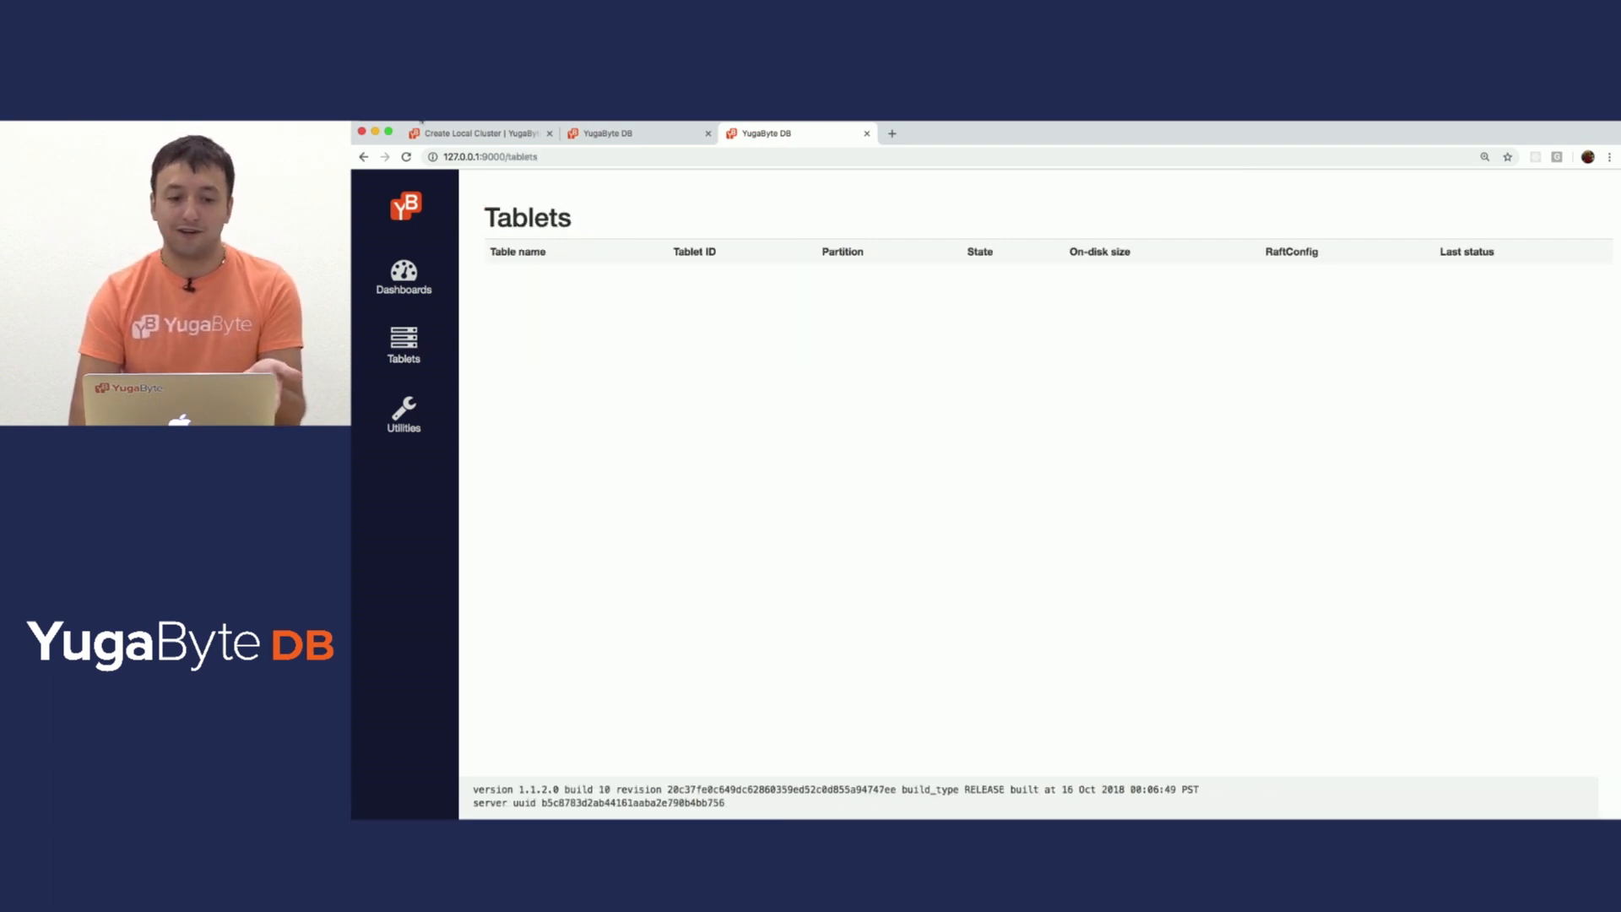
pyautogui.moveTo(488, 133)
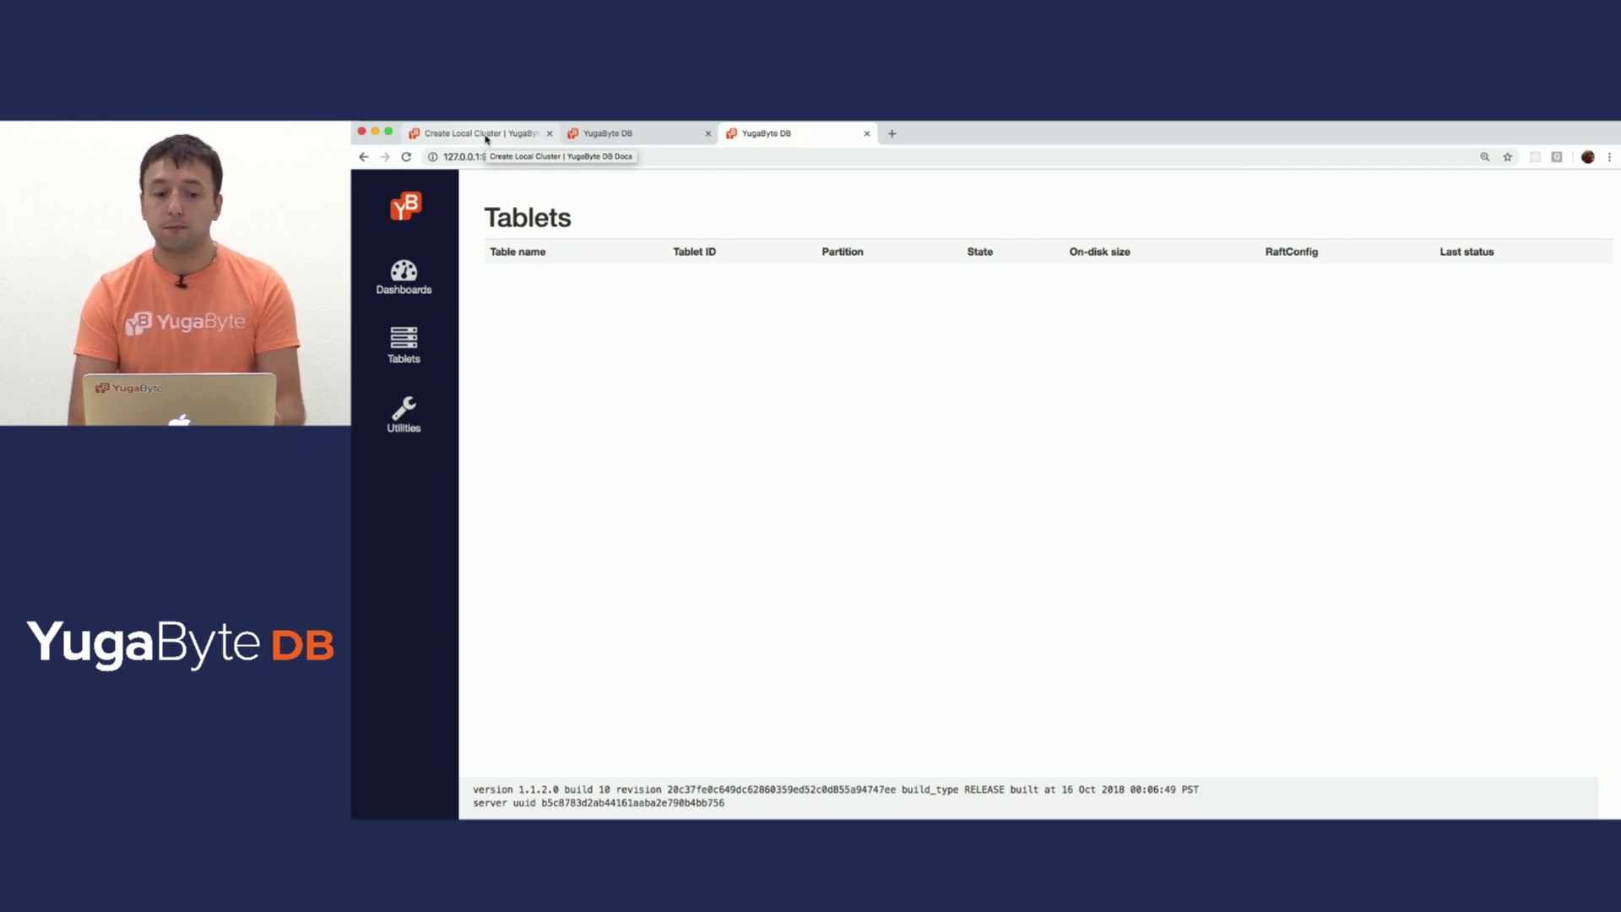
# Navigate from Create Local Cluster to the Test YCQL API guide
pyautogui.click(476, 133)
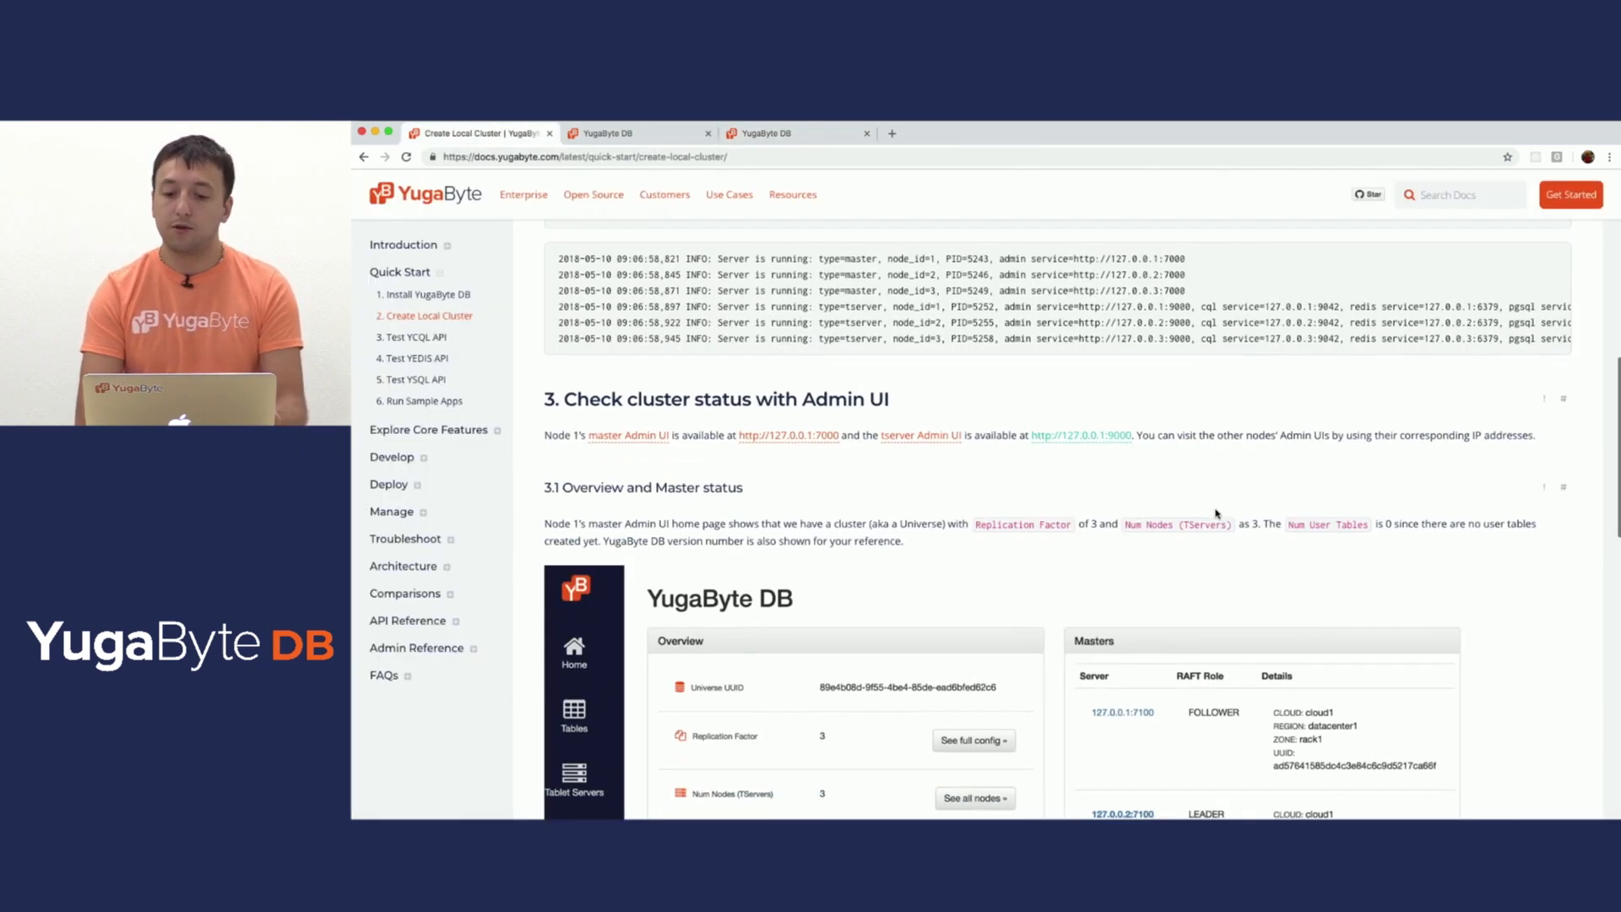
pyautogui.scroll(-3)
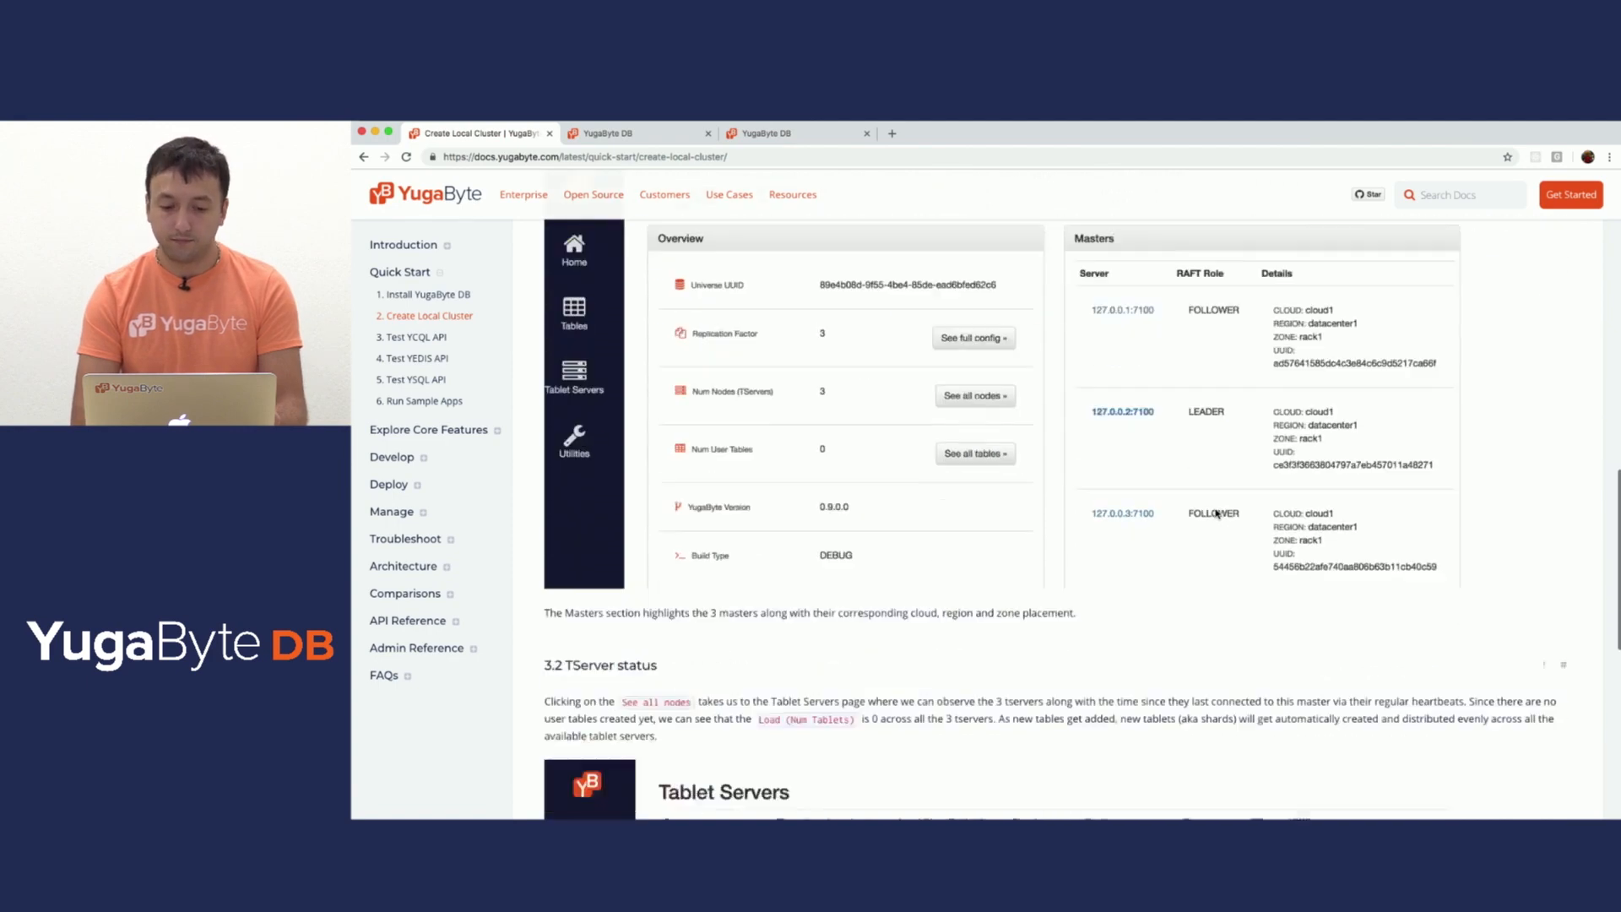
pyautogui.scroll(-3)
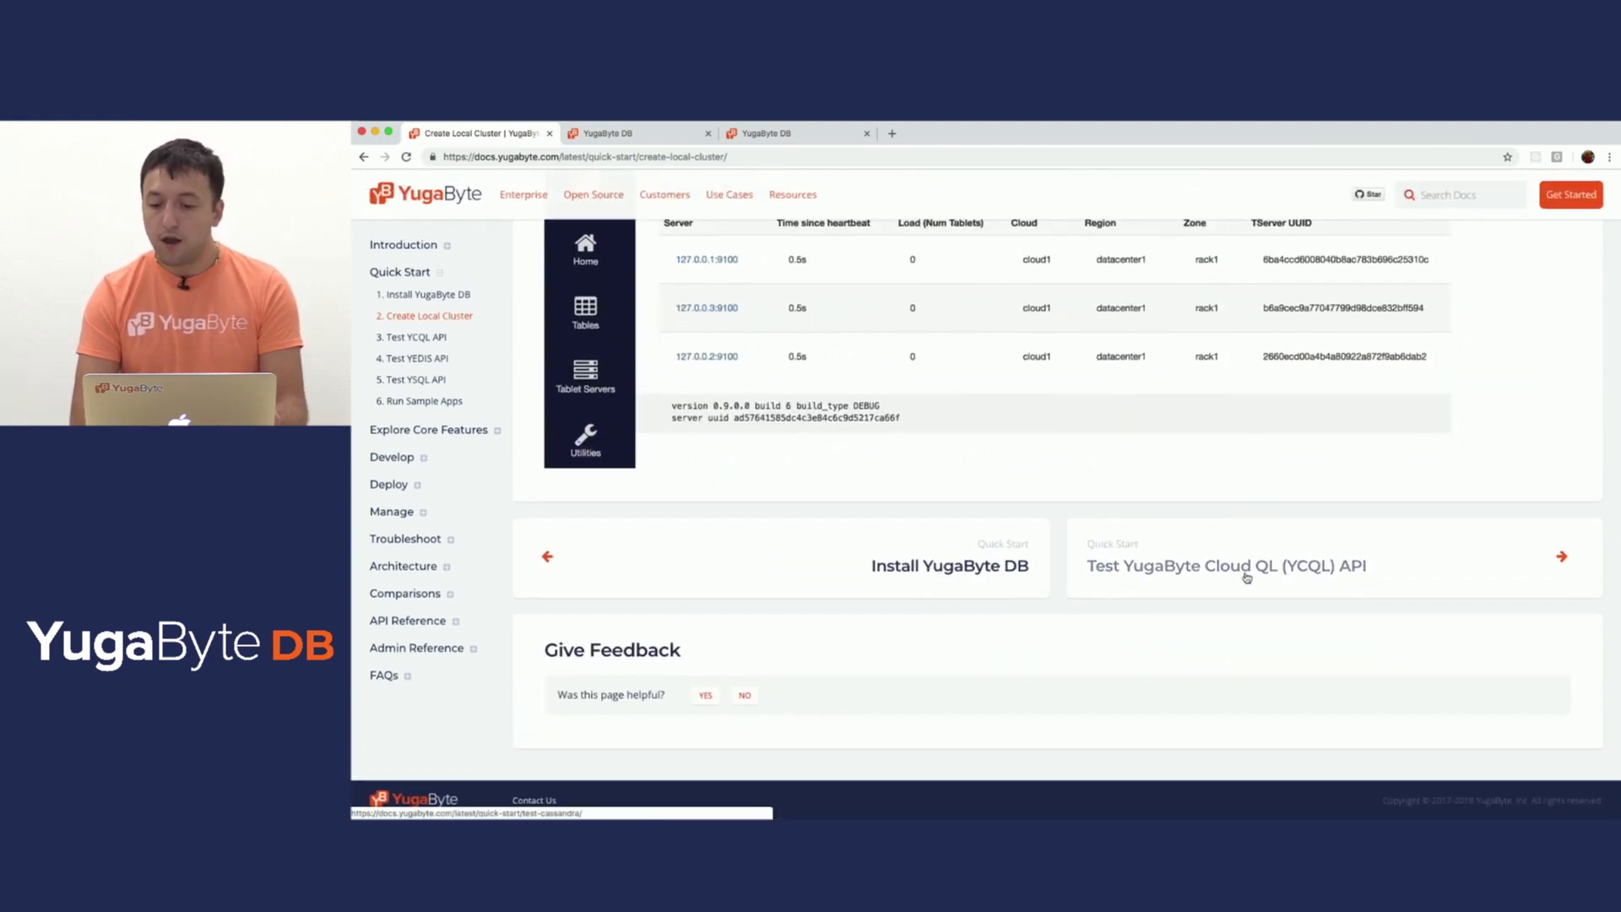
pyautogui.click(1222, 576)
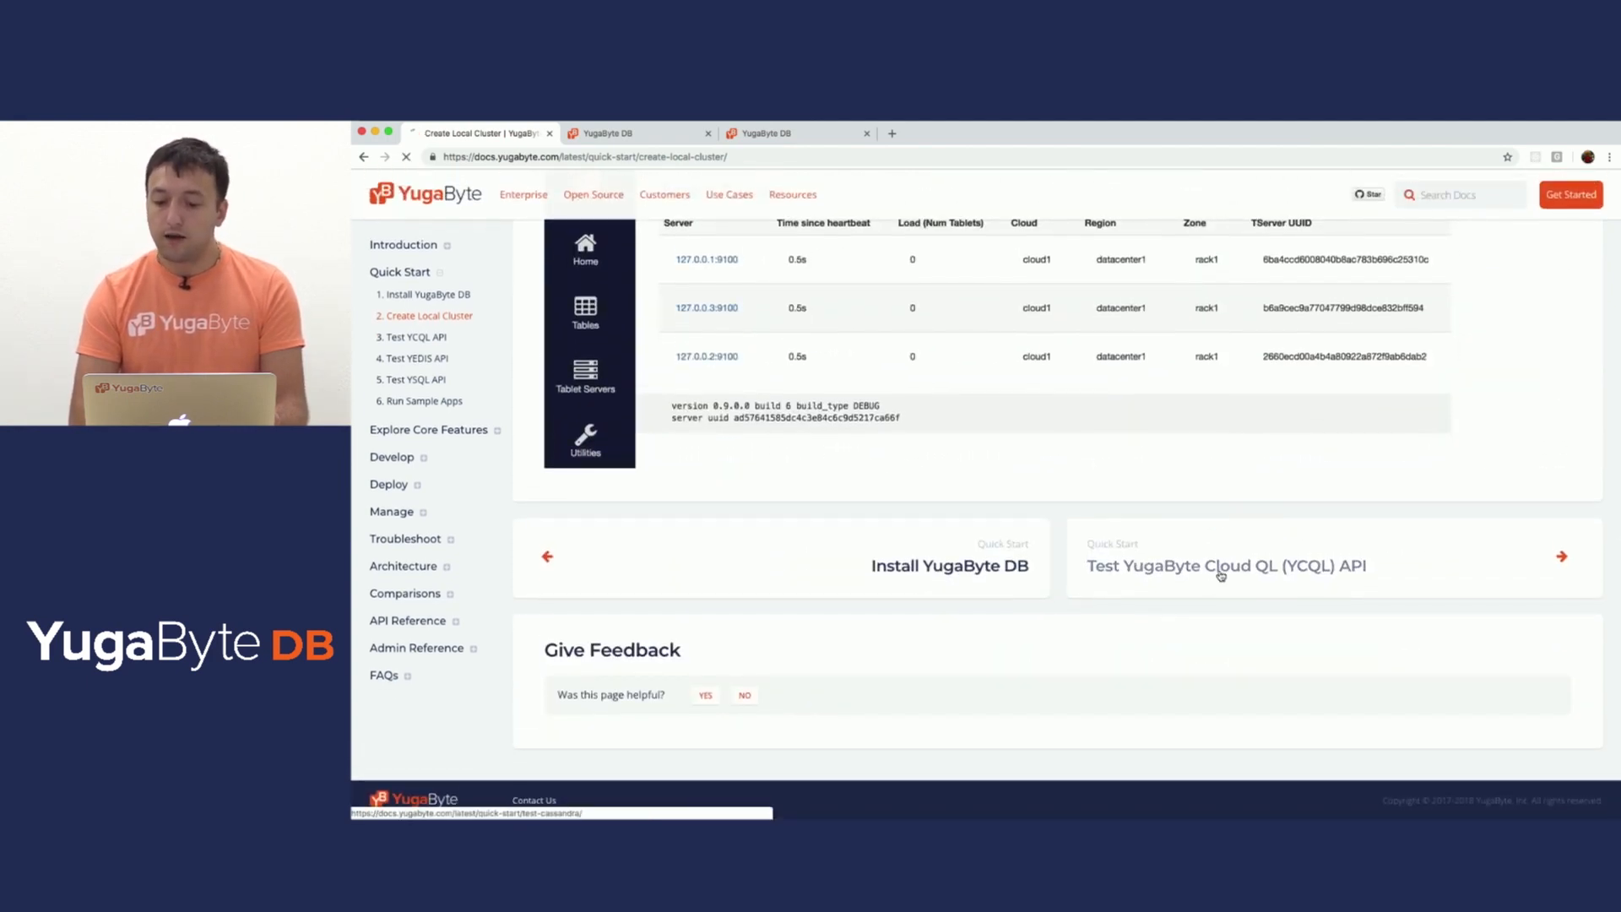
pyautogui.click(1226, 565)
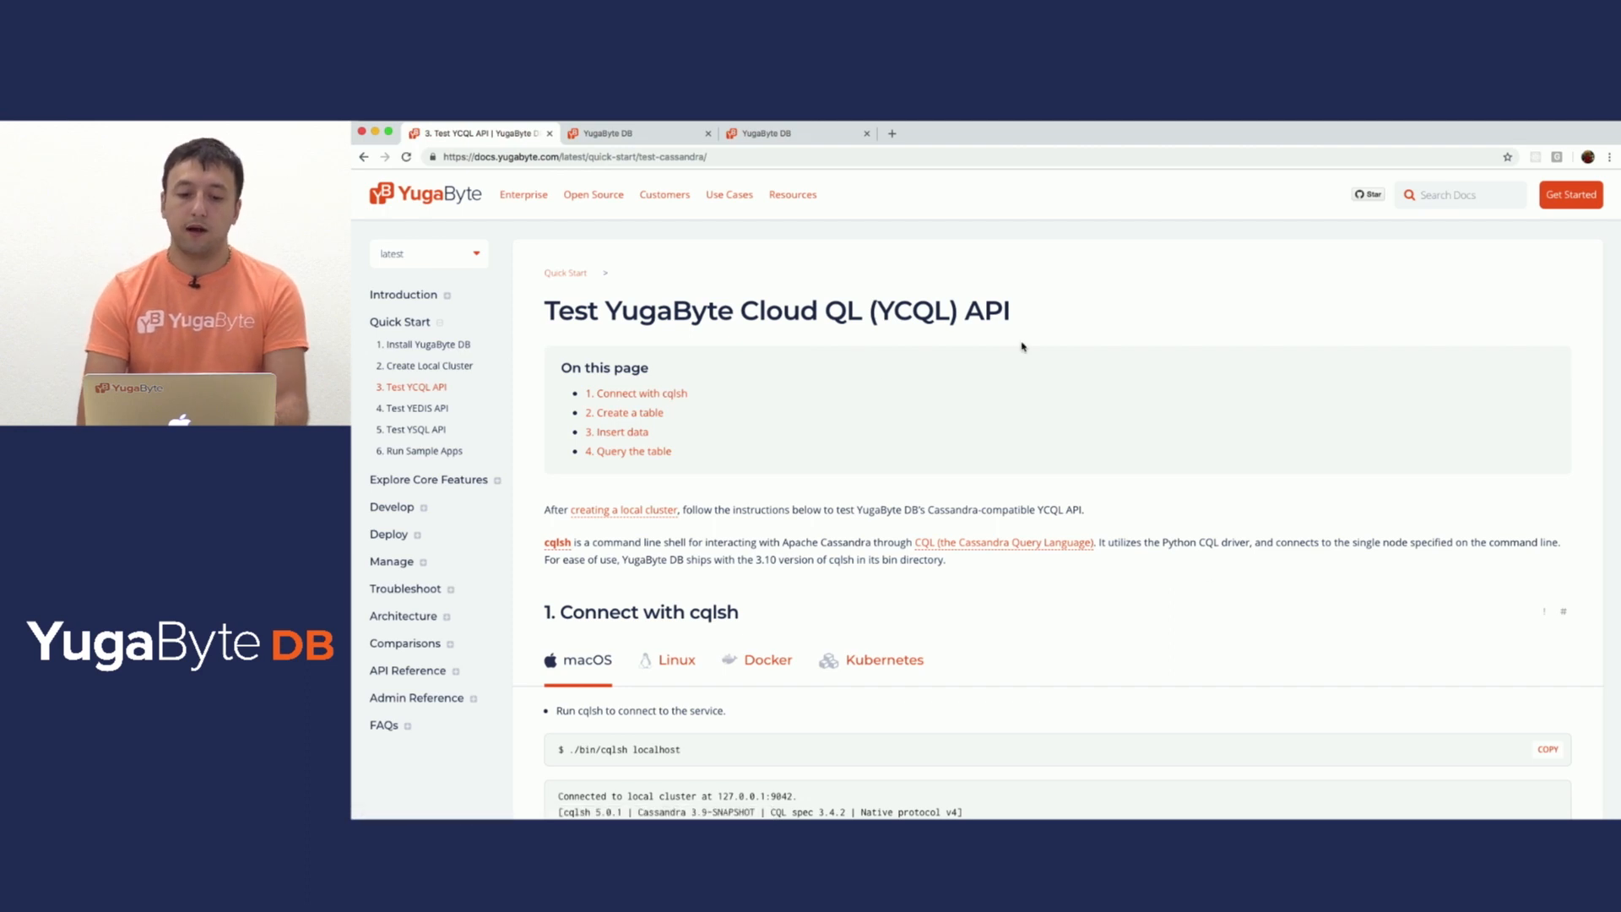
pyautogui.scroll(-3)
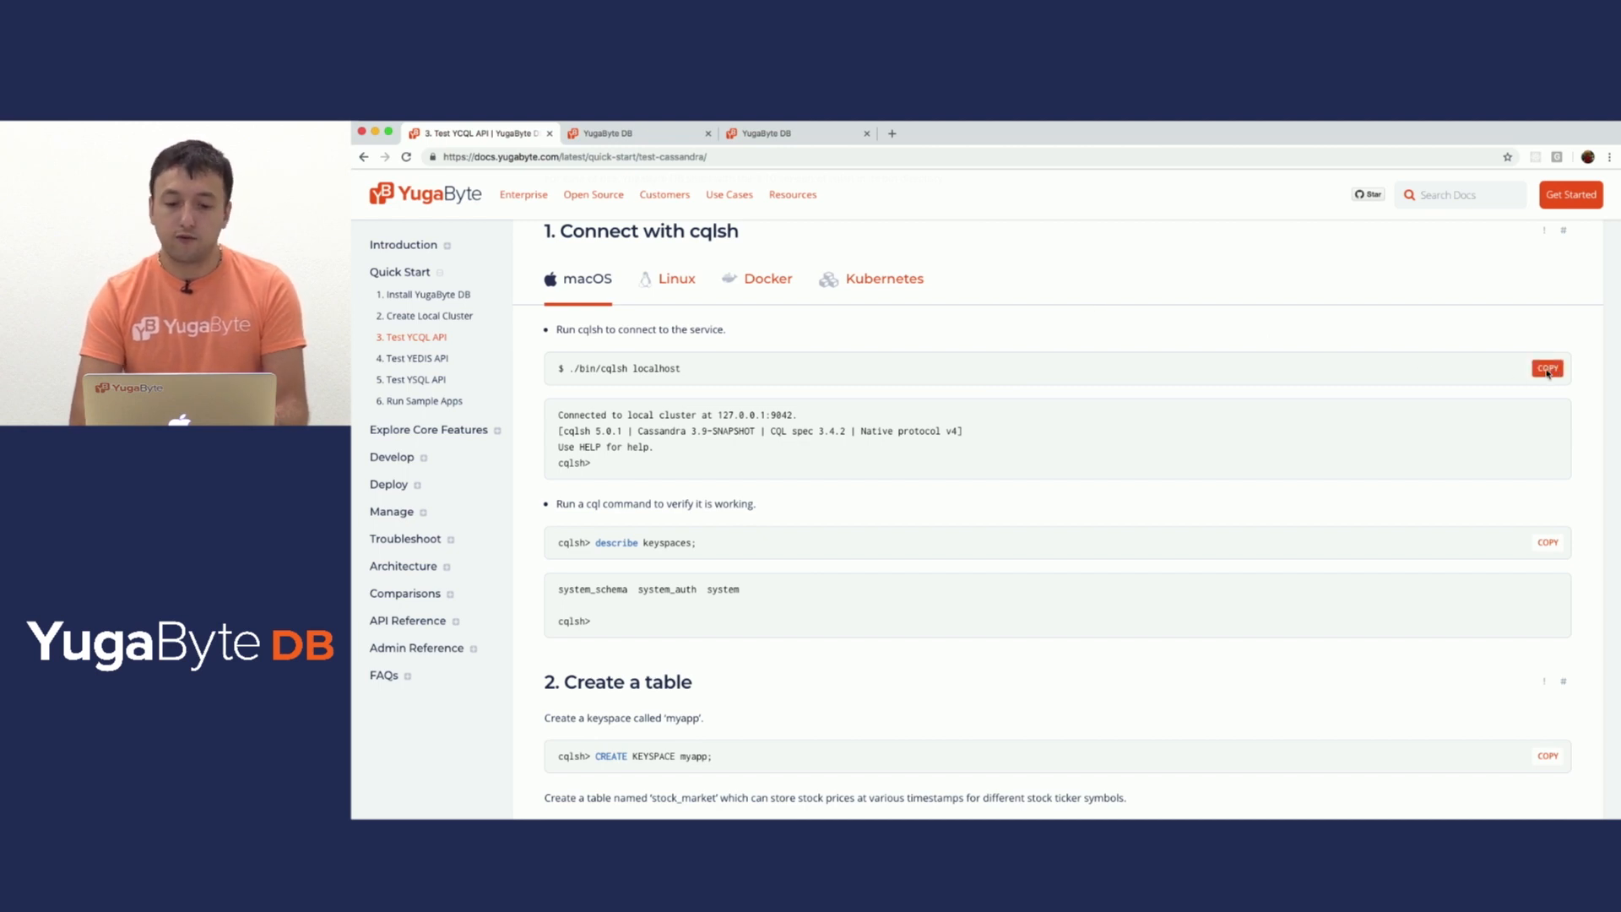
# Connect with ./bin/cqlsh localhost and create the myapp keyspace from the copied commands
pyautogui.click(1546, 368)
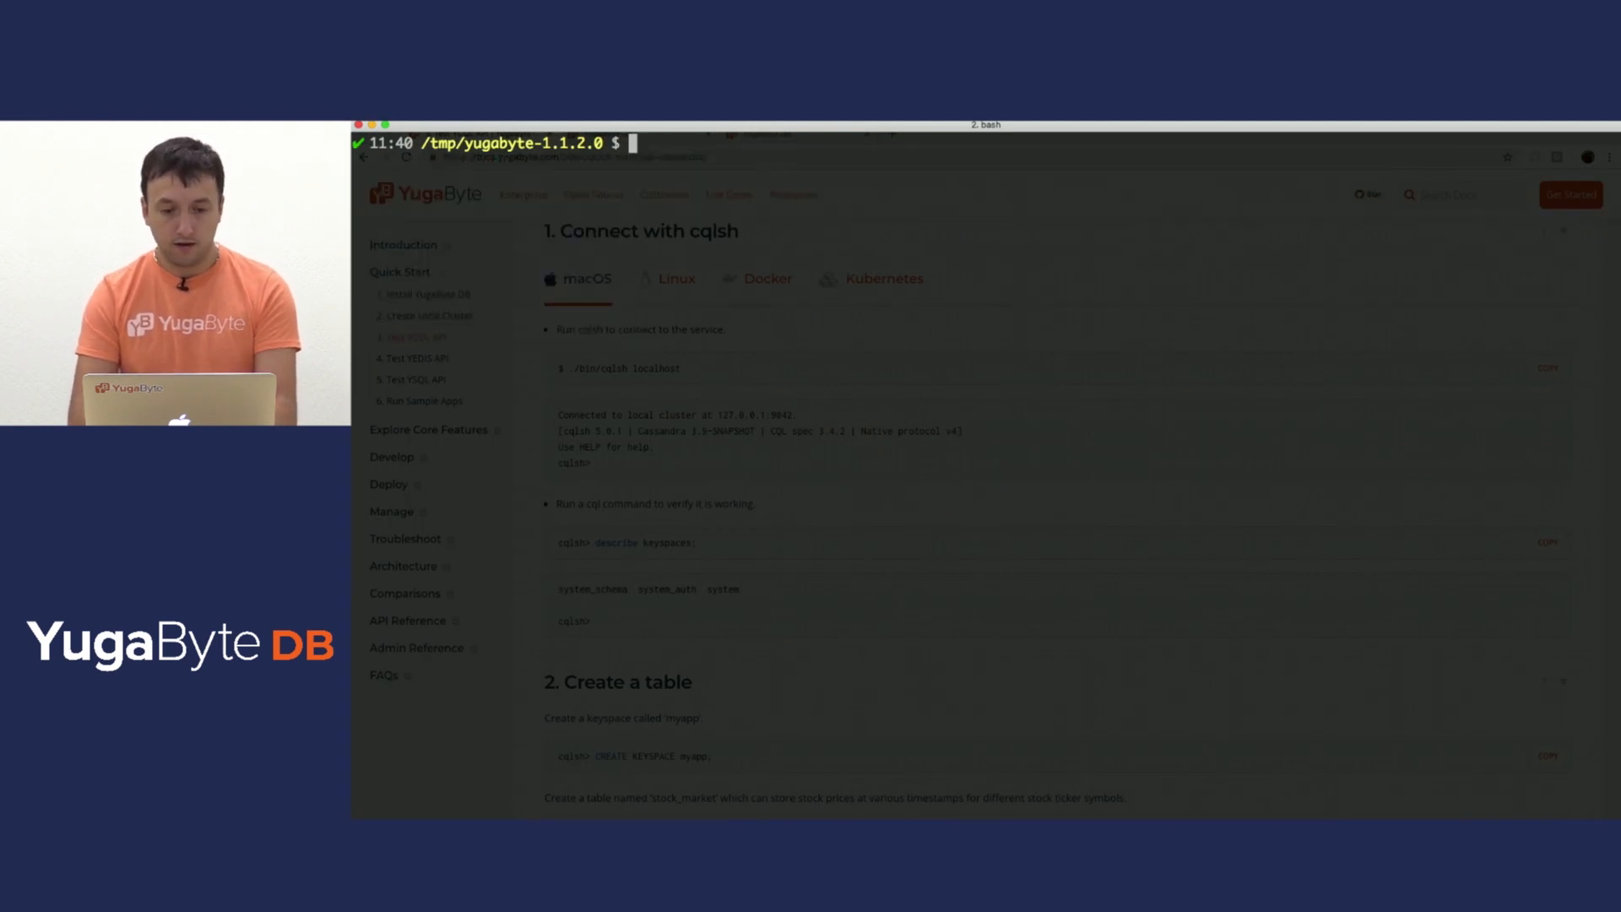
pyautogui.write('./bin/cqlsh localhost')
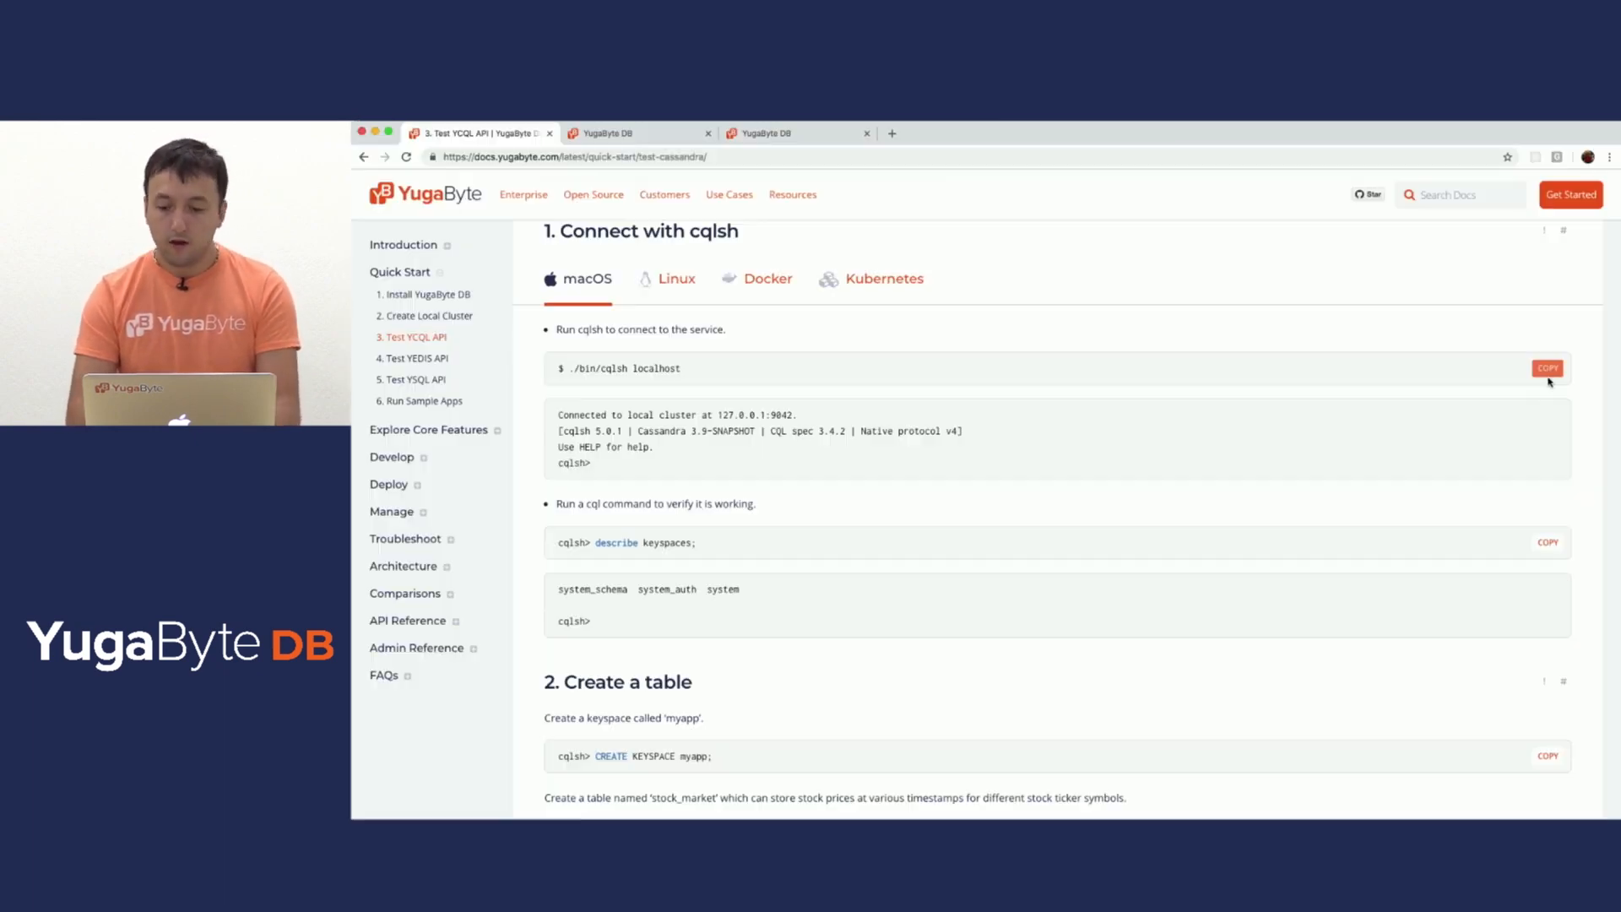
pyautogui.click(1543, 542)
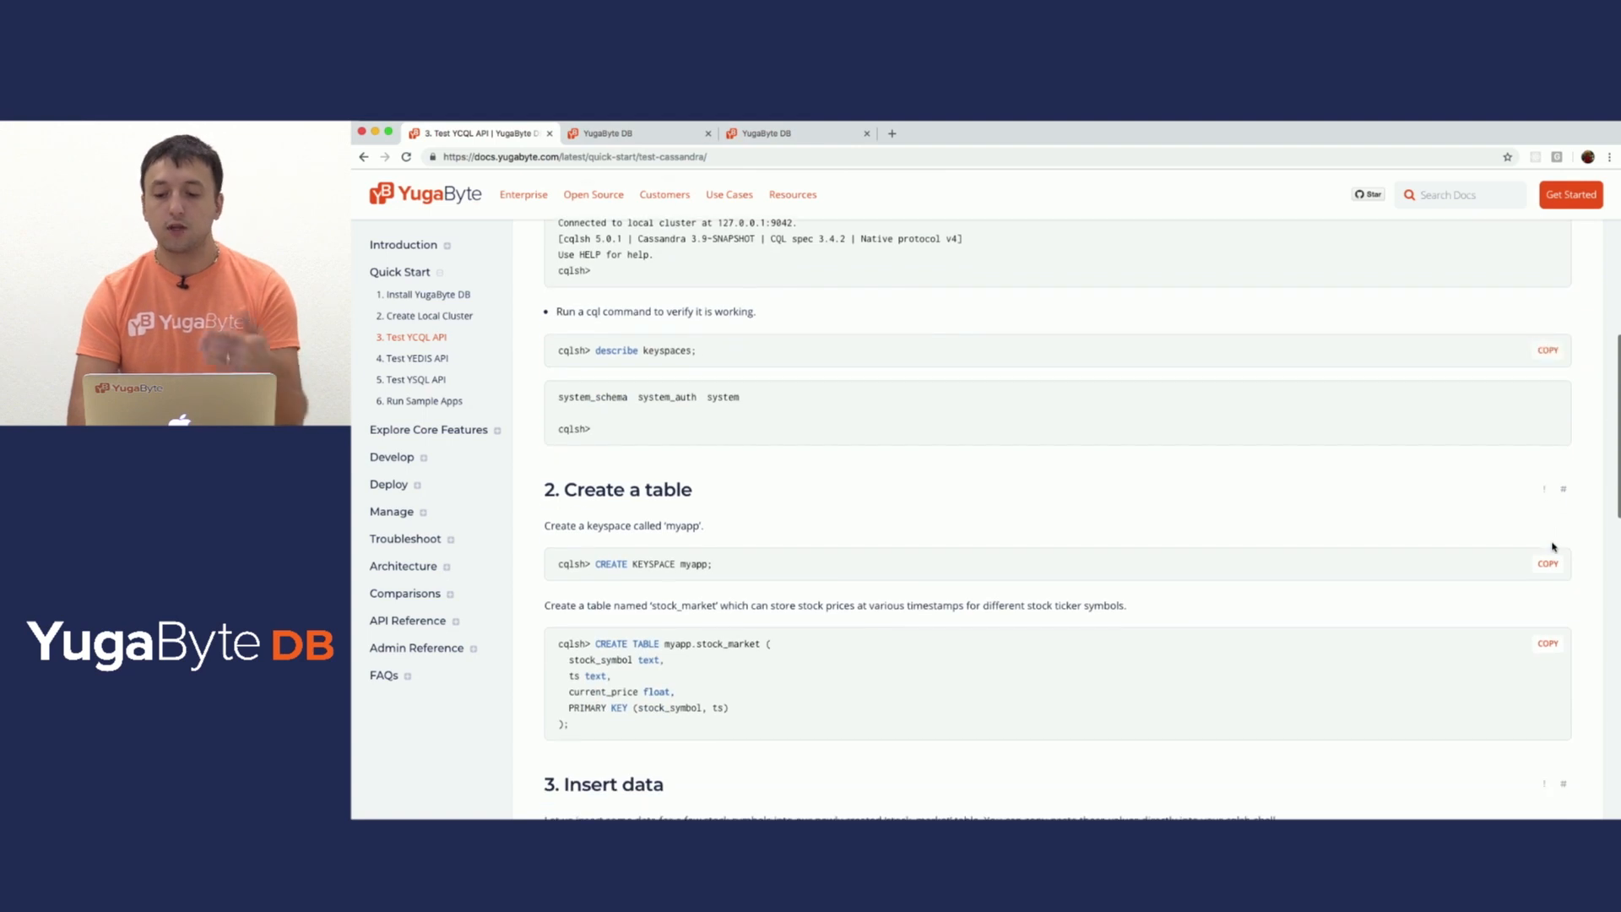
pyautogui.click(1547, 564)
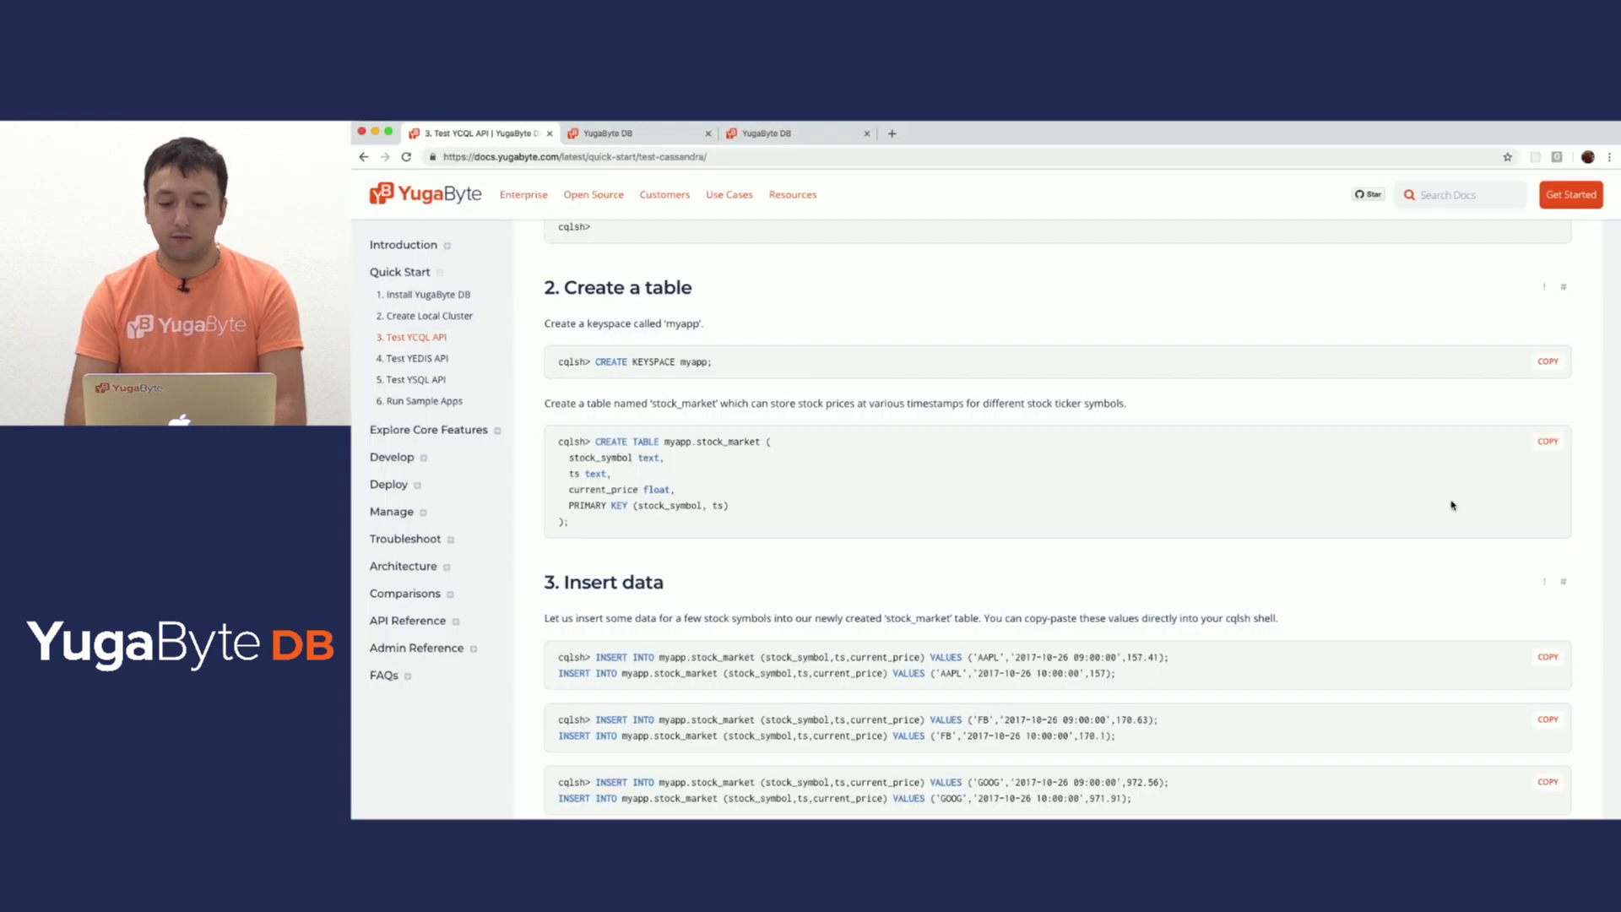
# Copy the AAPL insert statements and the table query commands from the guide
pyautogui.scroll(-3)
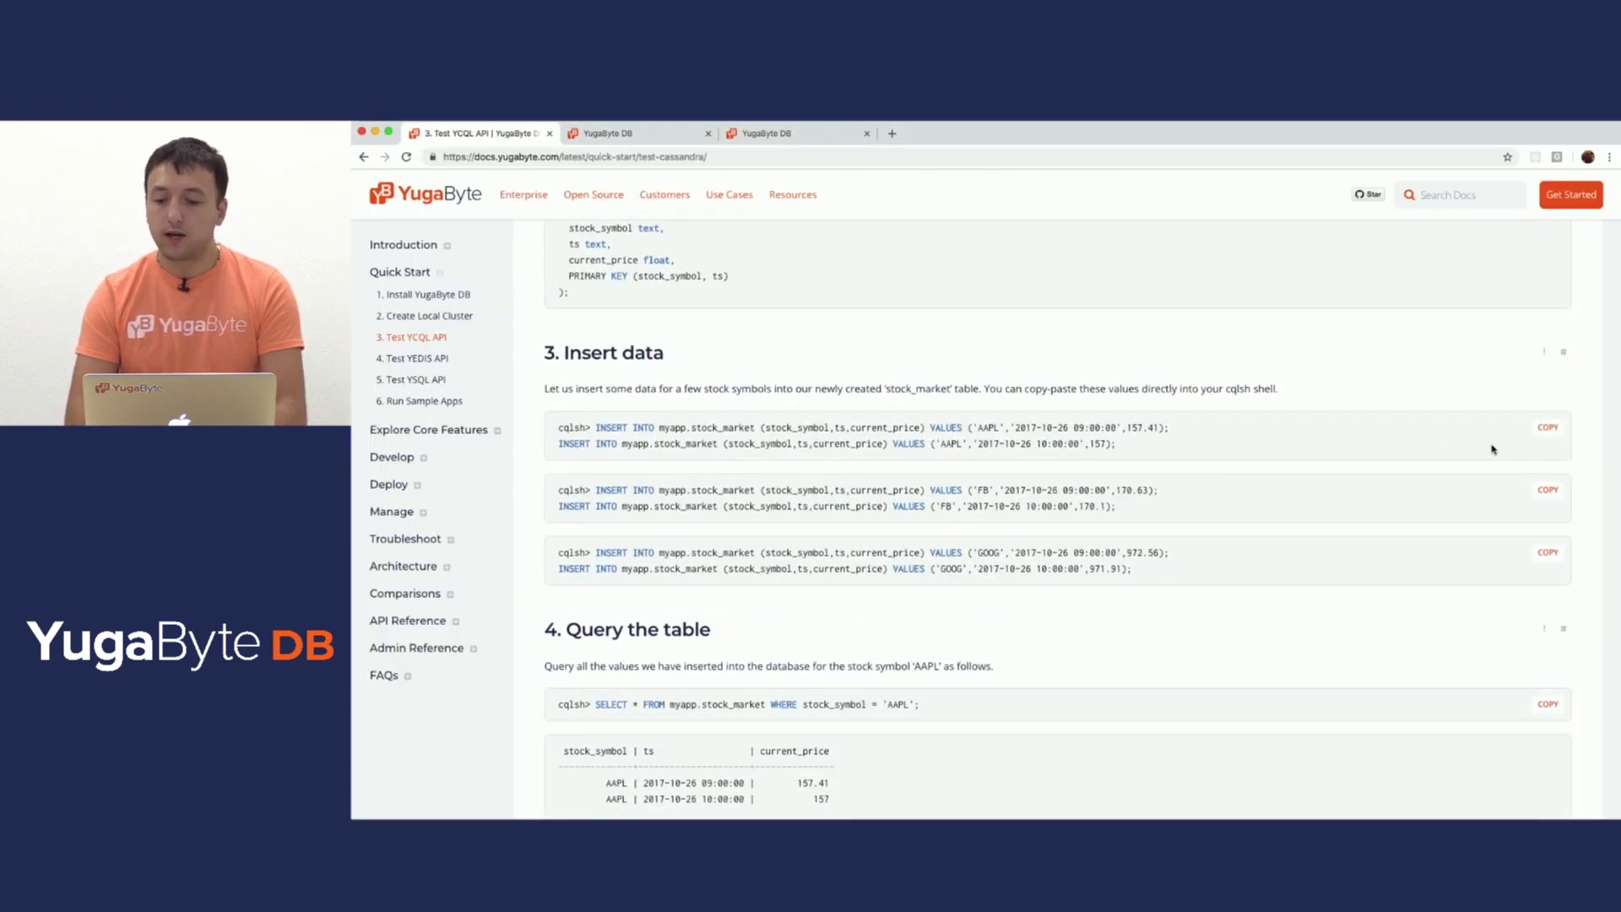
pyautogui.click(1547, 427)
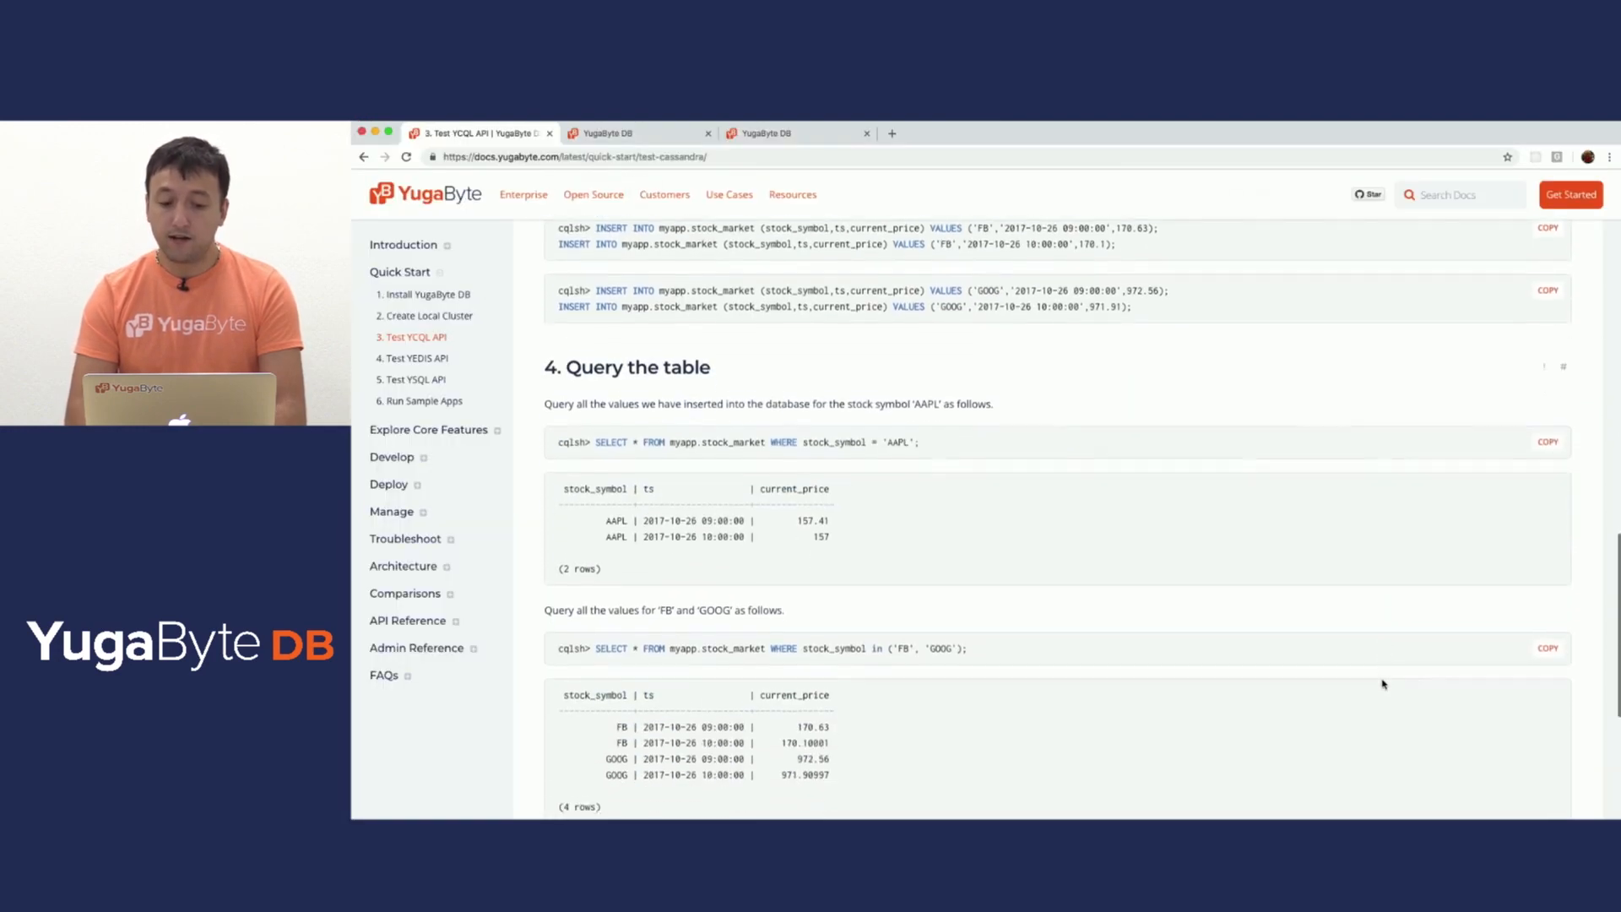
pyautogui.scroll(-3)
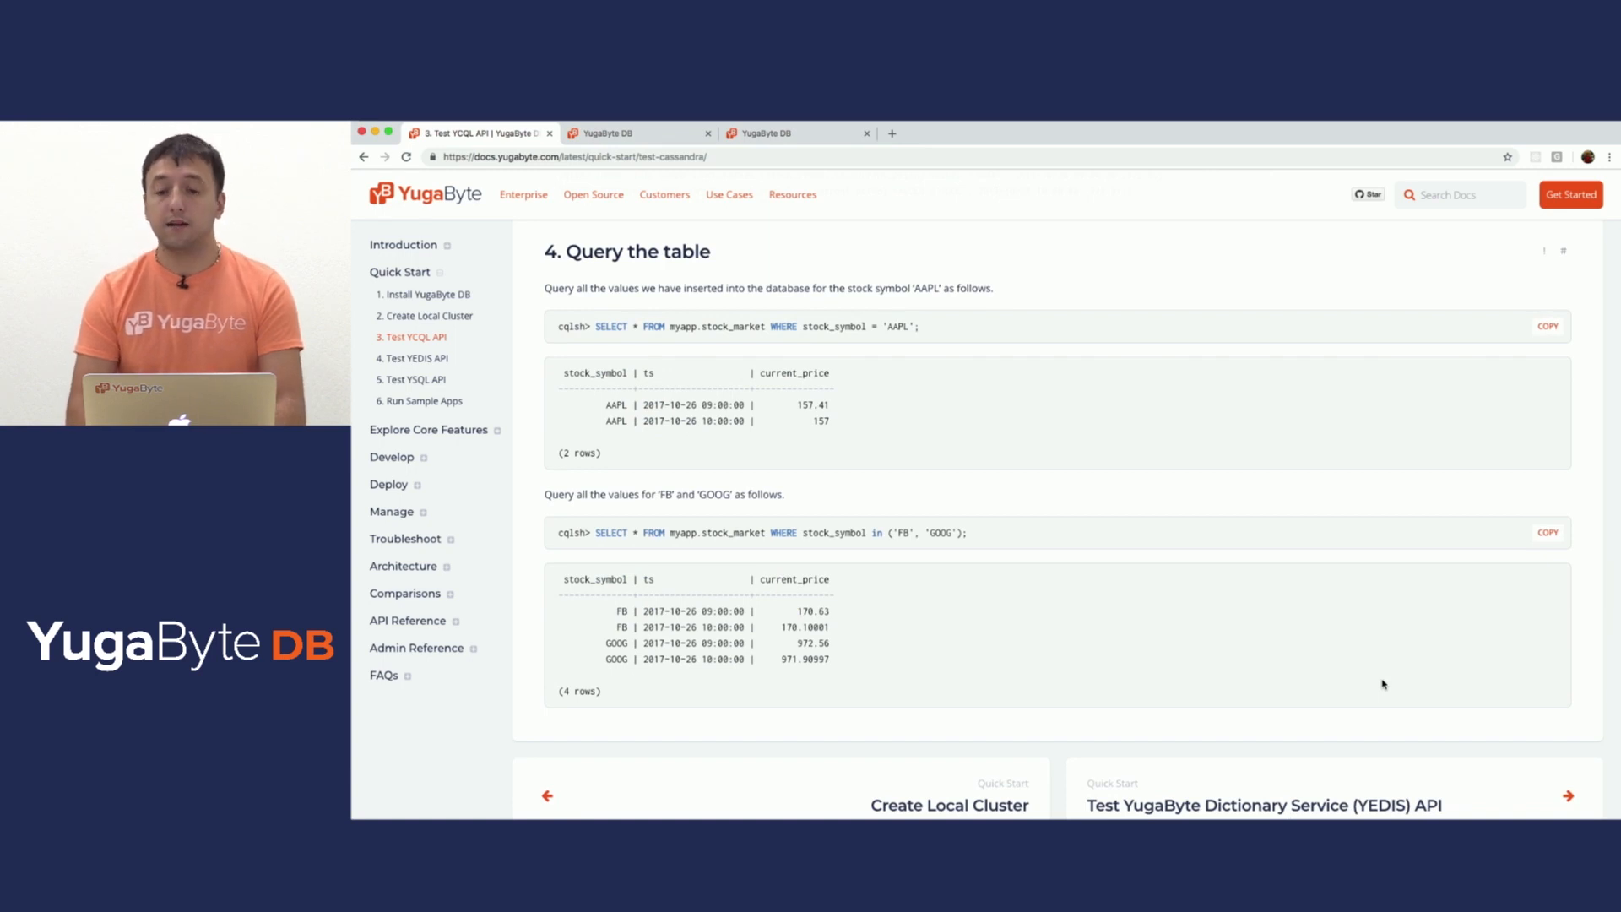
pyautogui.click(1548, 325)
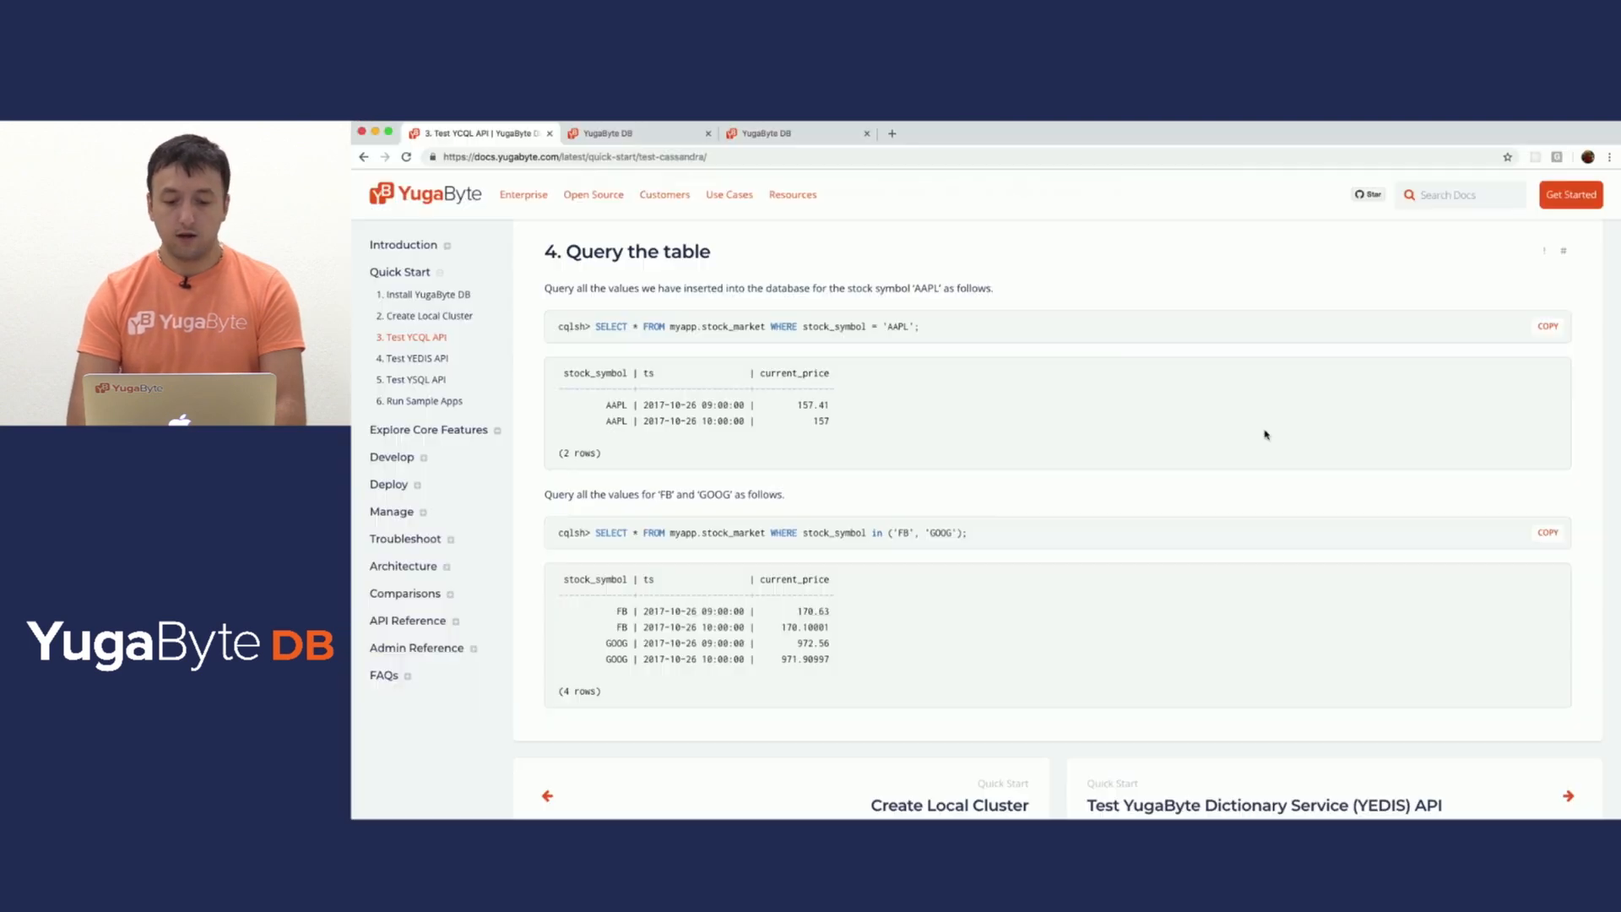
pyautogui.click(1546, 531)
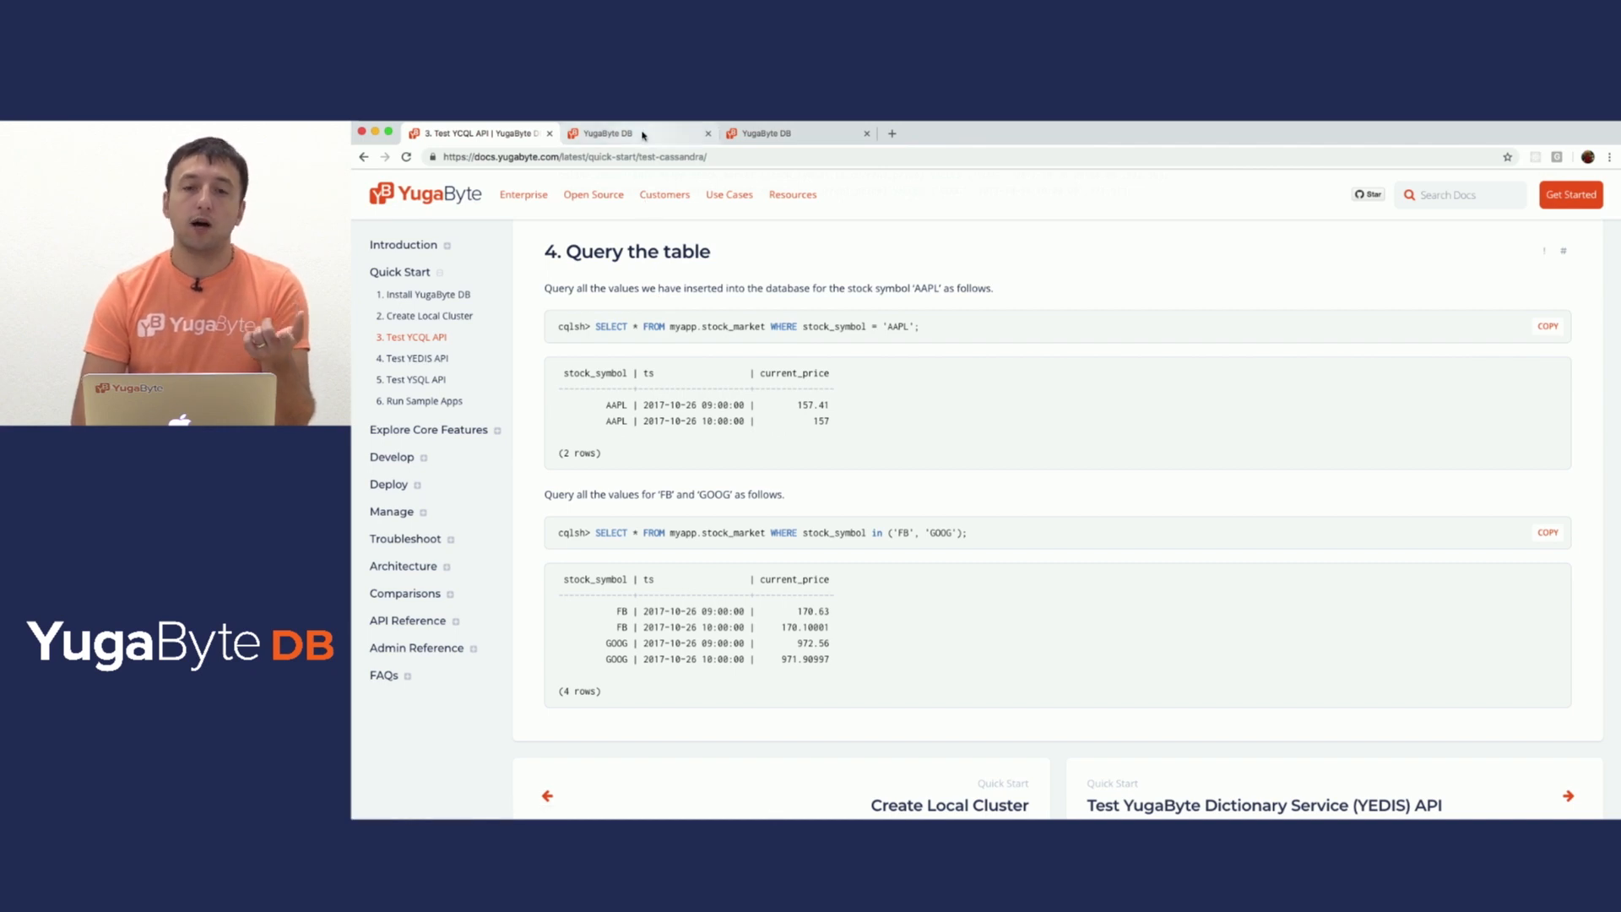
# View the six stock_market tablets on 127.0.0.1:9000 and highlight the second tablet's LEADER
pyautogui.click(623, 134)
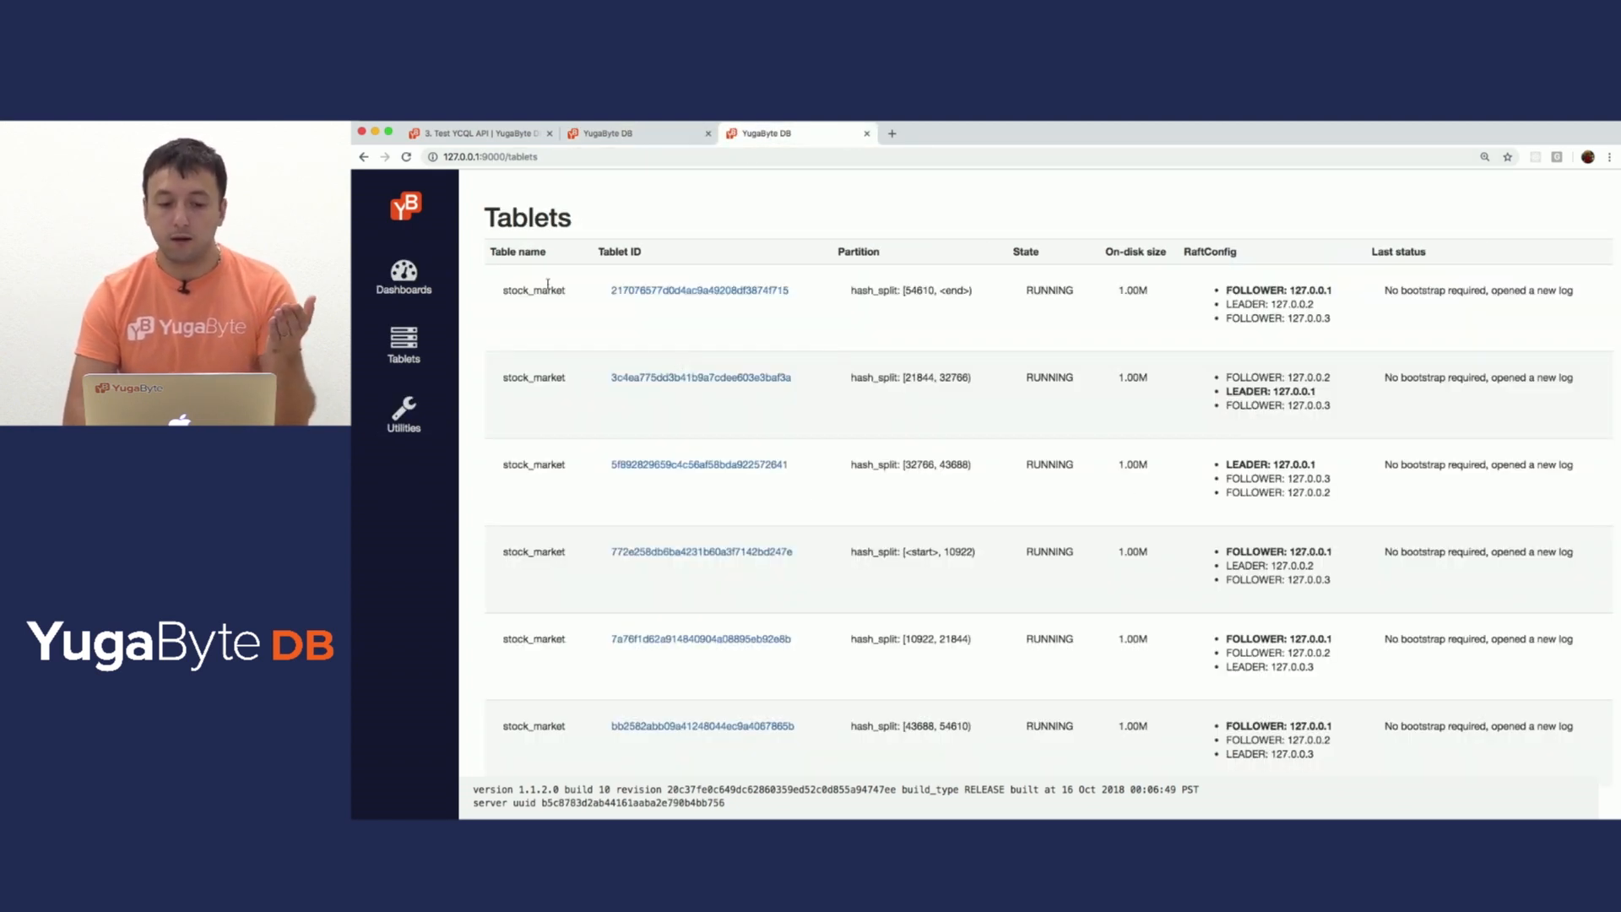
pyautogui.moveTo(544, 619)
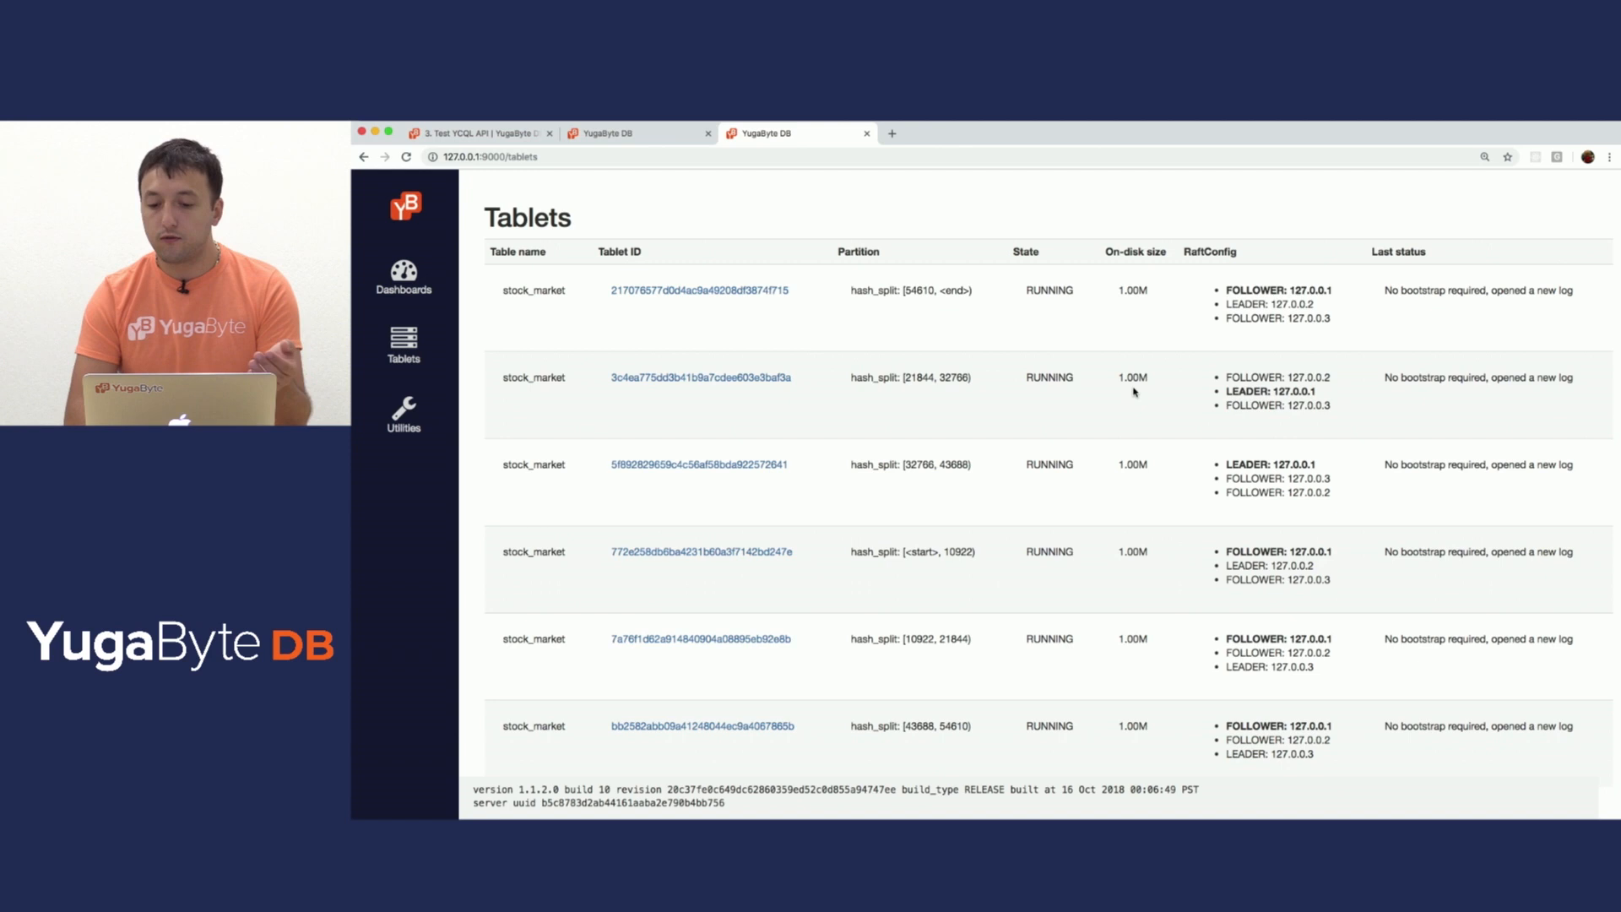
pyautogui.doubleClick(1277, 291)
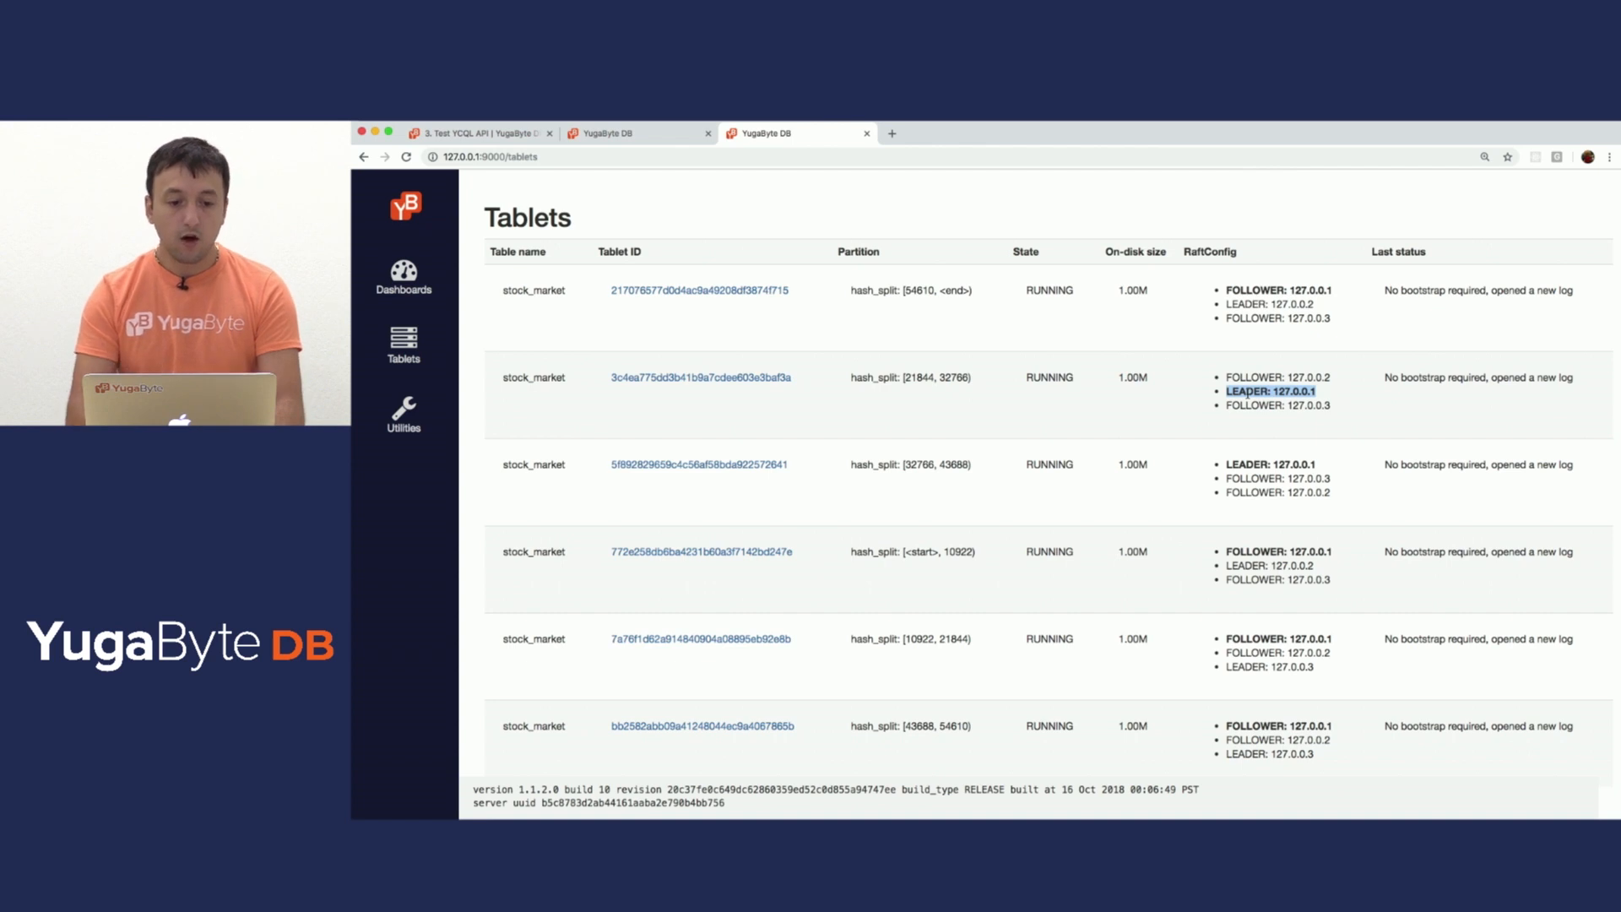
pyautogui.click(482, 131)
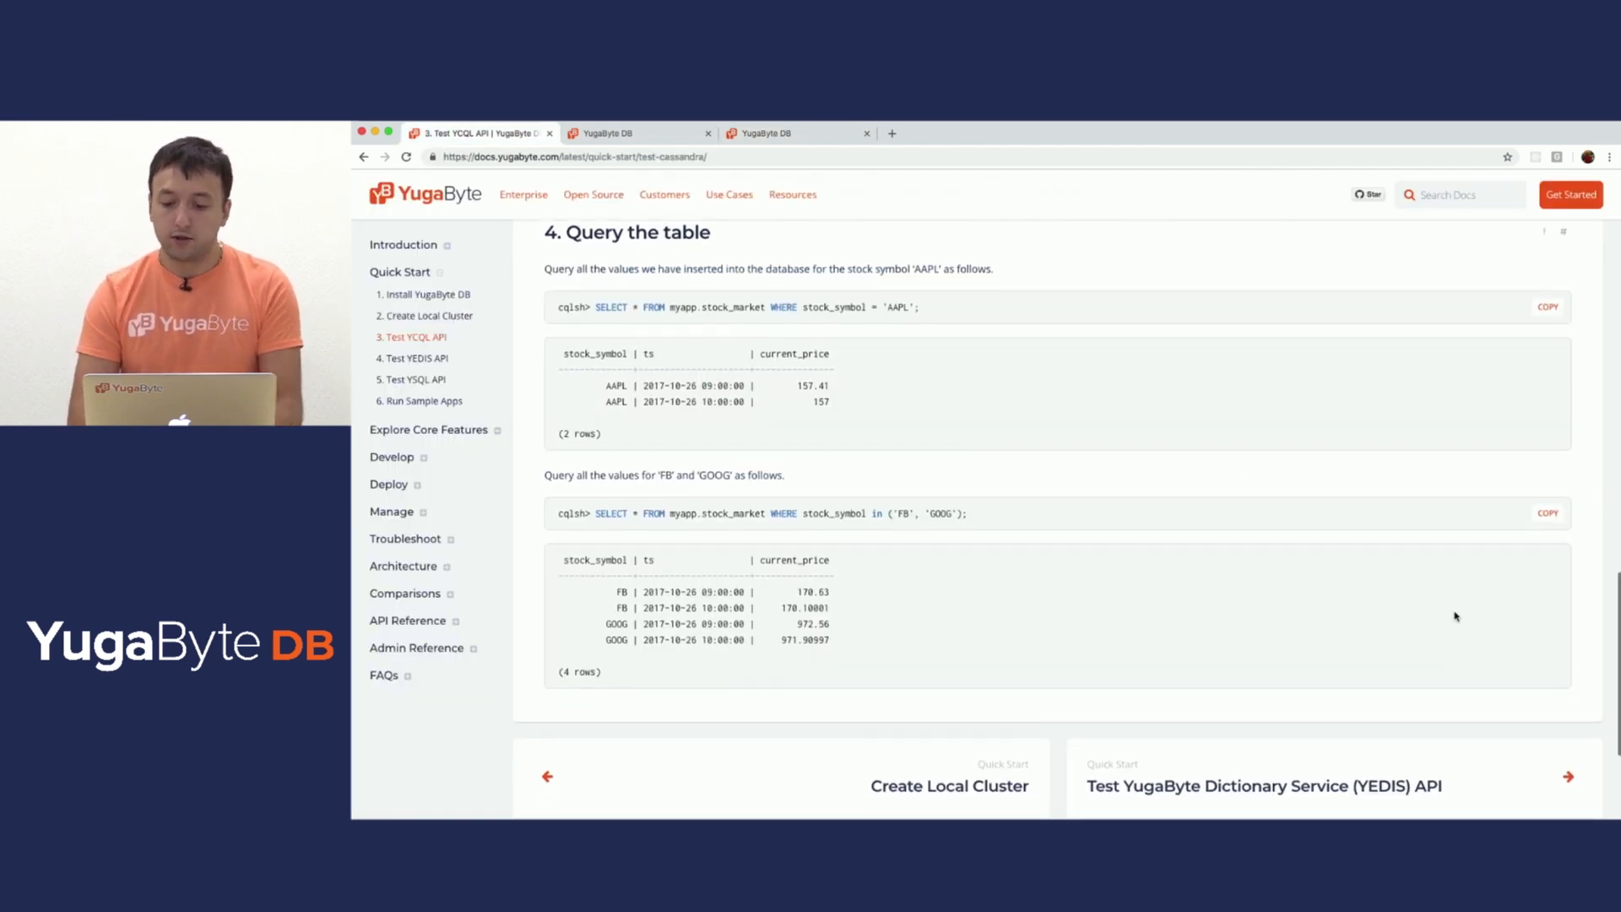
# Reach the YEDIS guide's redis-cli section and copy the yb-ctl setup_redis command
pyautogui.scroll(-3)
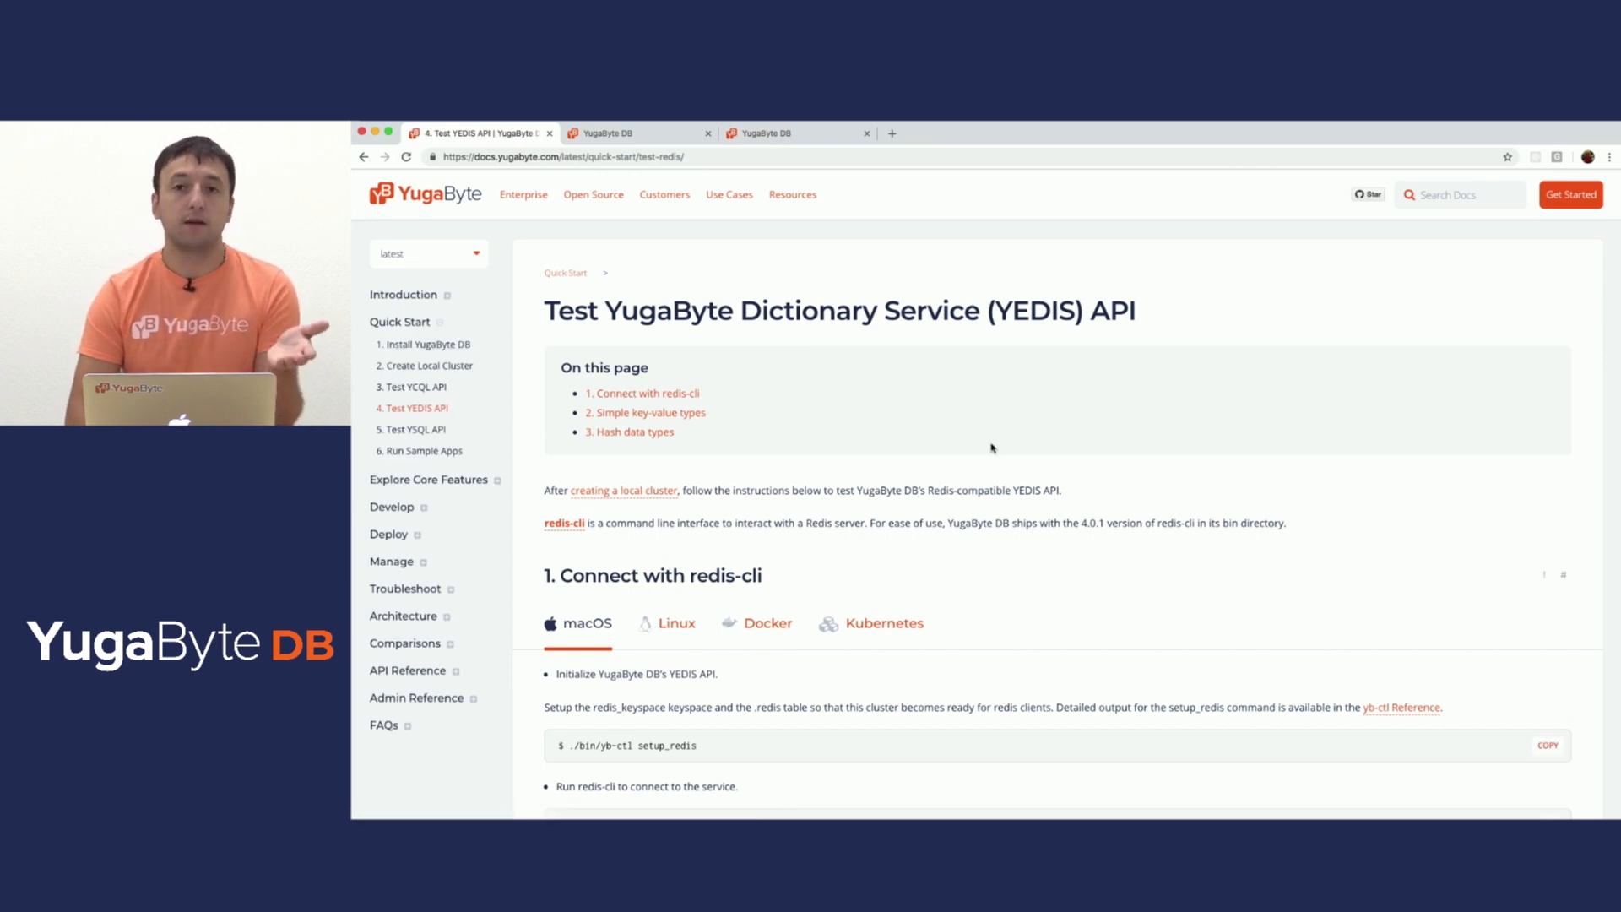
pyautogui.scroll(-3)
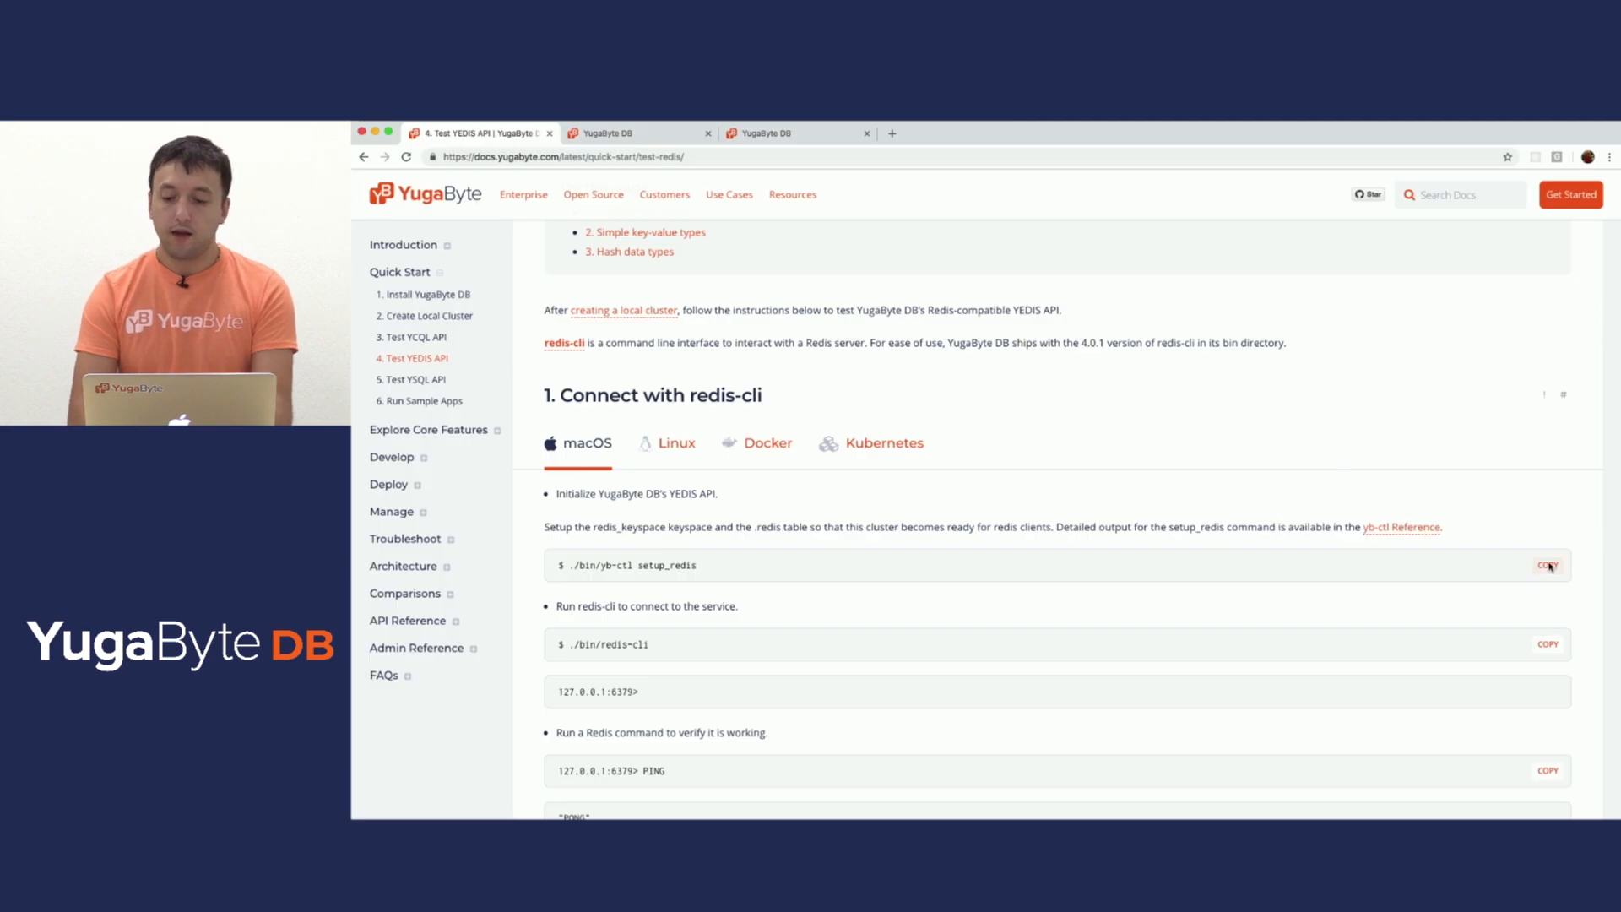
pyautogui.click(1547, 564)
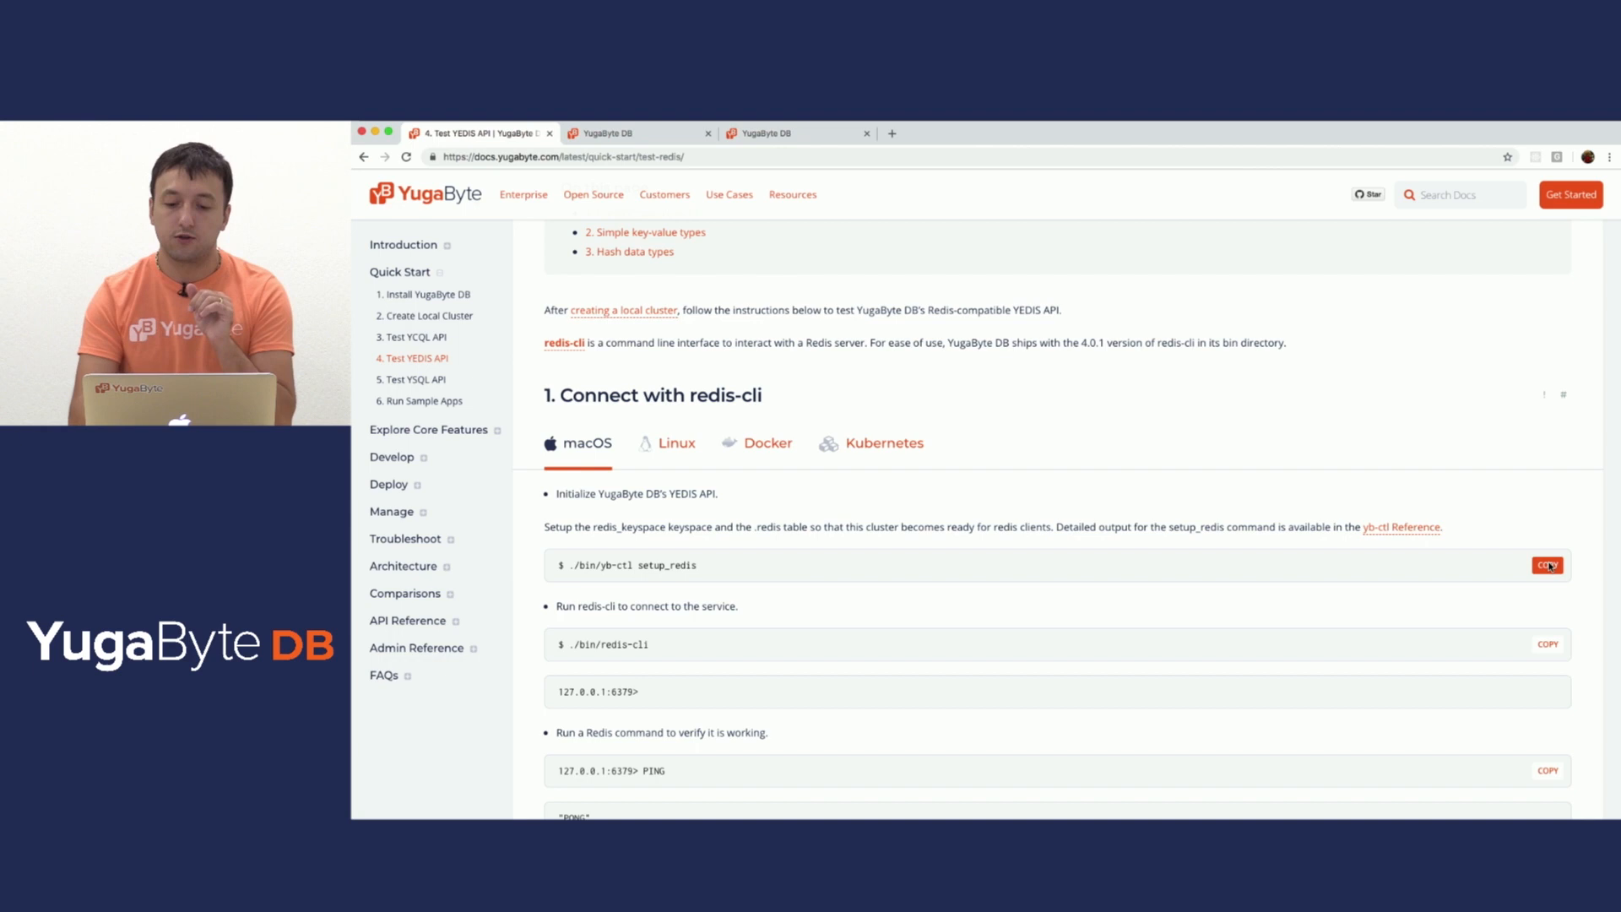
pyautogui.click(1546, 564)
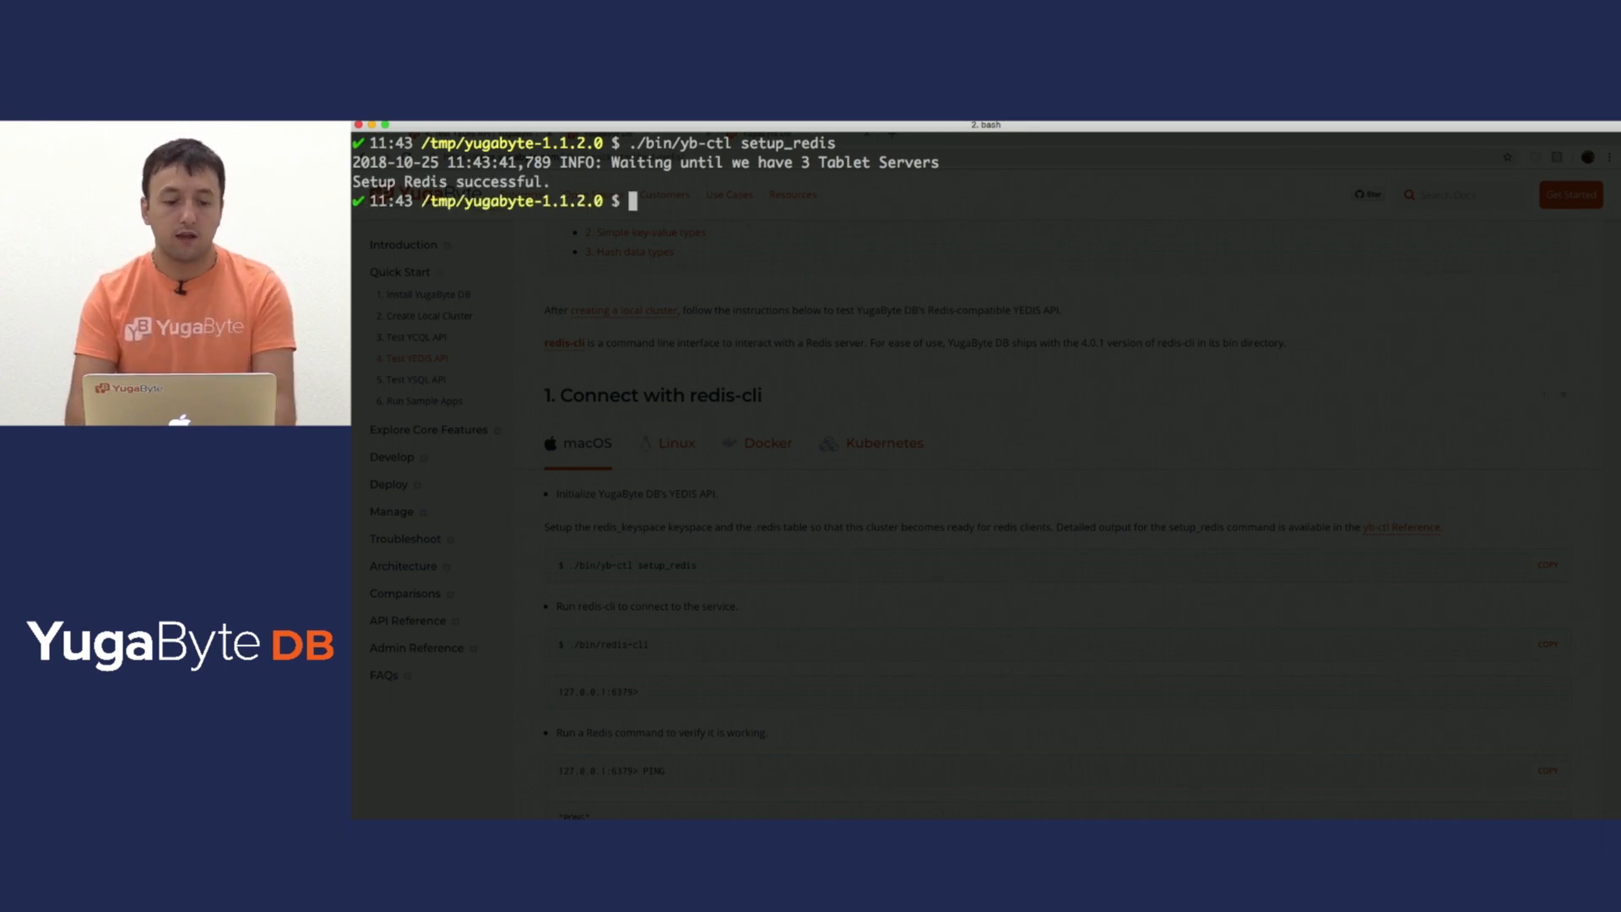
# Run PING, set mykey somevalue and get mykey in redis-cli, following the docs examples
pyautogui.click(1546, 643)
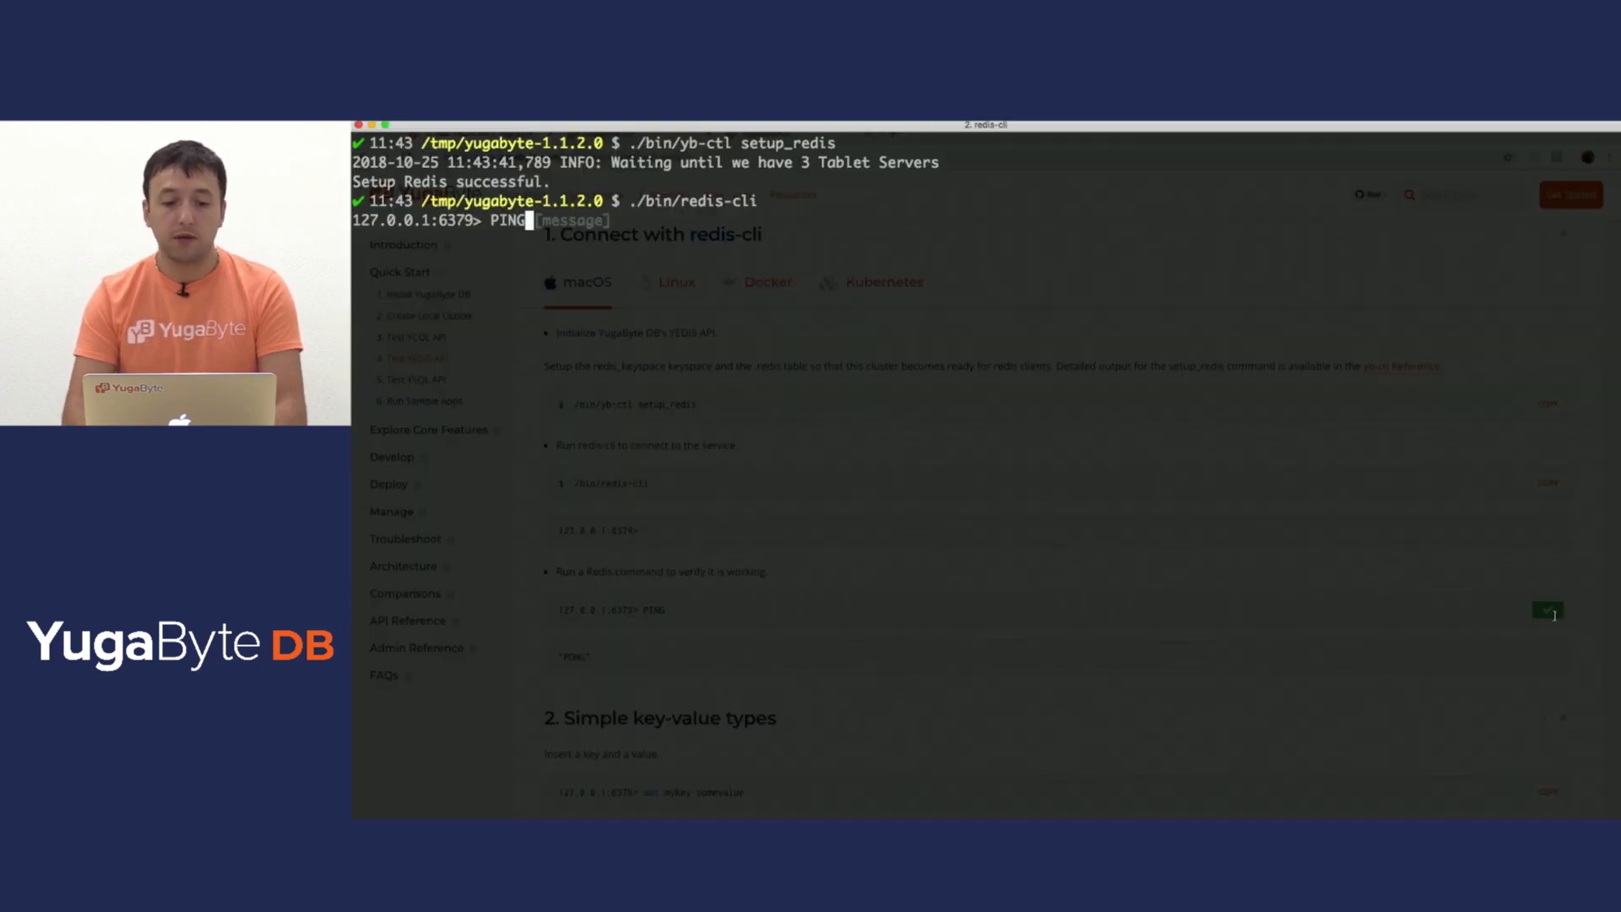
pyautogui.press('Return')
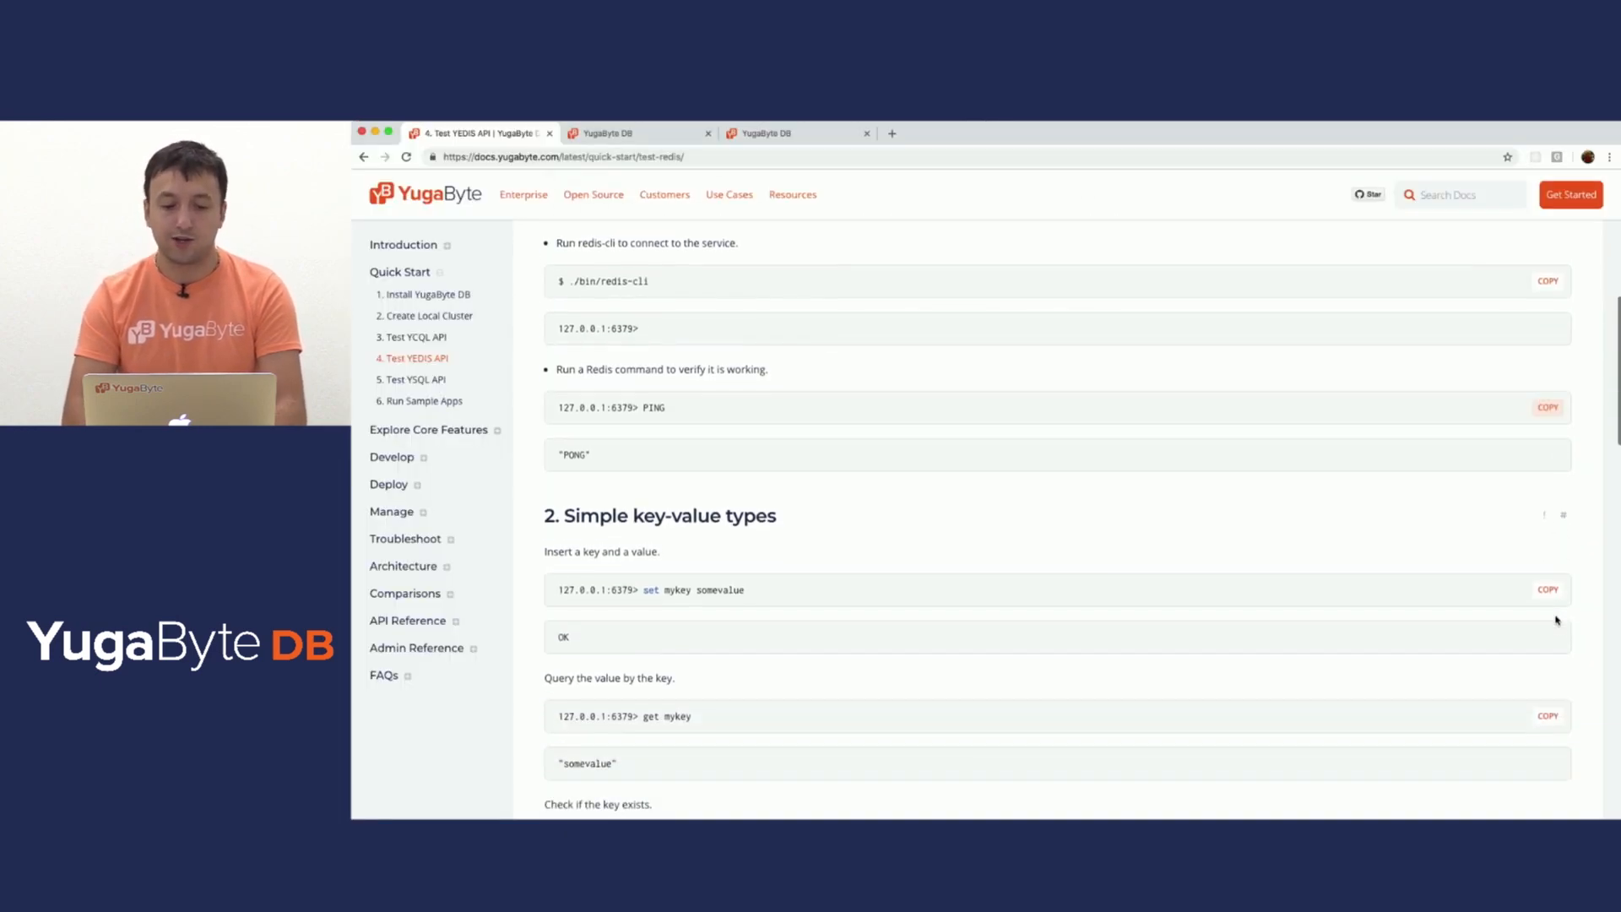
pyautogui.scroll(-3)
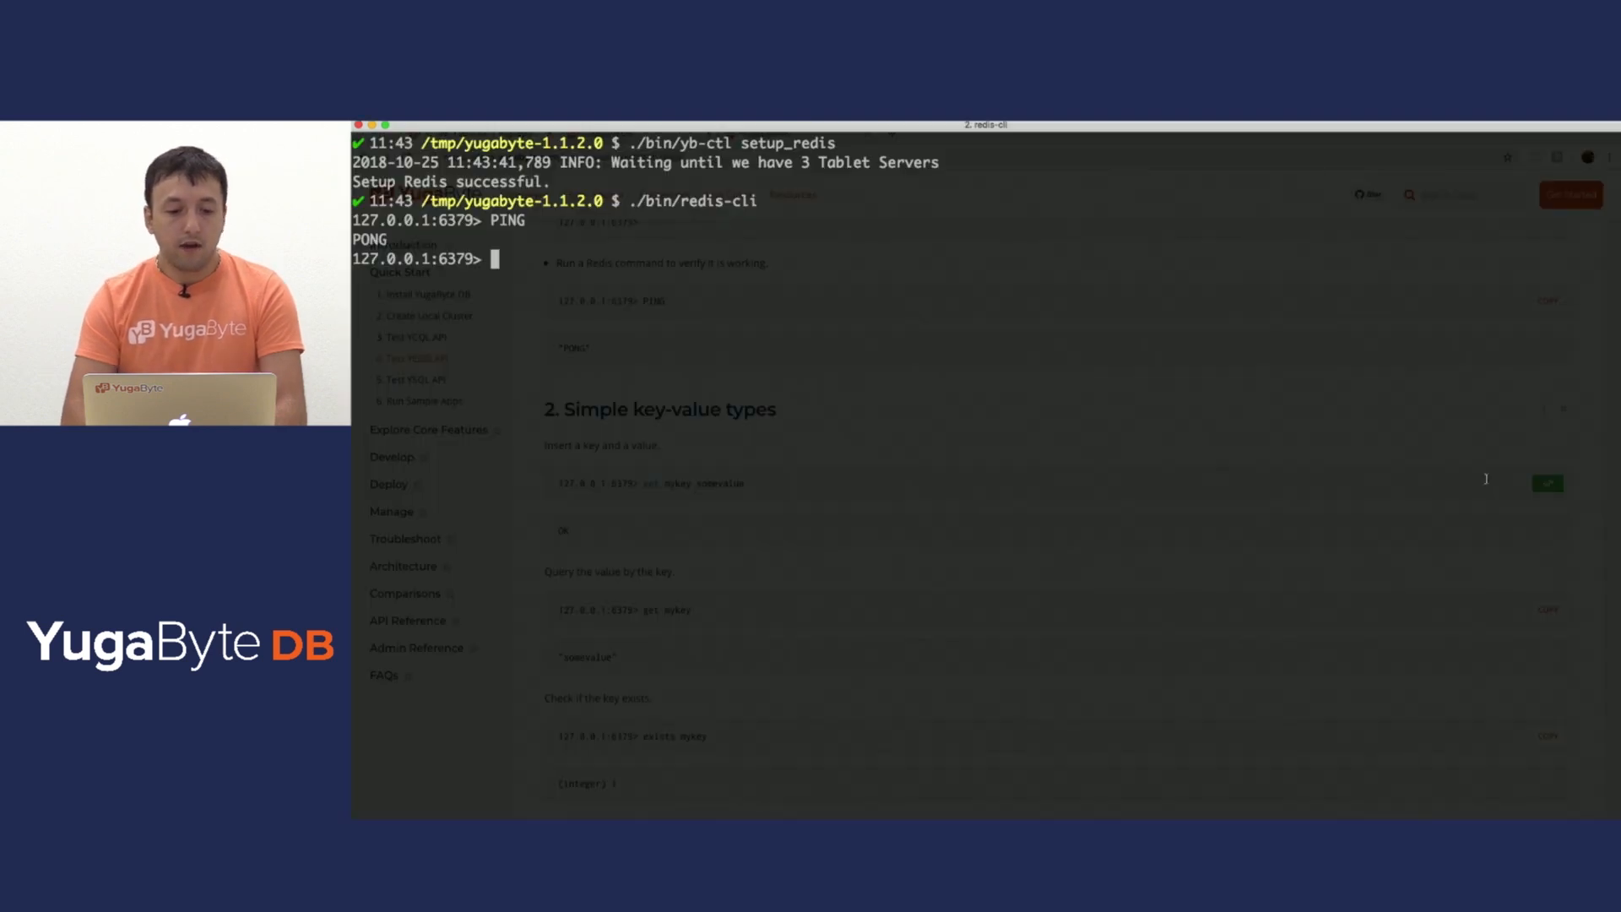
pyautogui.write('set mykey somevalue')
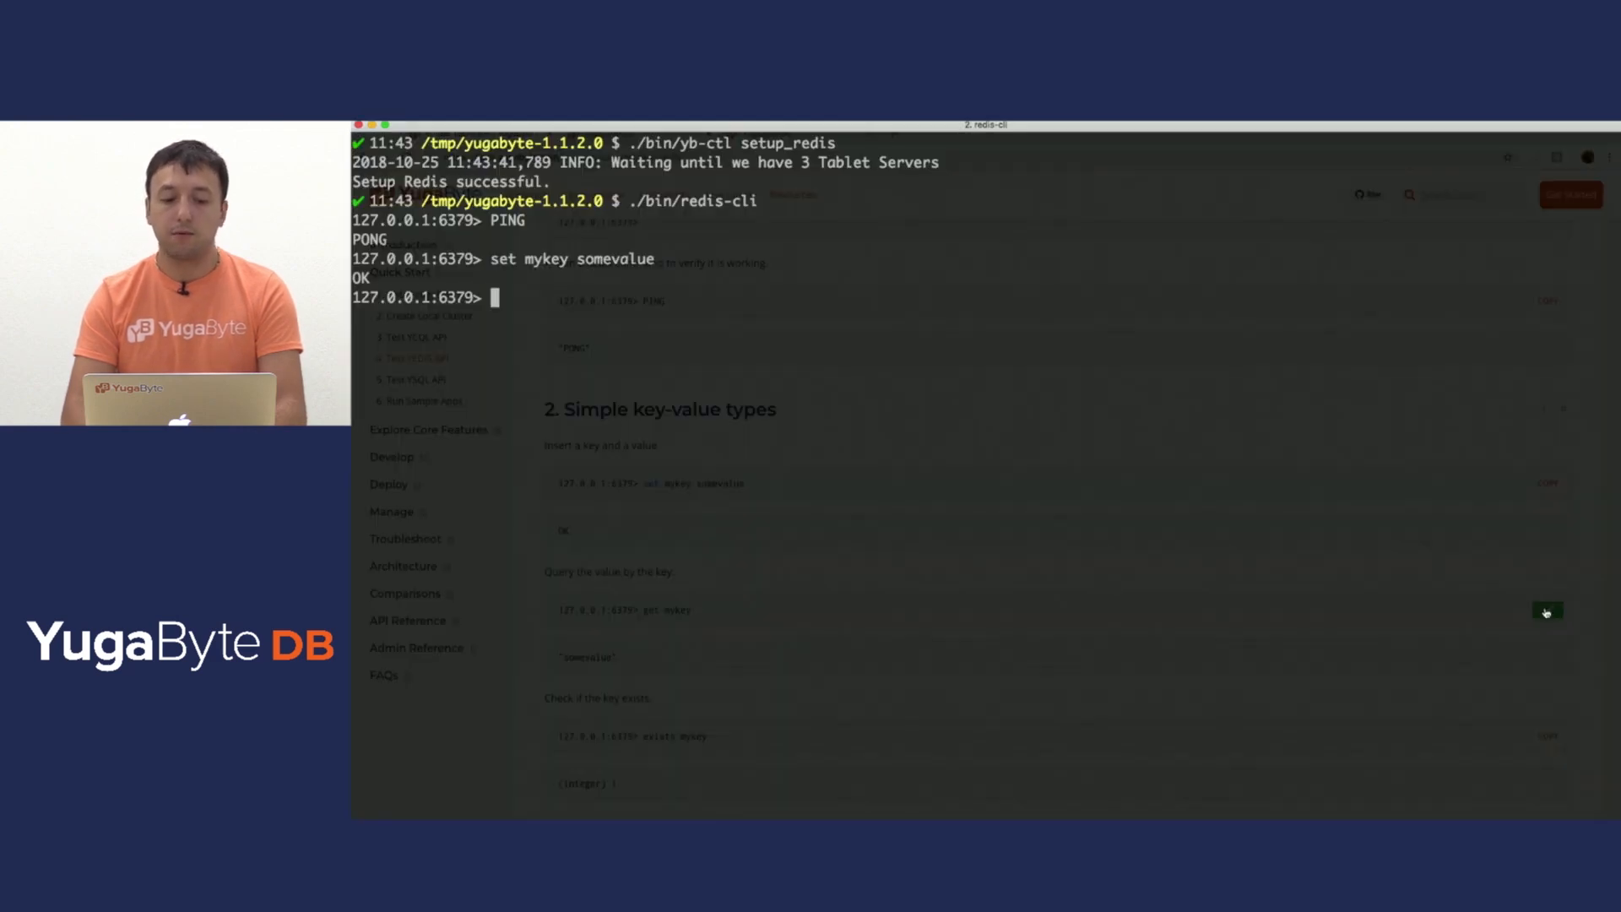
pyautogui.write('get mykey')
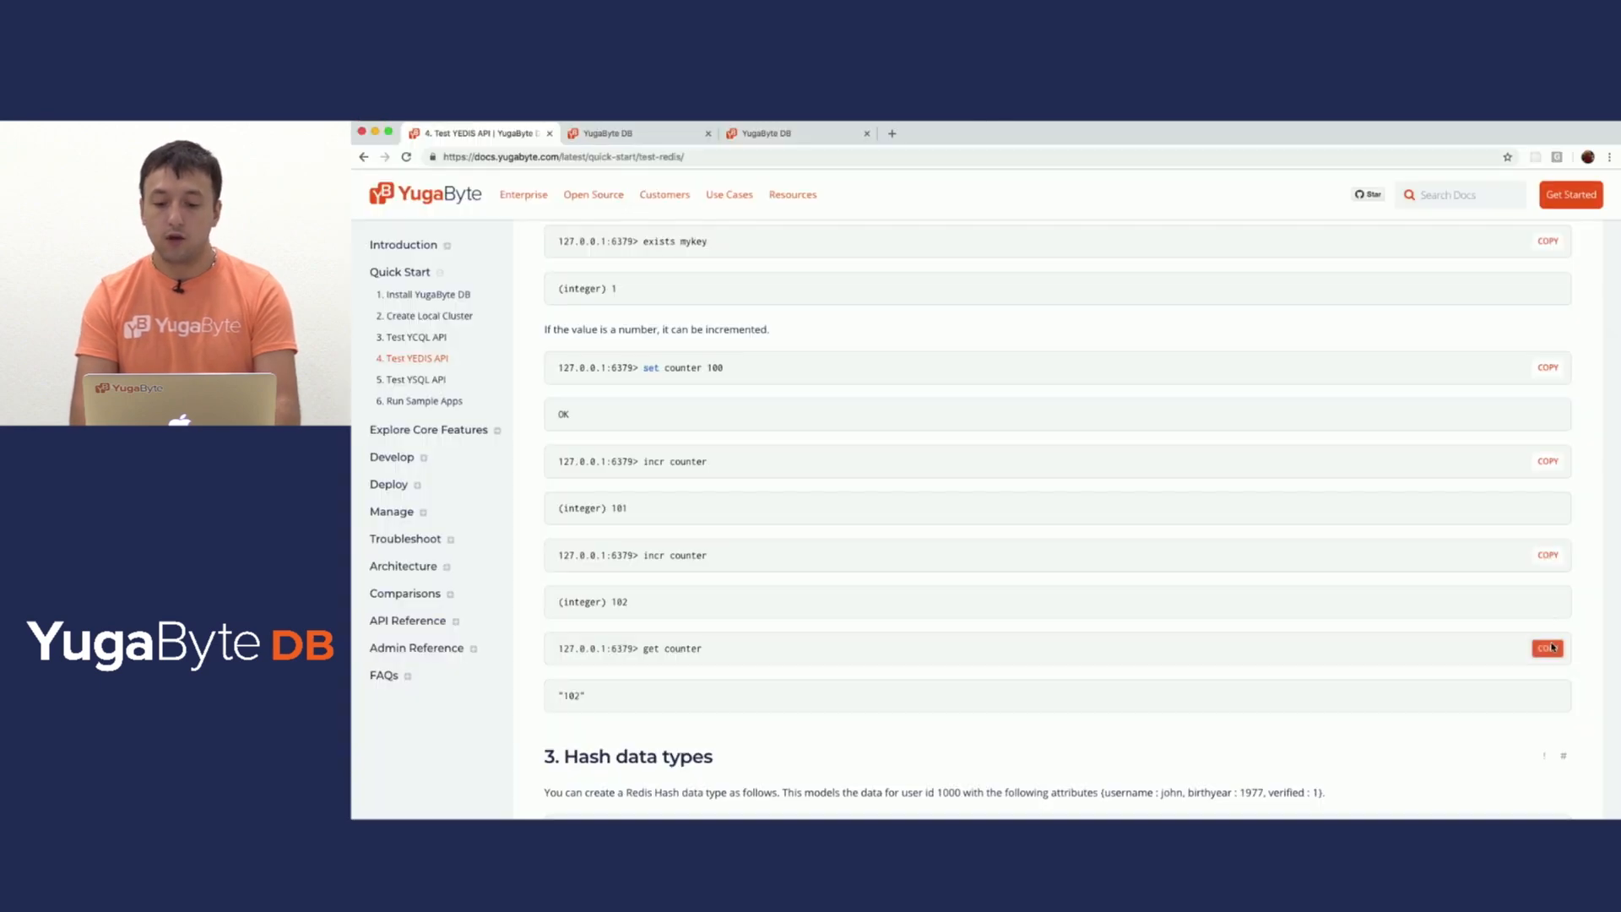
pyautogui.moveTo(1398, 716)
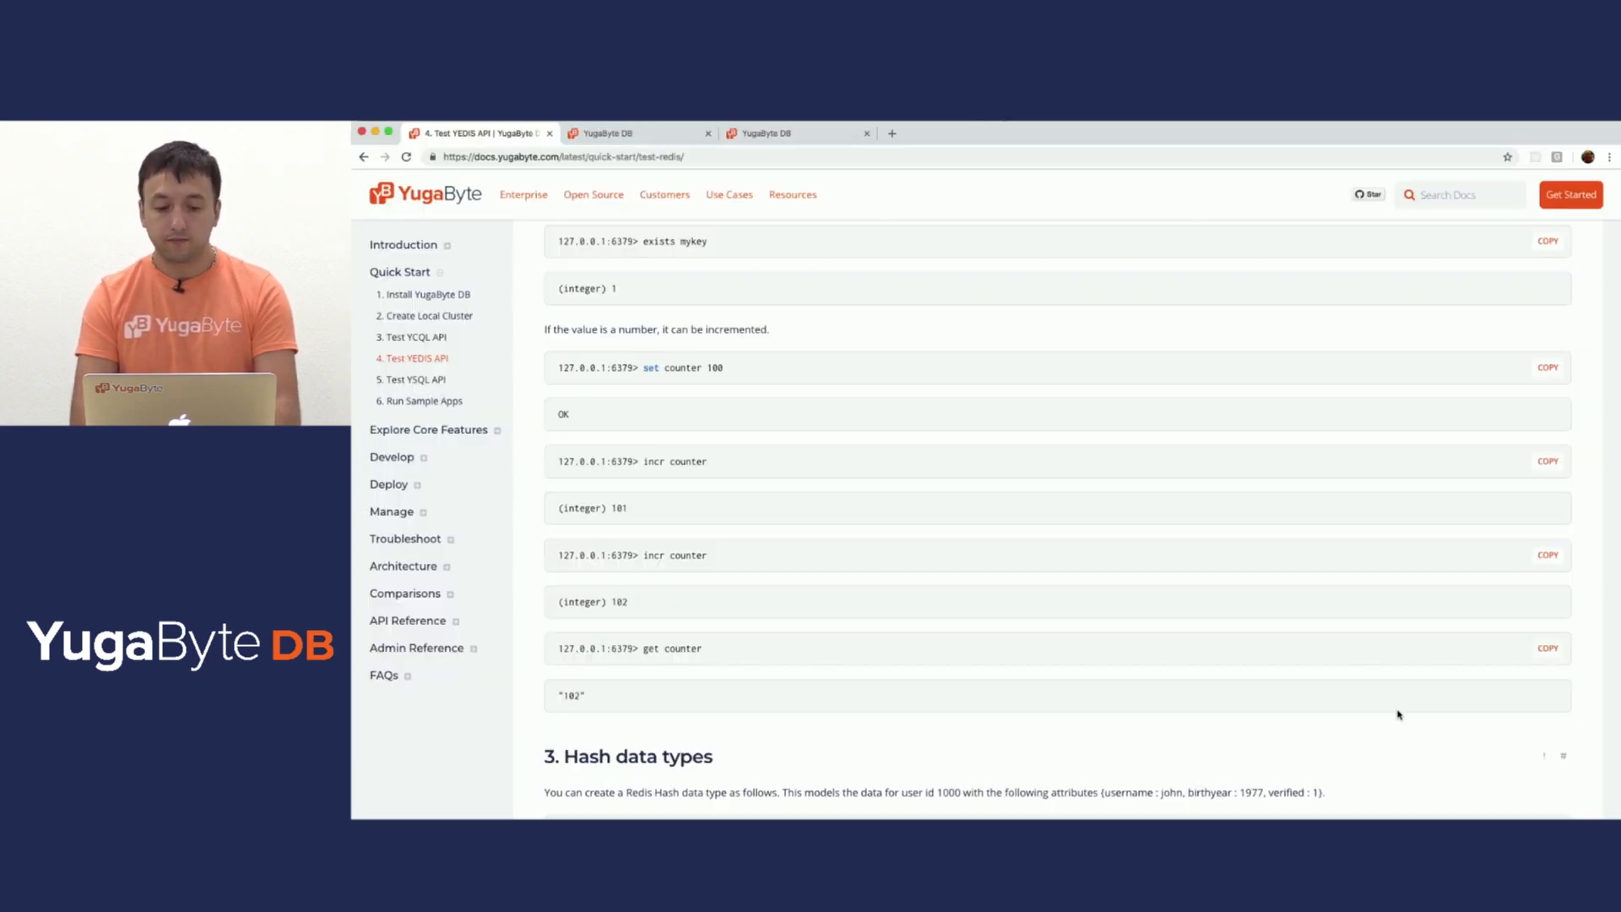
pyautogui.scroll(-3)
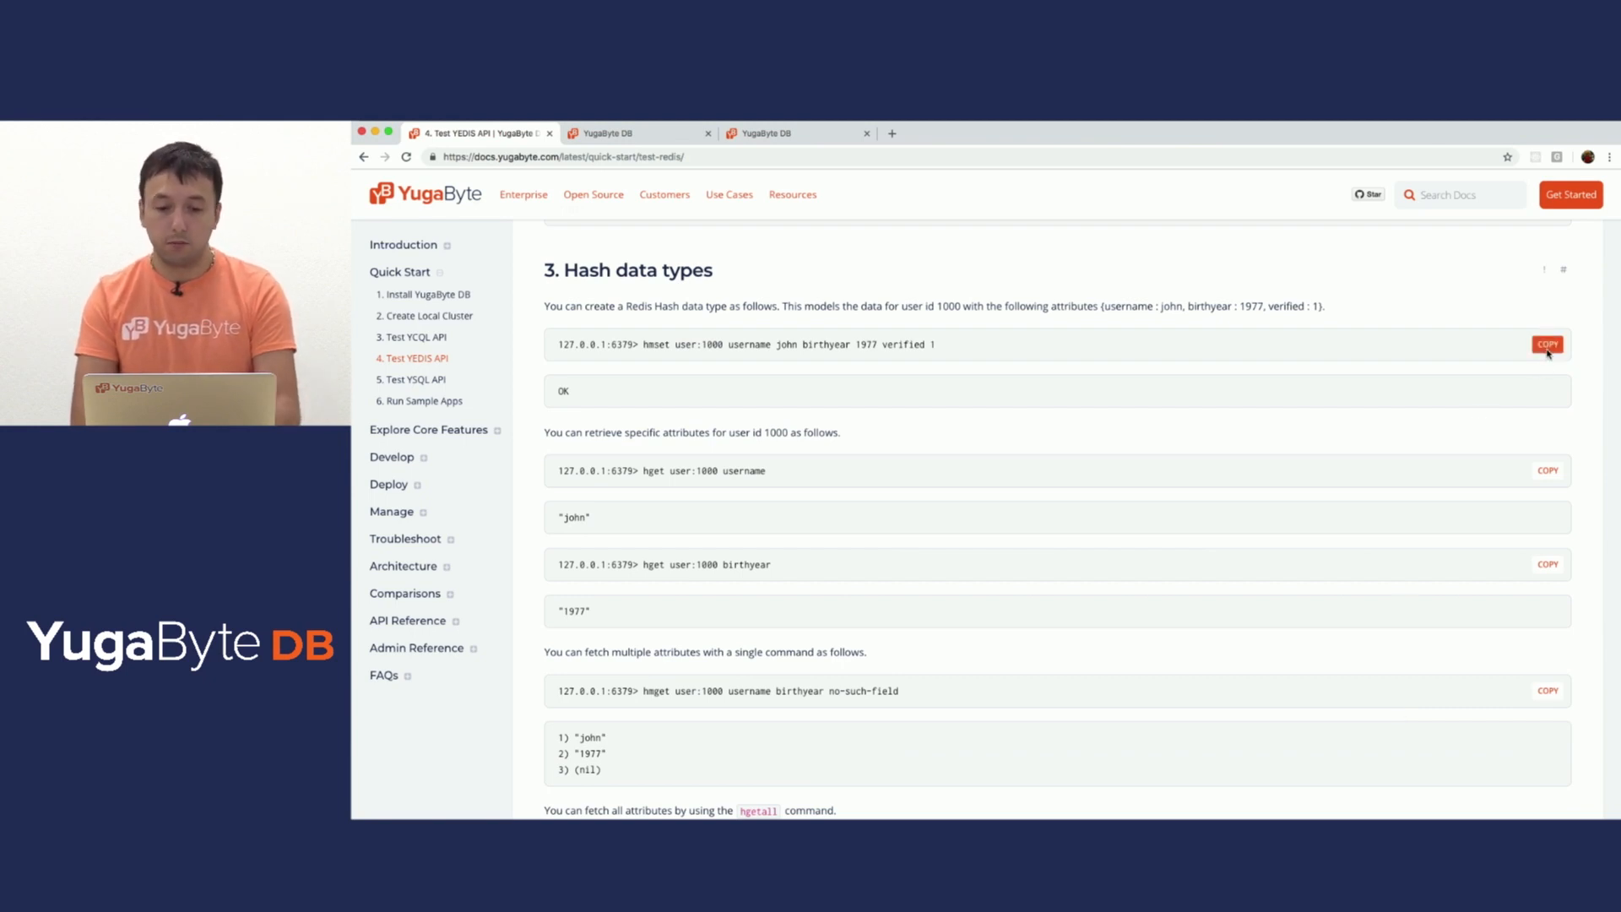
# Create hash user:1000 from the copied hmset, then read it with hmget and hgetall
pyautogui.click(1547, 345)
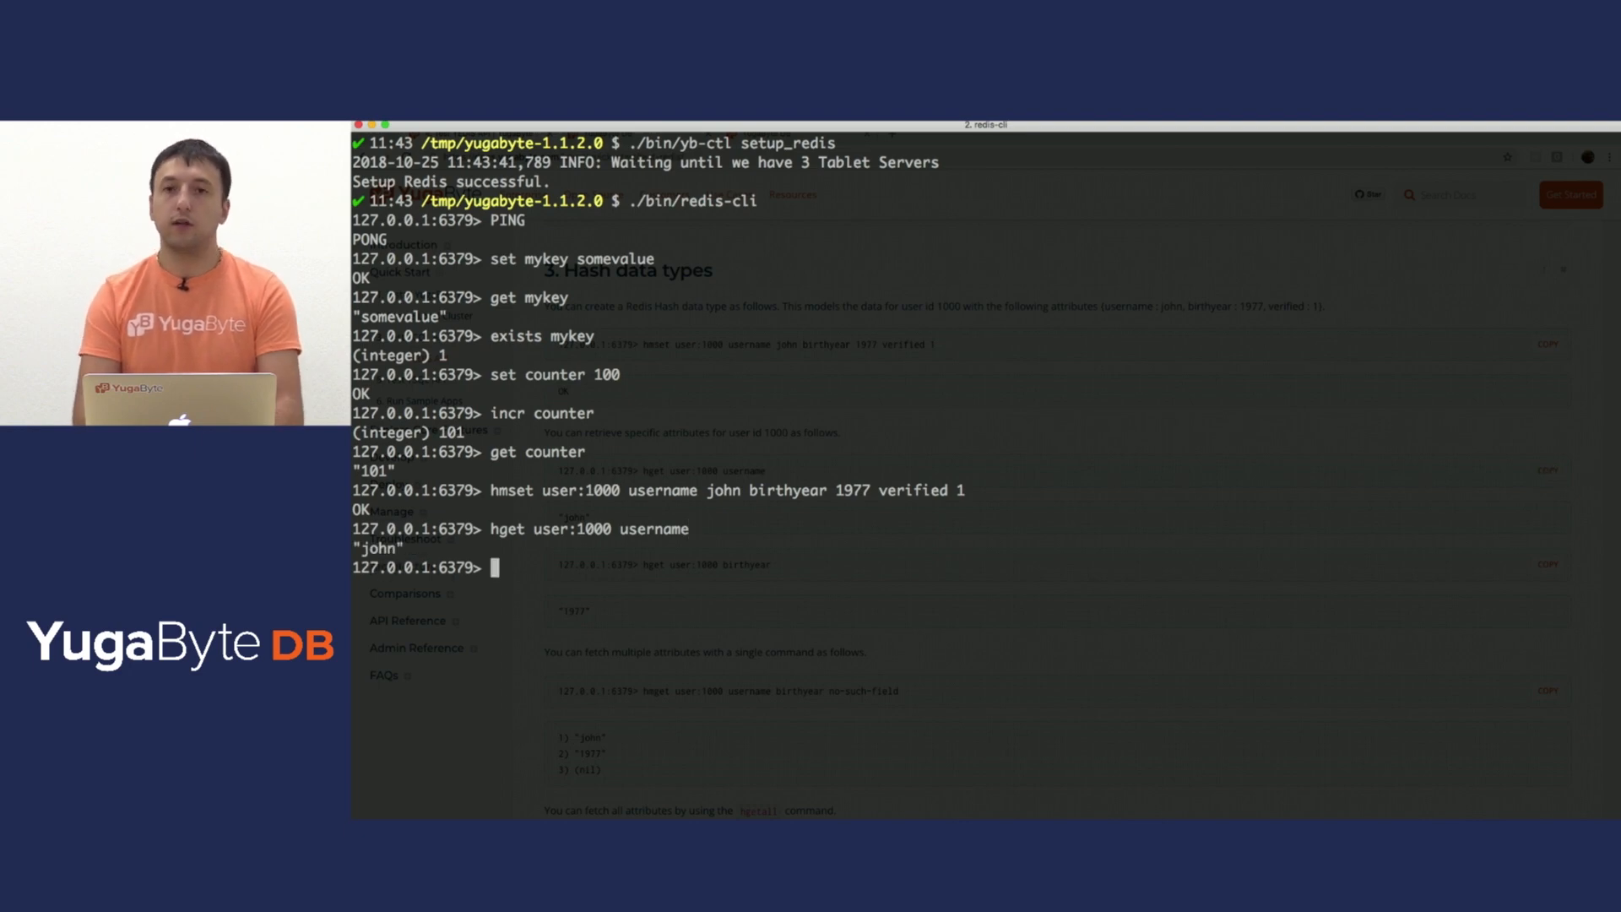
pyautogui.moveTo(1266, 527)
pyautogui.write('hget user:1000 birthyear')
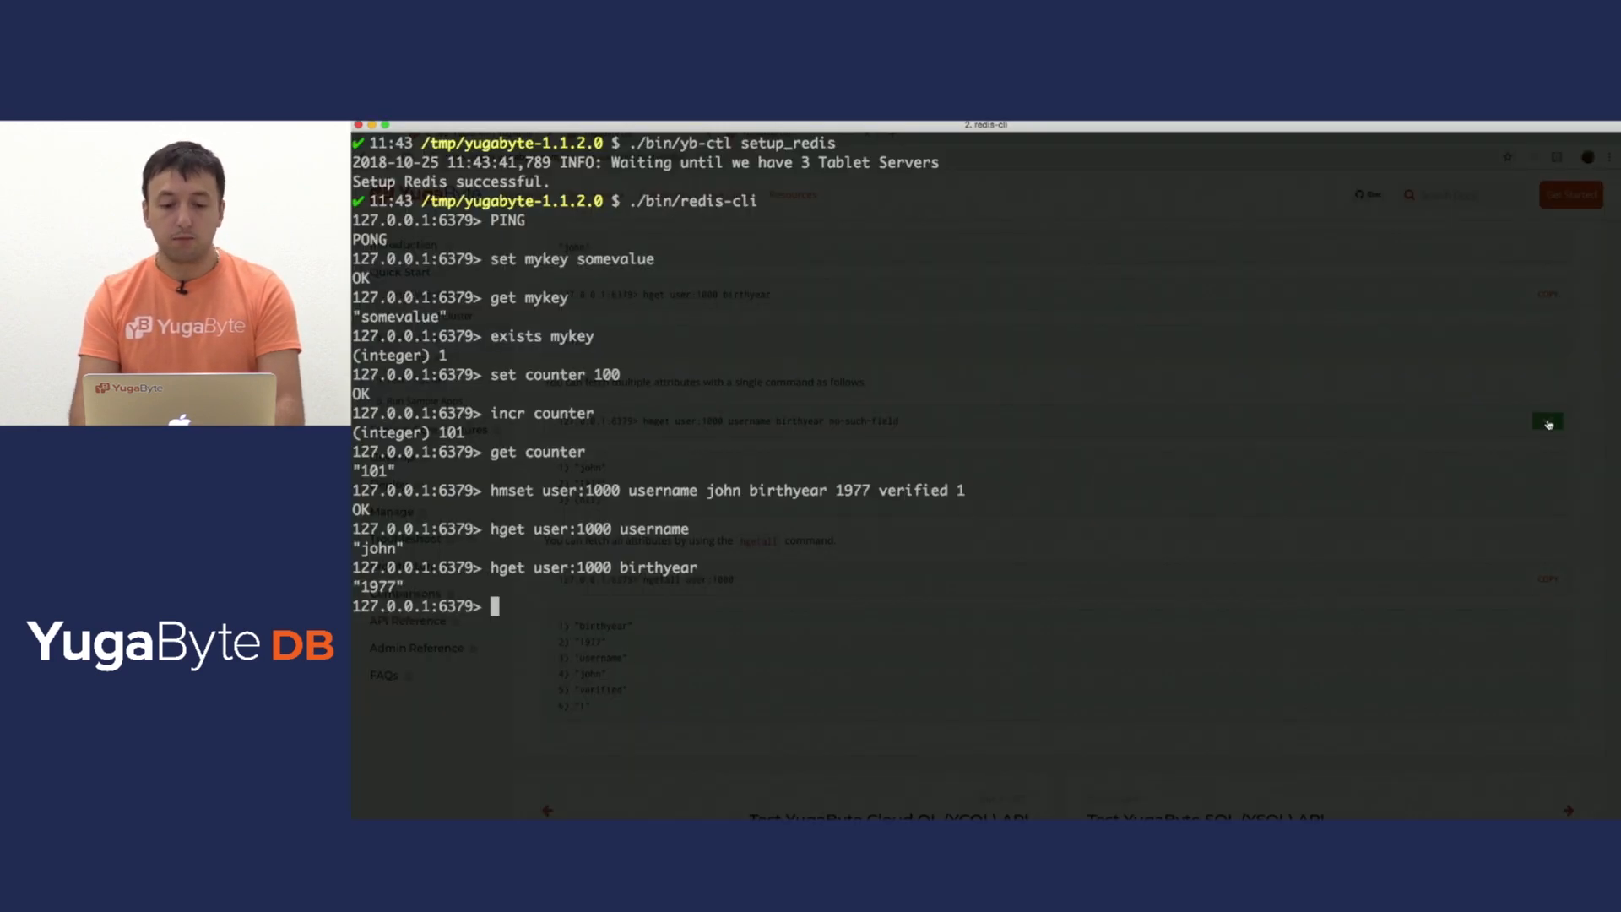
pyautogui.write('hmget user:1000 username birthyear no-such-field')
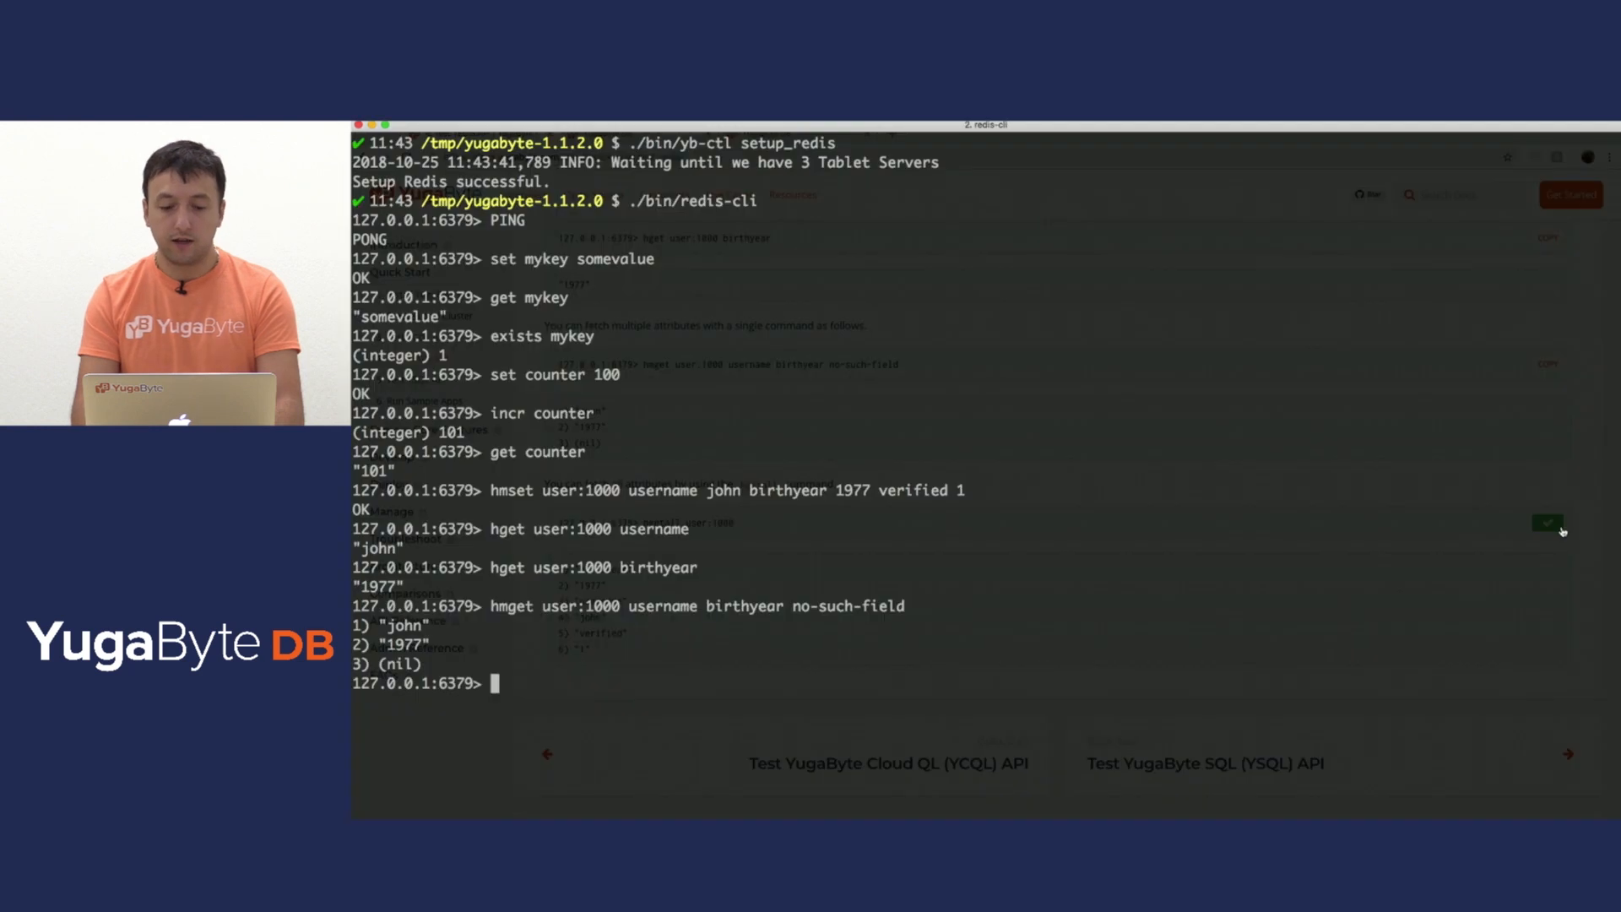
pyautogui.write('hgetall user:1000')
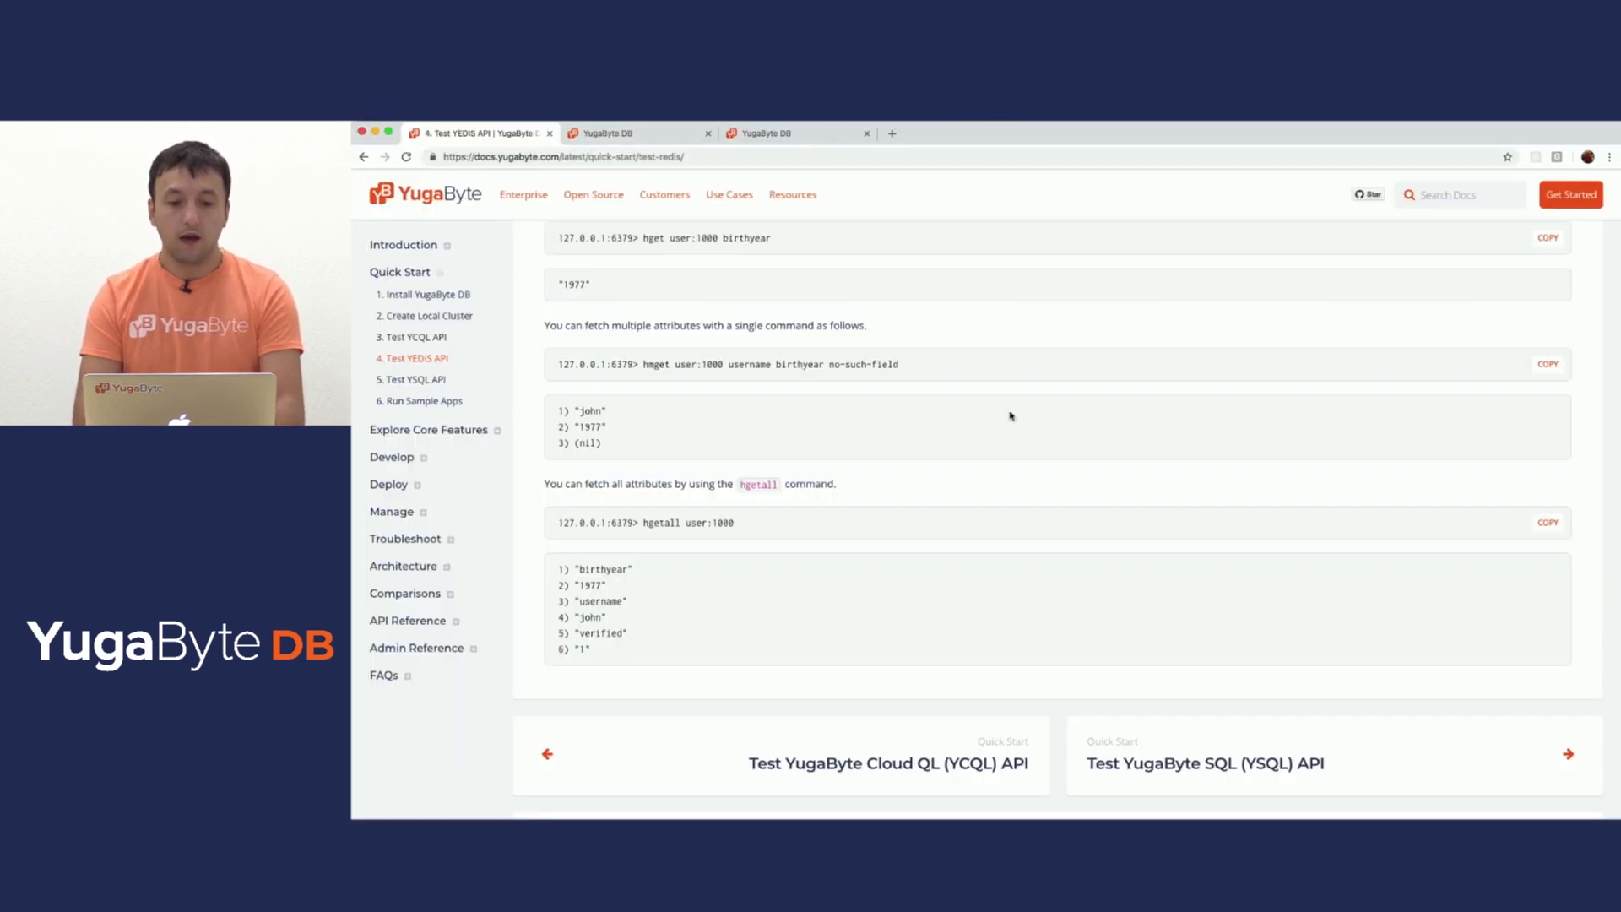
pyautogui.moveTo(976, 385)
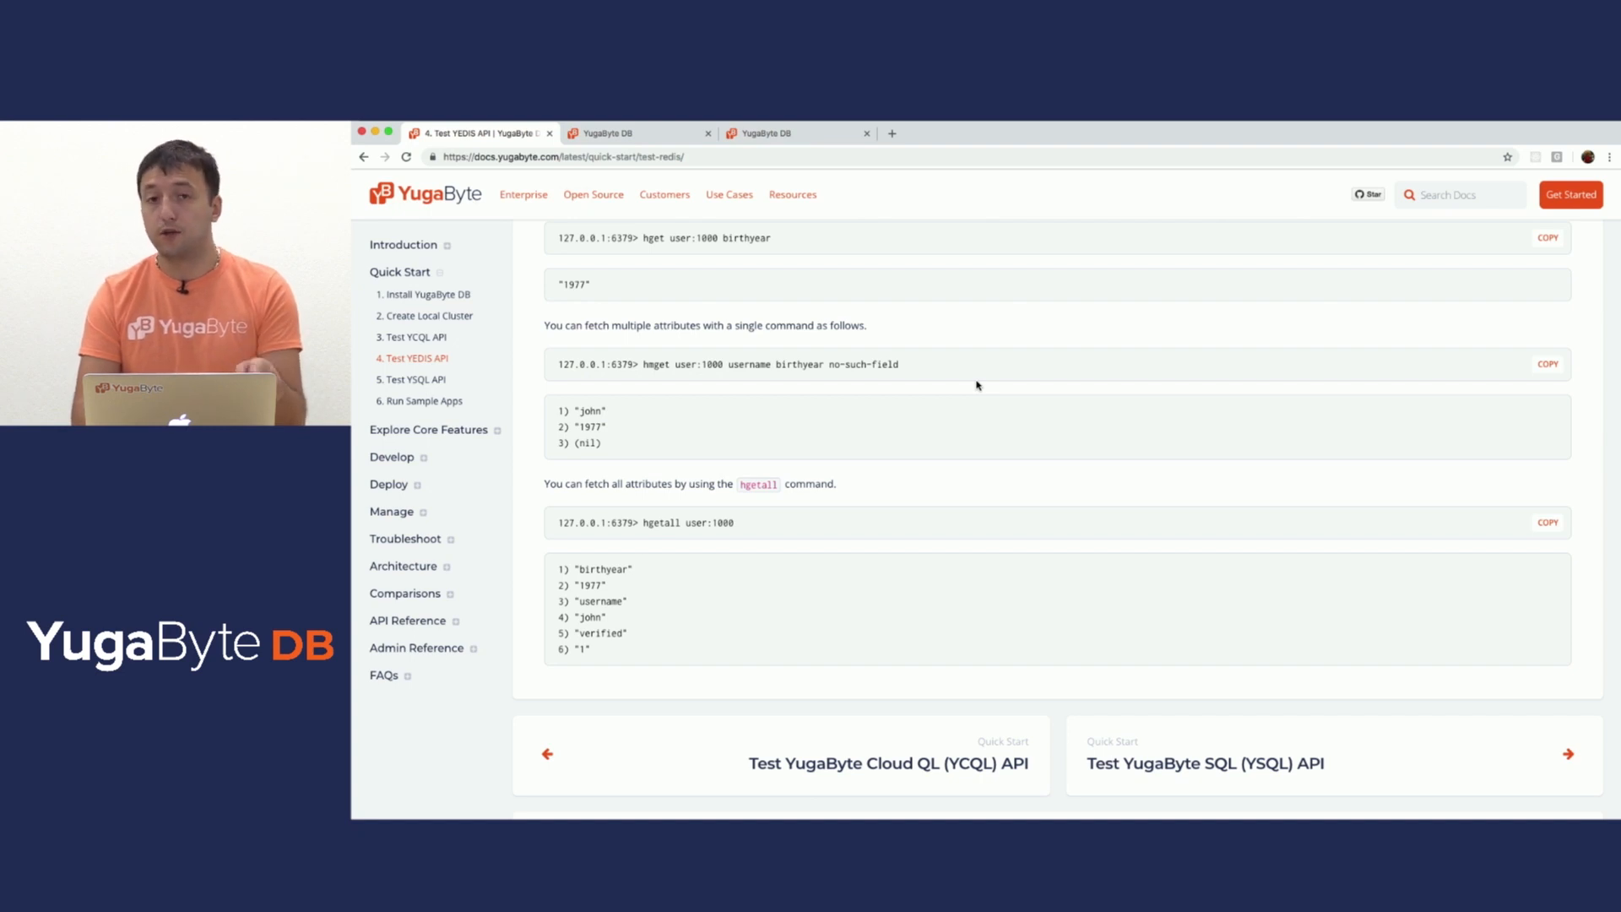
# Reload the Admin UI tablets page to see redis tablets and 12 tablets per server, then return to the YEDIS guide
pyautogui.click(628, 133)
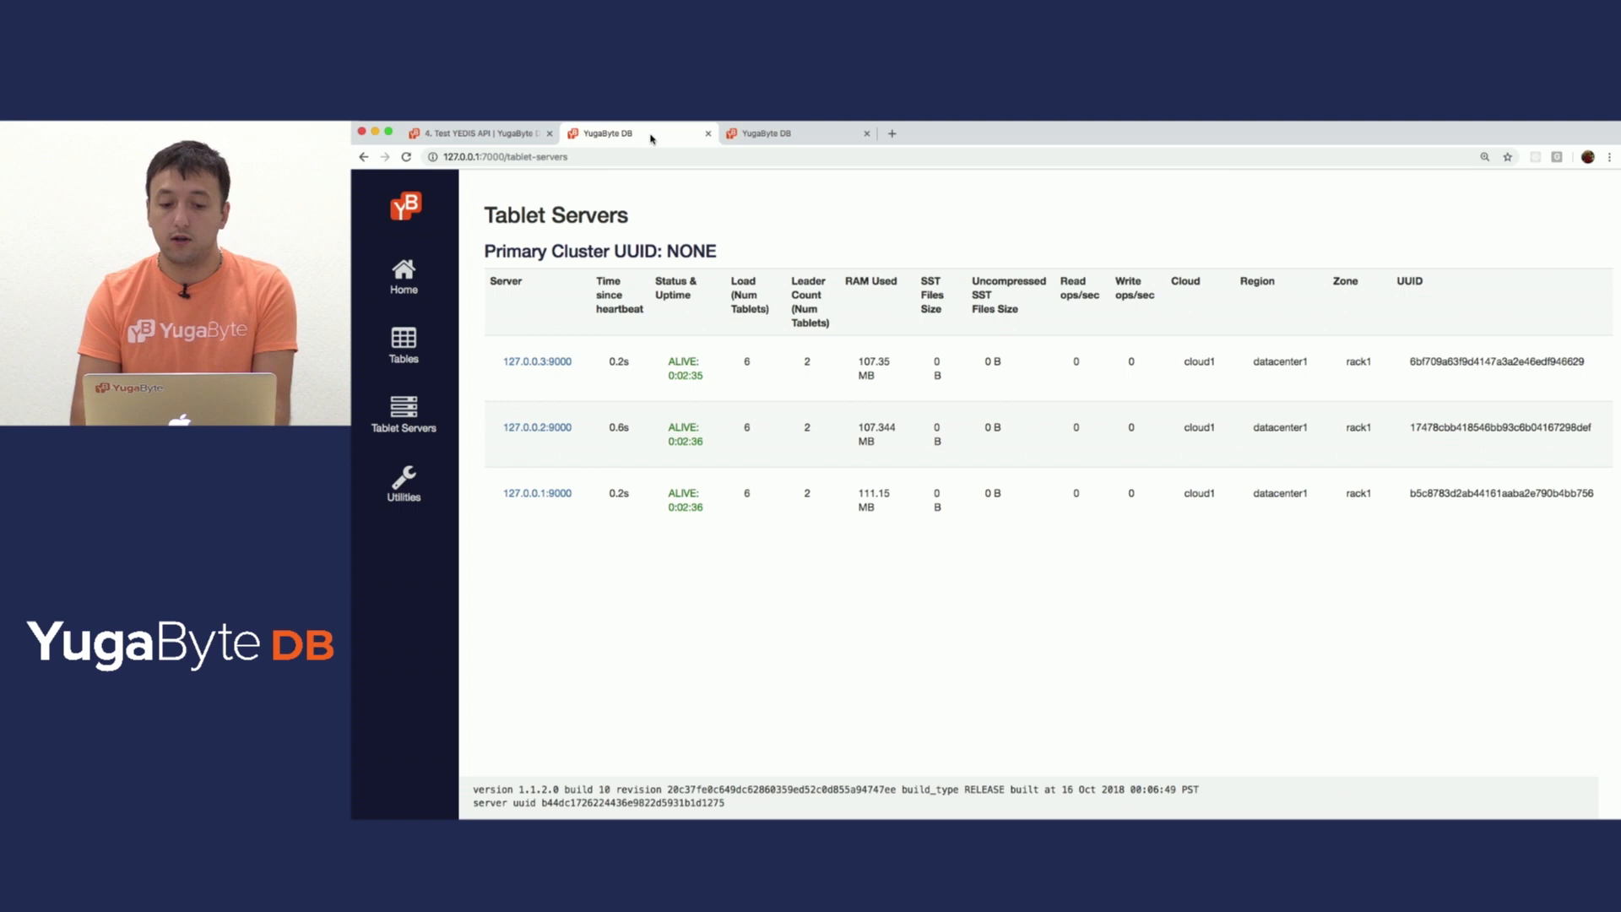
pyautogui.moveTo(775, 415)
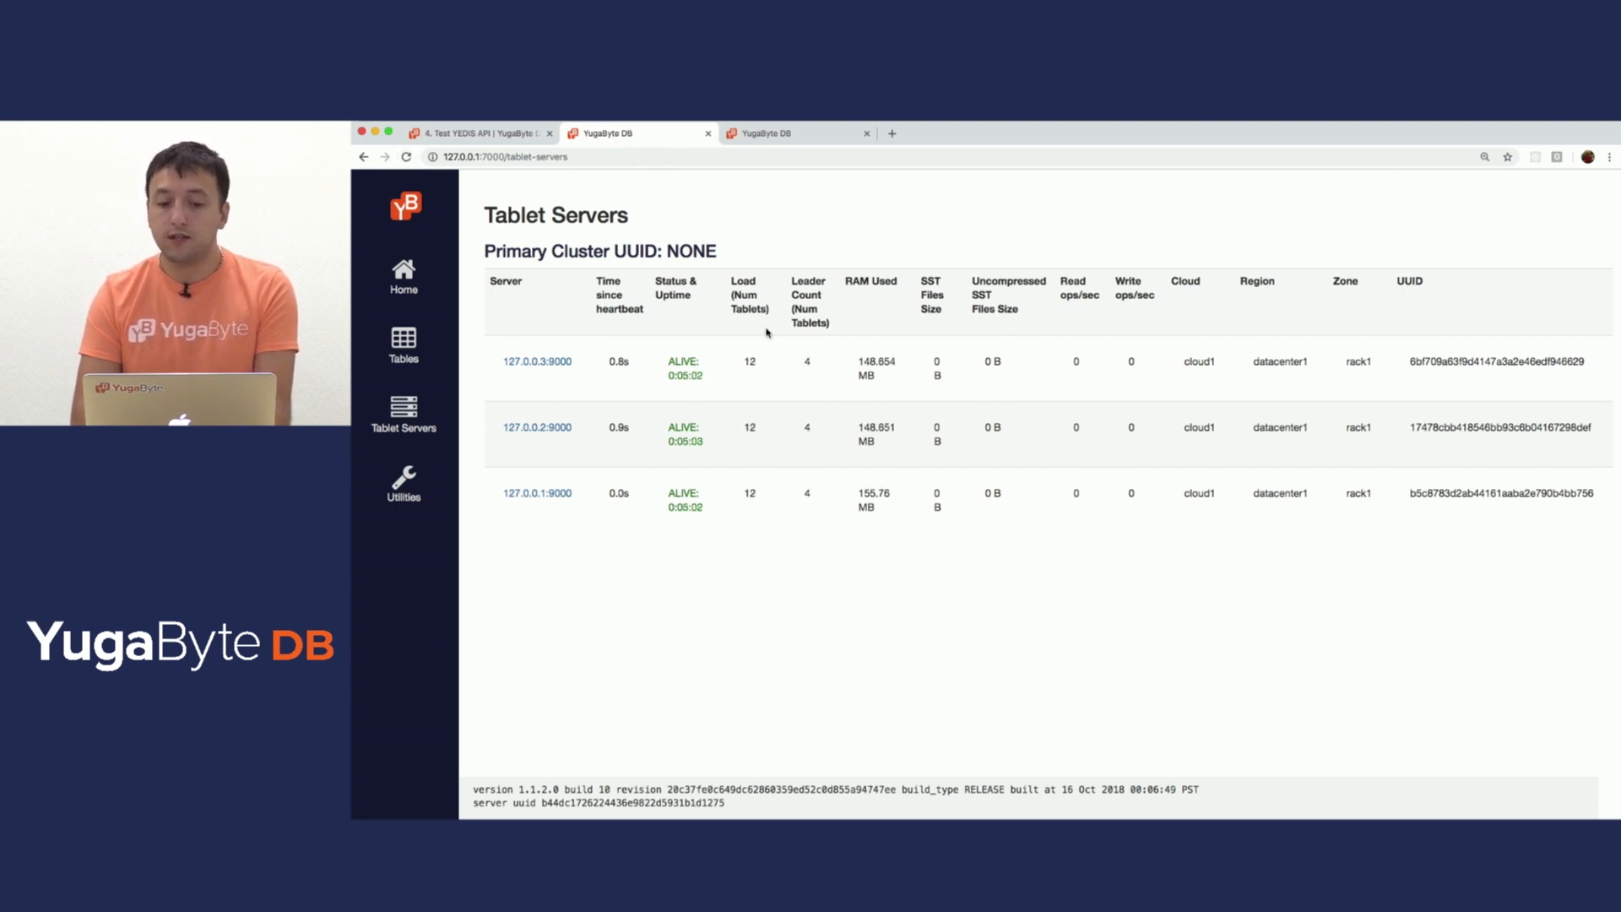
pyautogui.moveTo(777, 524)
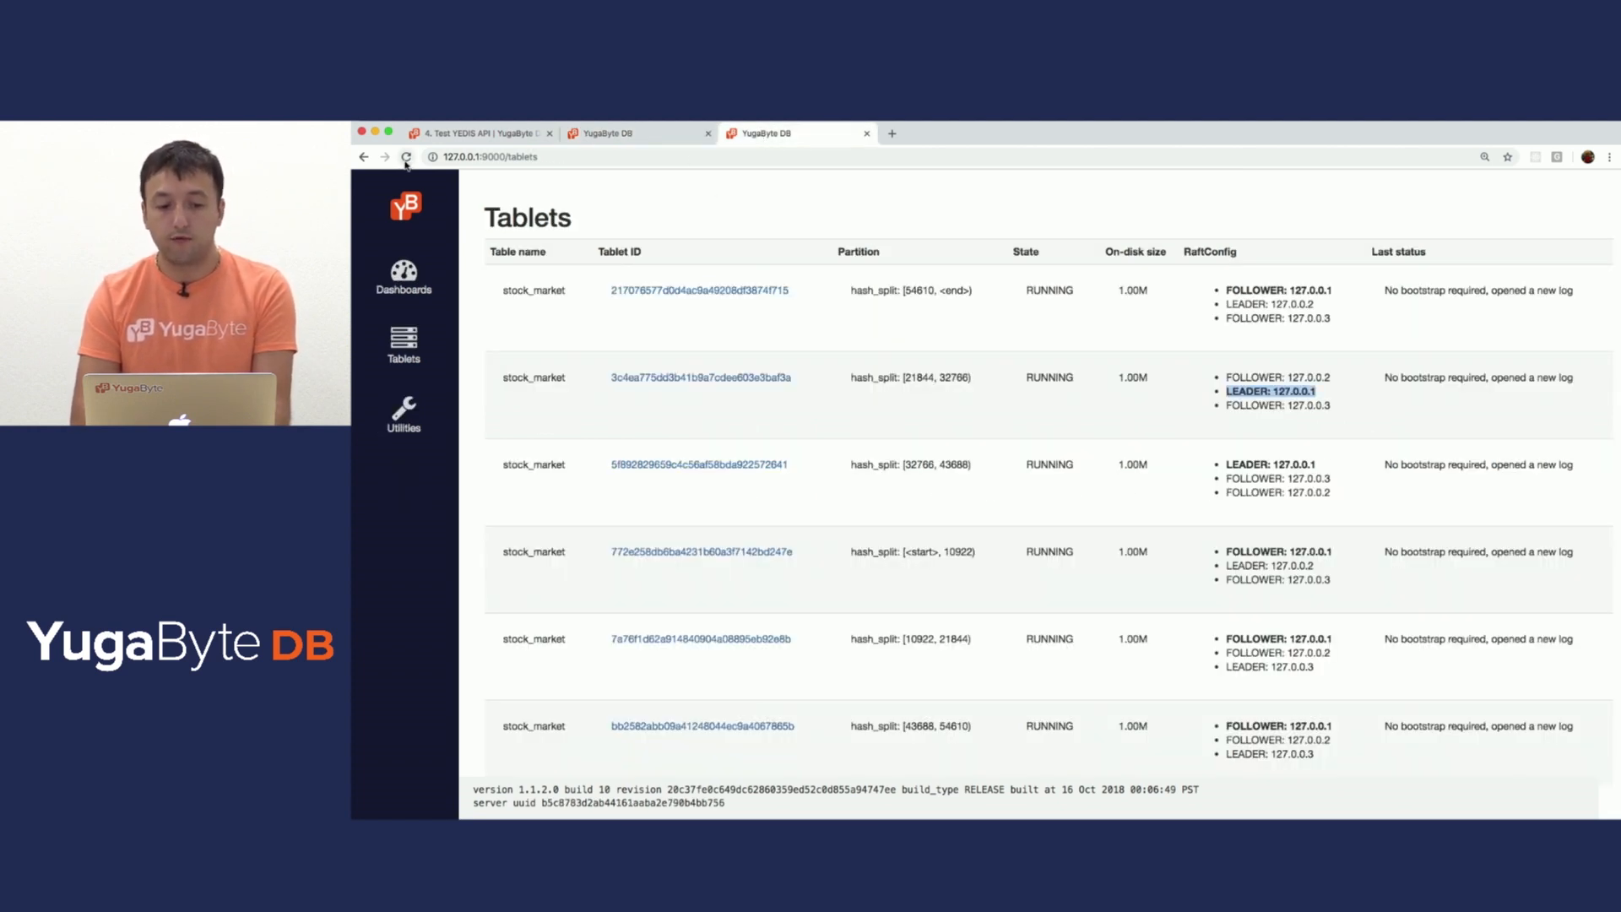
pyautogui.click(405, 157)
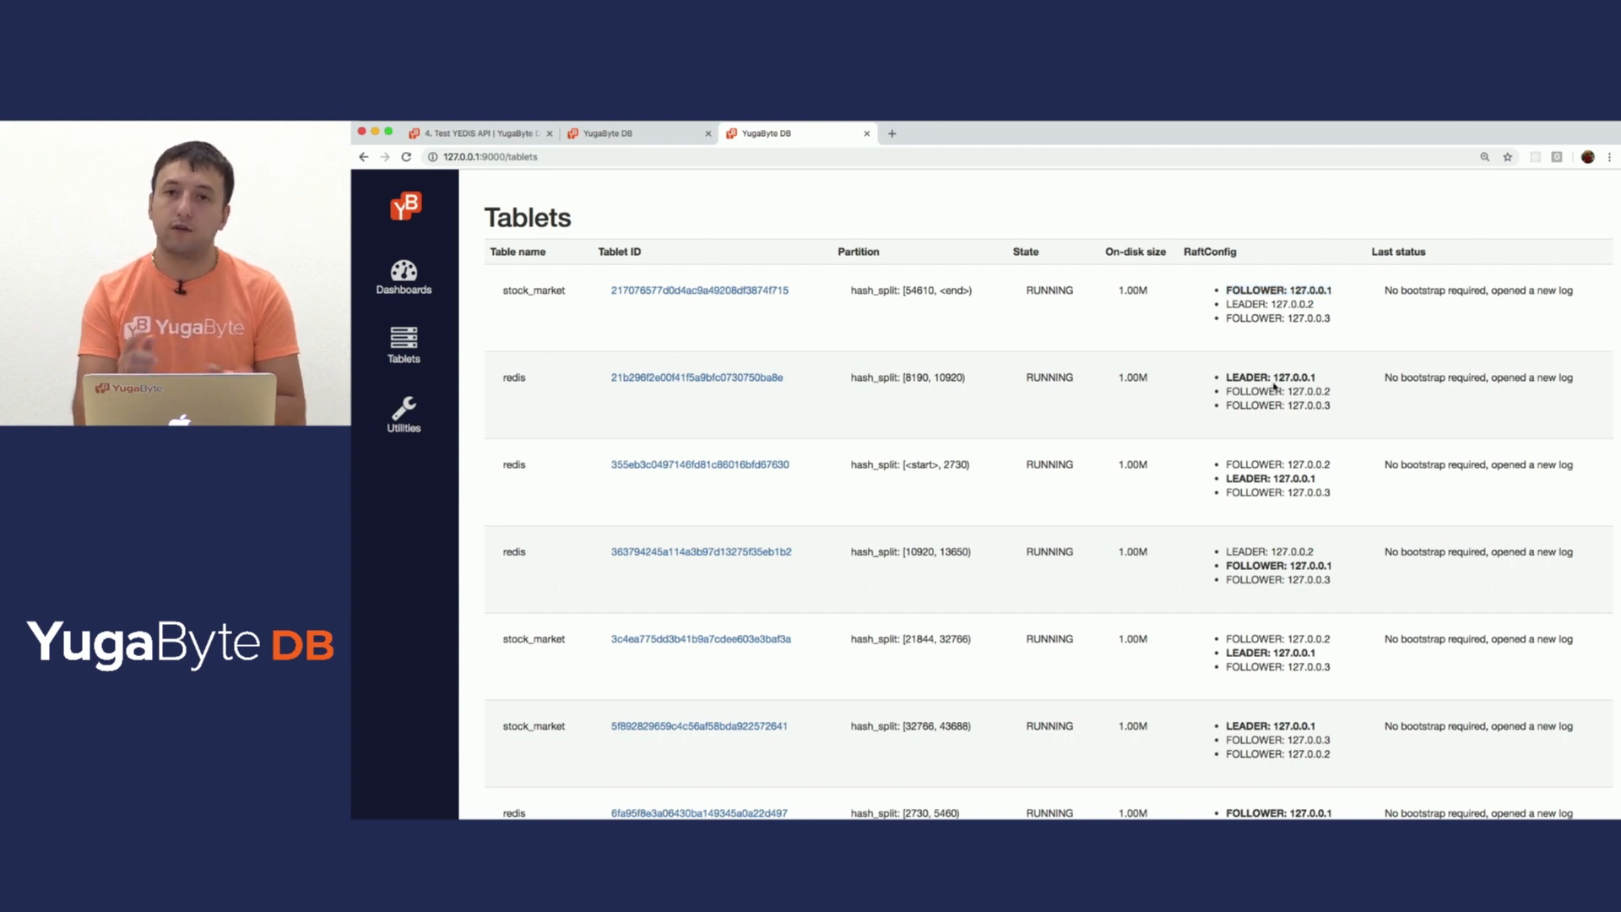
pyautogui.click(463, 133)
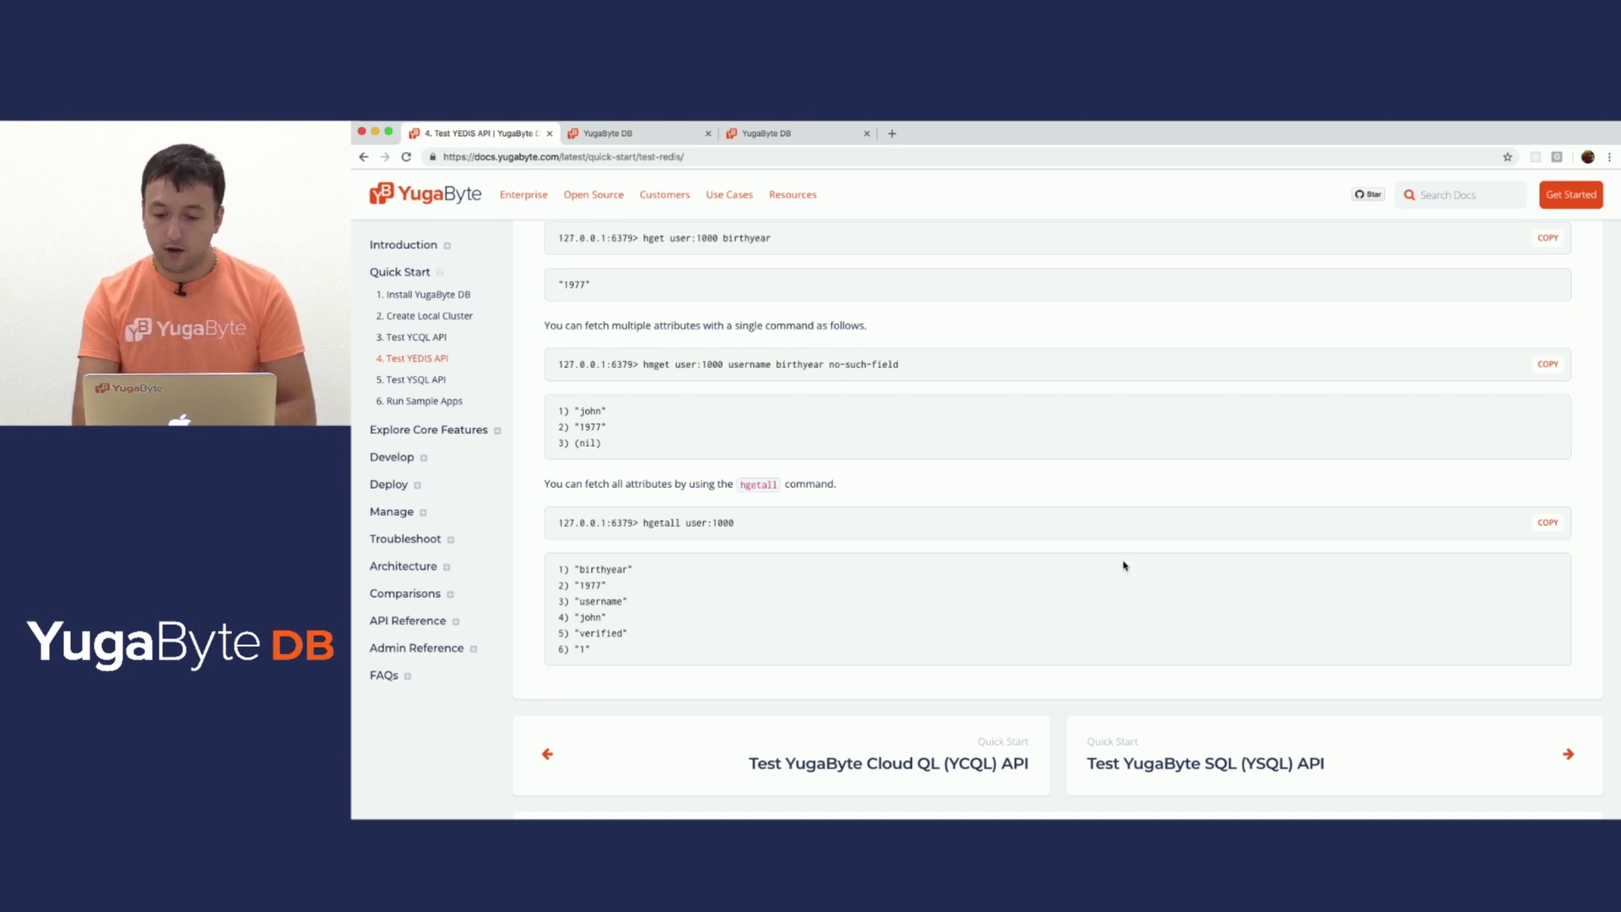
# Move on to the Test YugaByte SQL (YSQL) API guide and review its Create a new cluster steps
pyautogui.click(1195, 770)
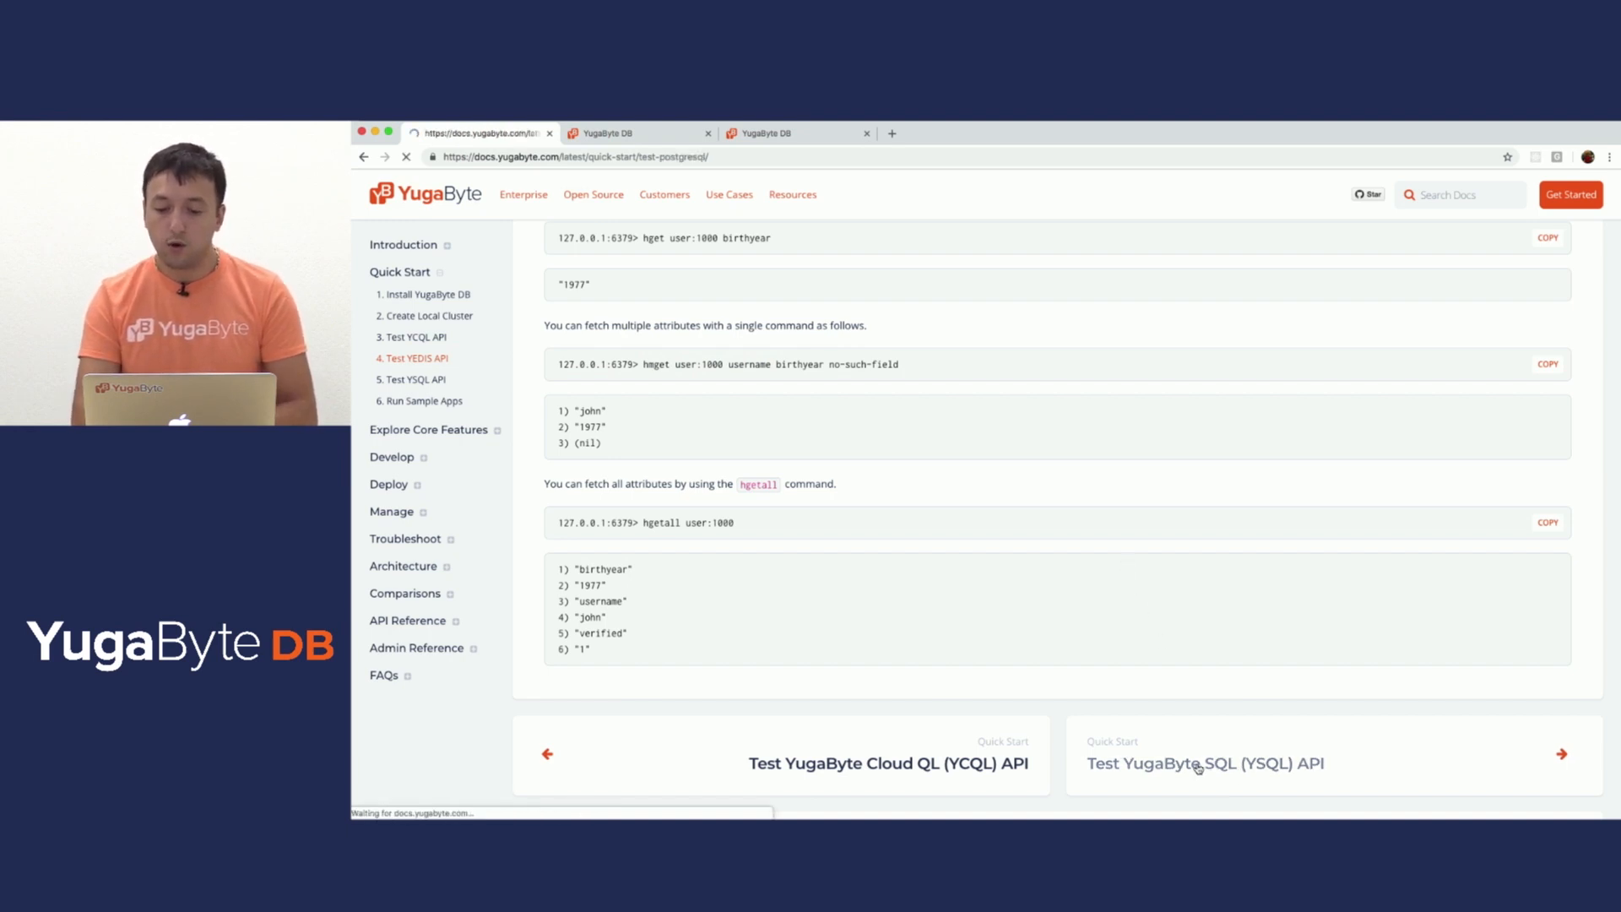
pyautogui.click(1204, 764)
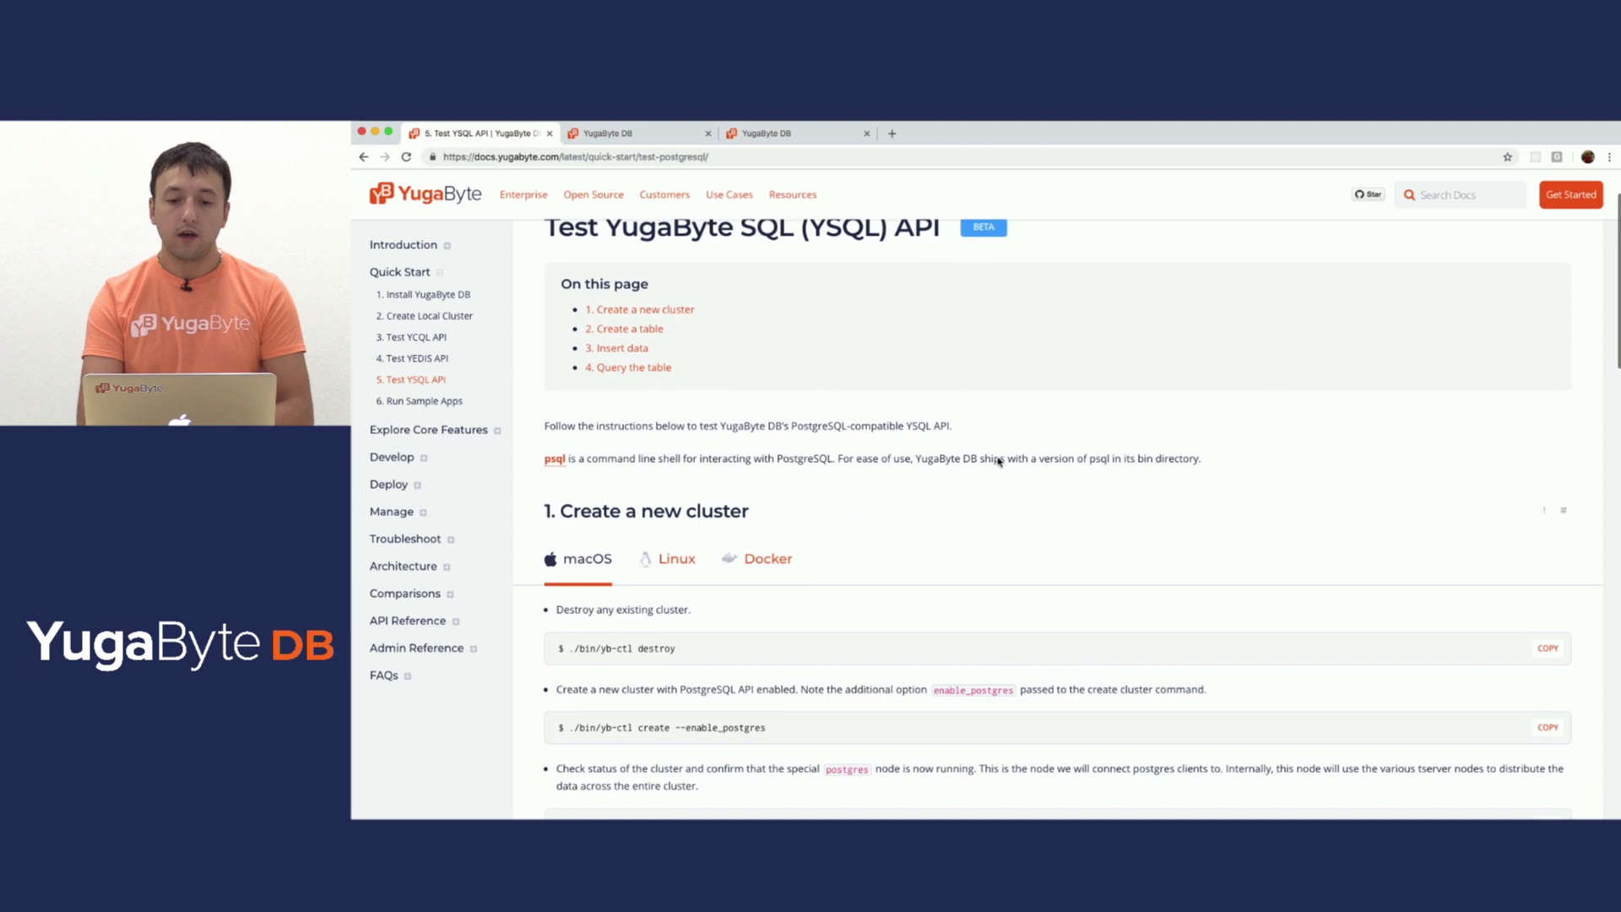
pyautogui.scroll(-3)
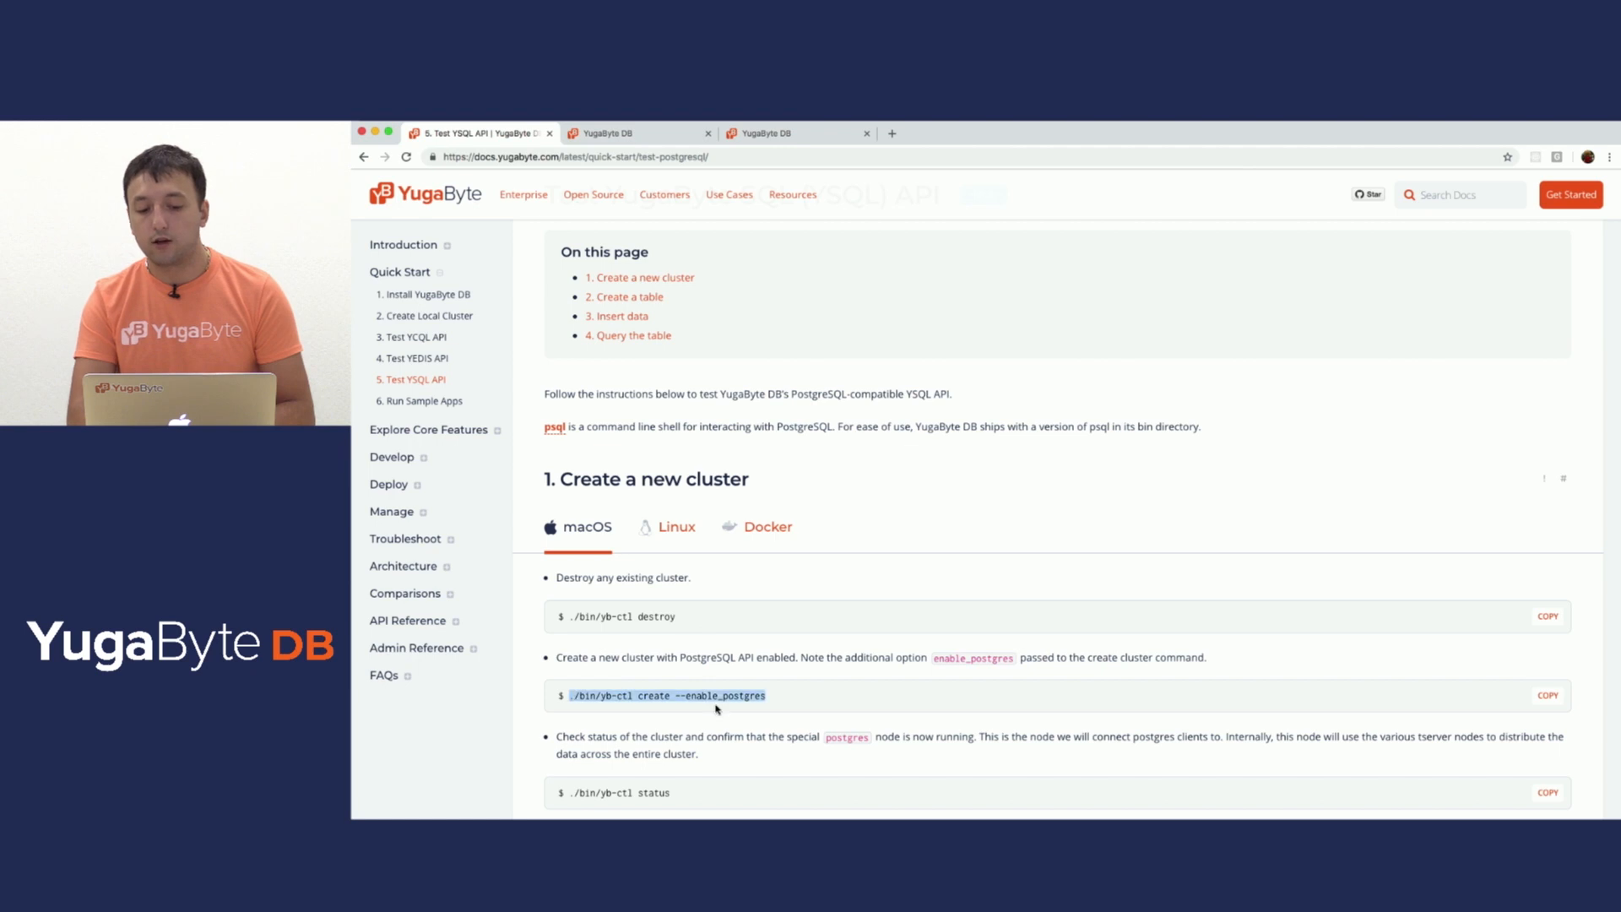
pyautogui.moveTo(770, 705)
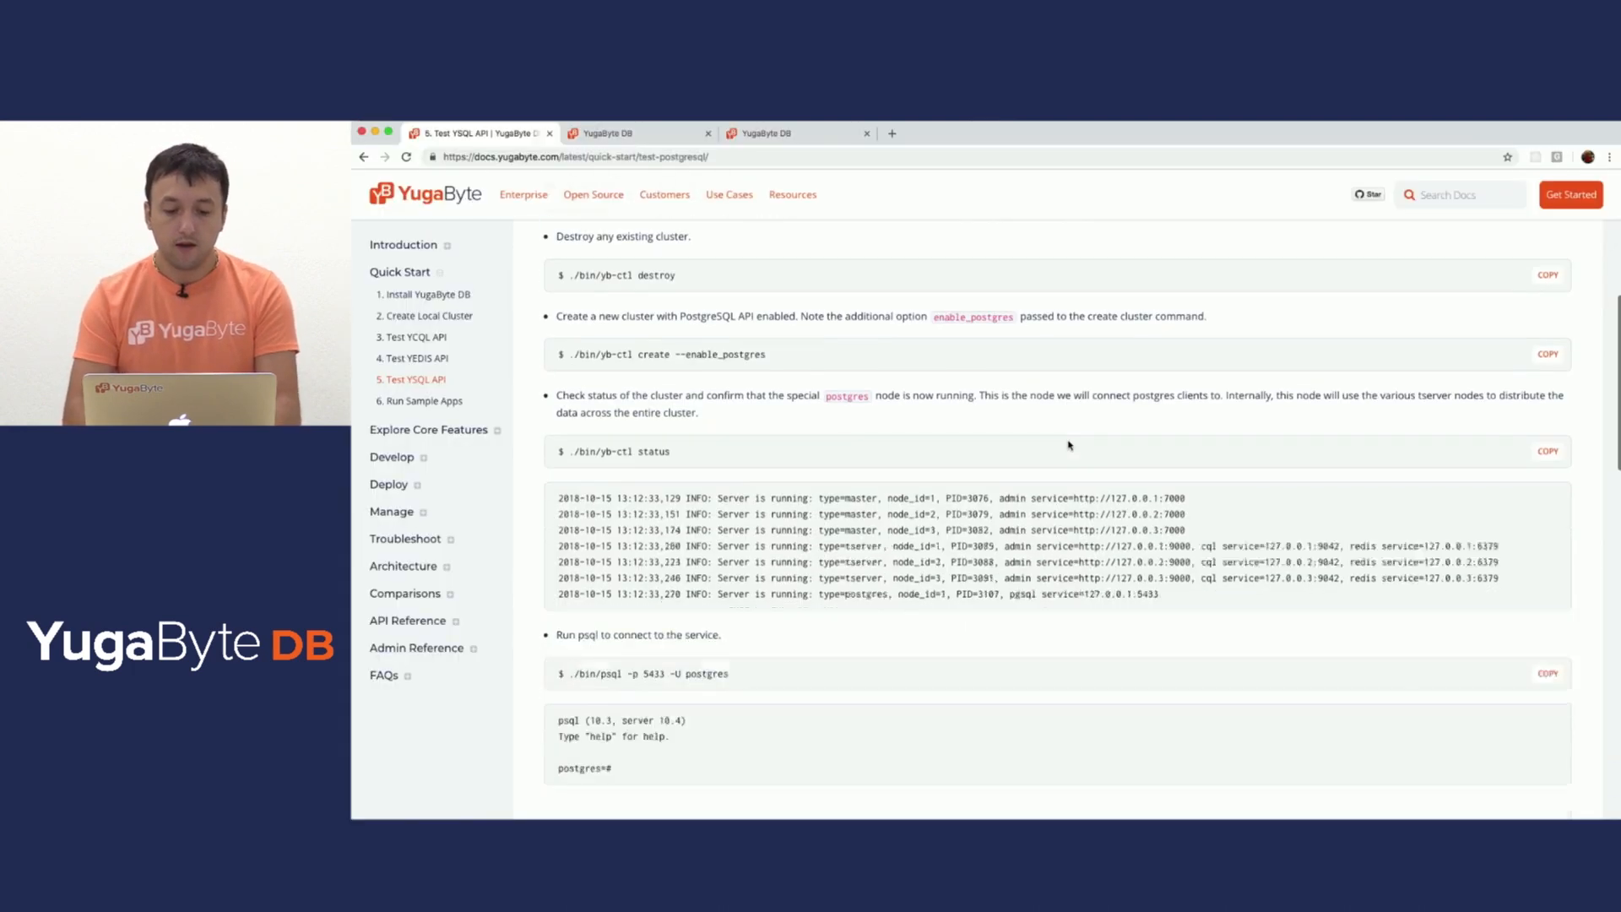
# Connect to the postgres shell with './bin/psql -p 5433 -U postgres'
pyautogui.scroll(-3)
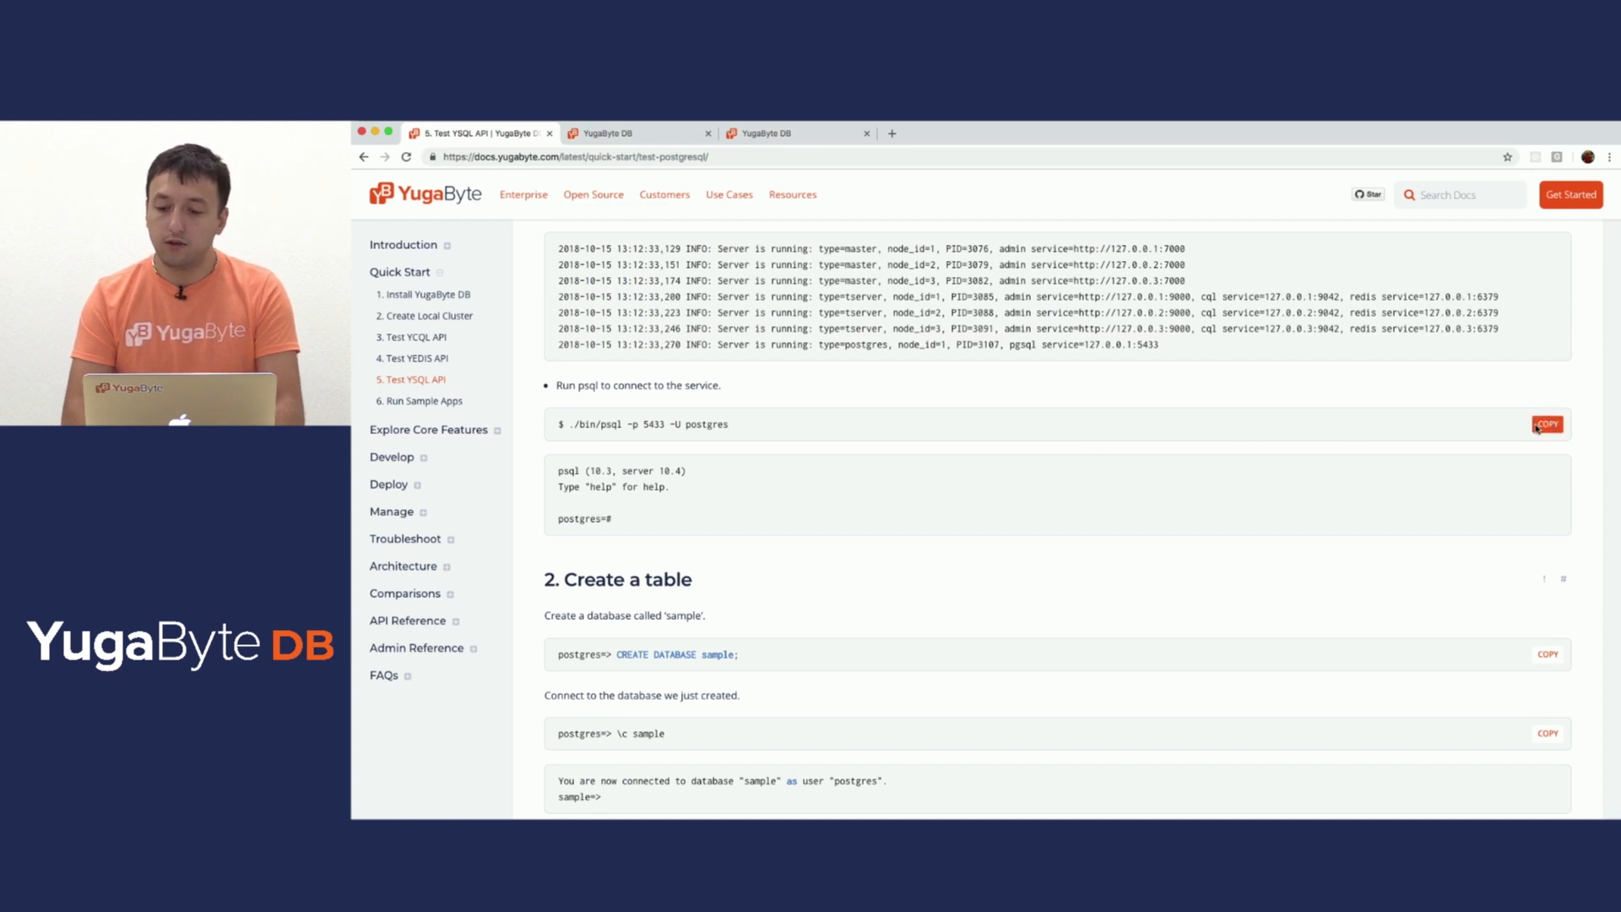
pyautogui.click(1546, 424)
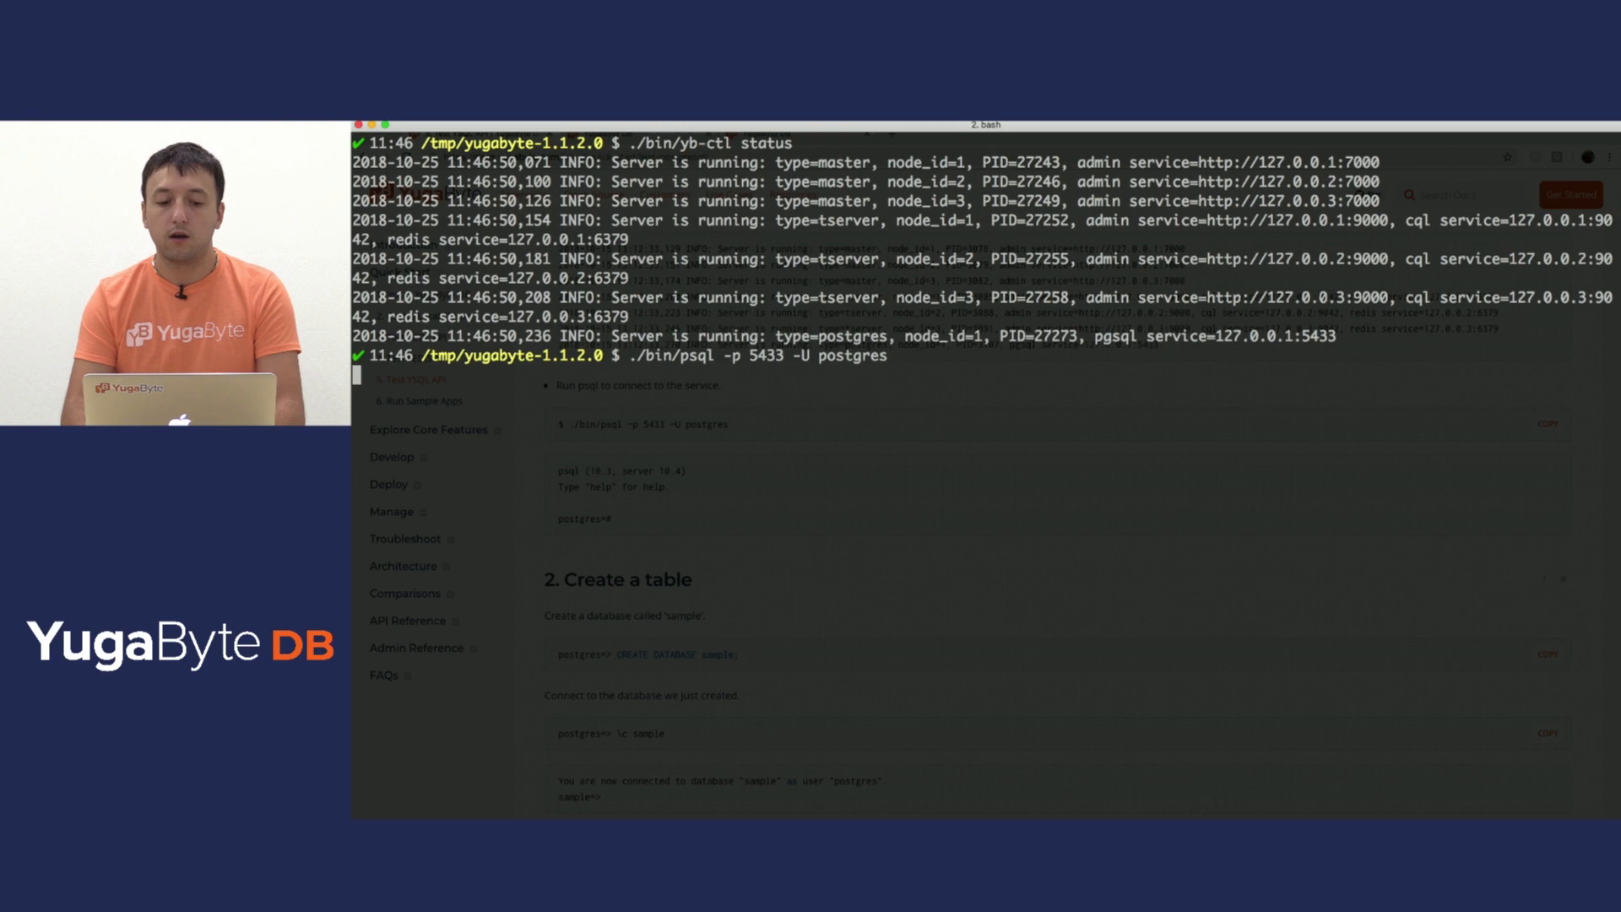
pyautogui.press('Return')
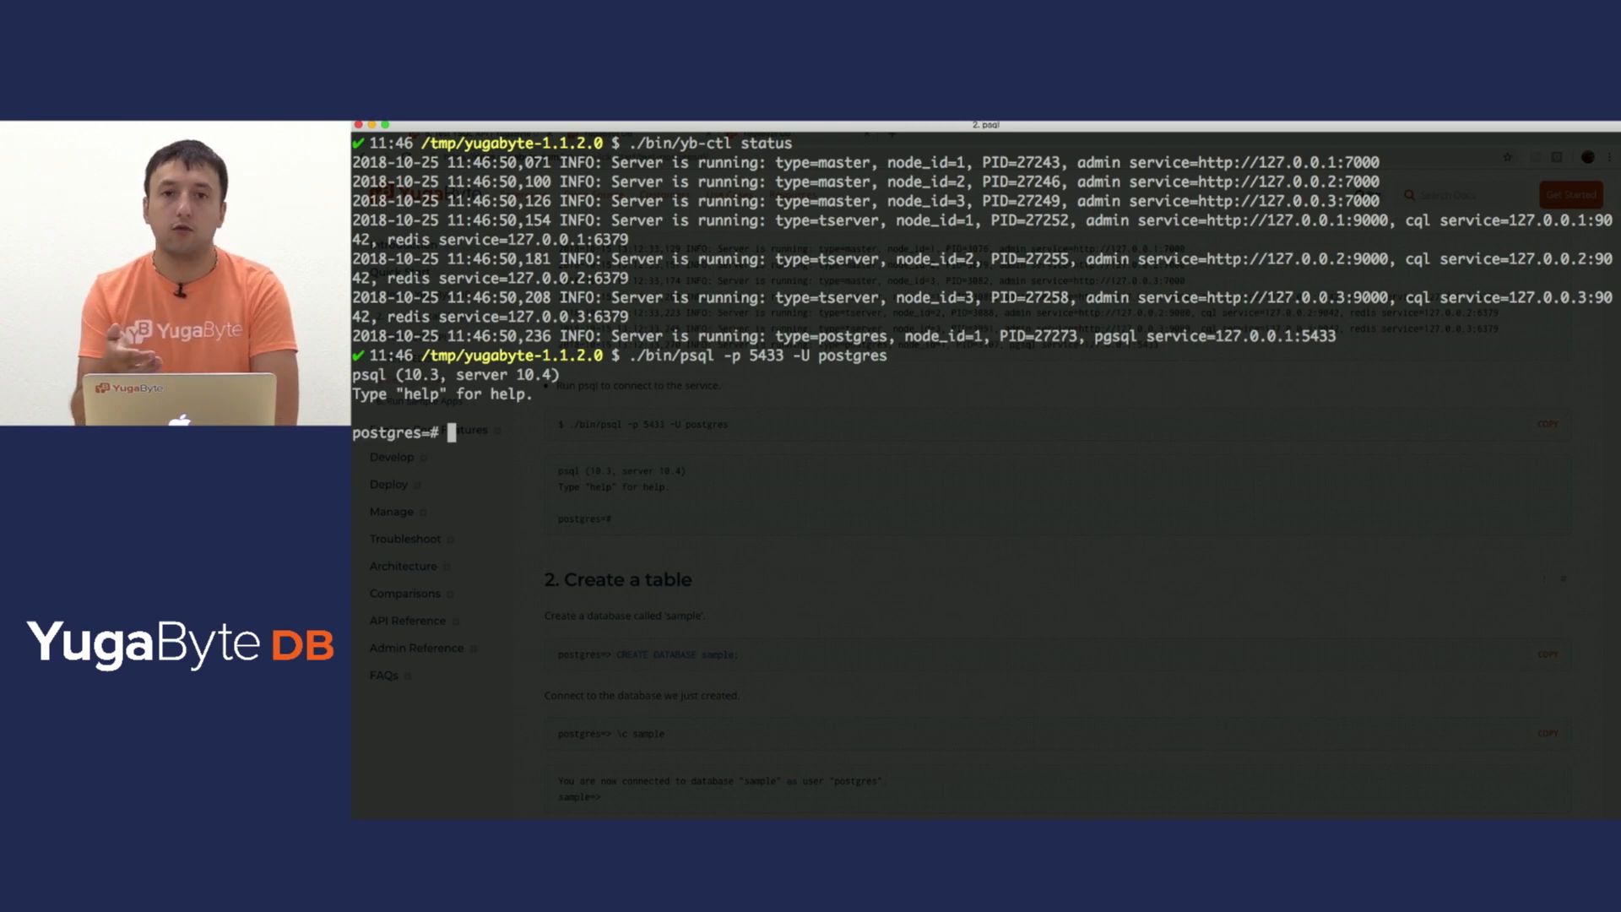
pyautogui.doubleClick(388, 456)
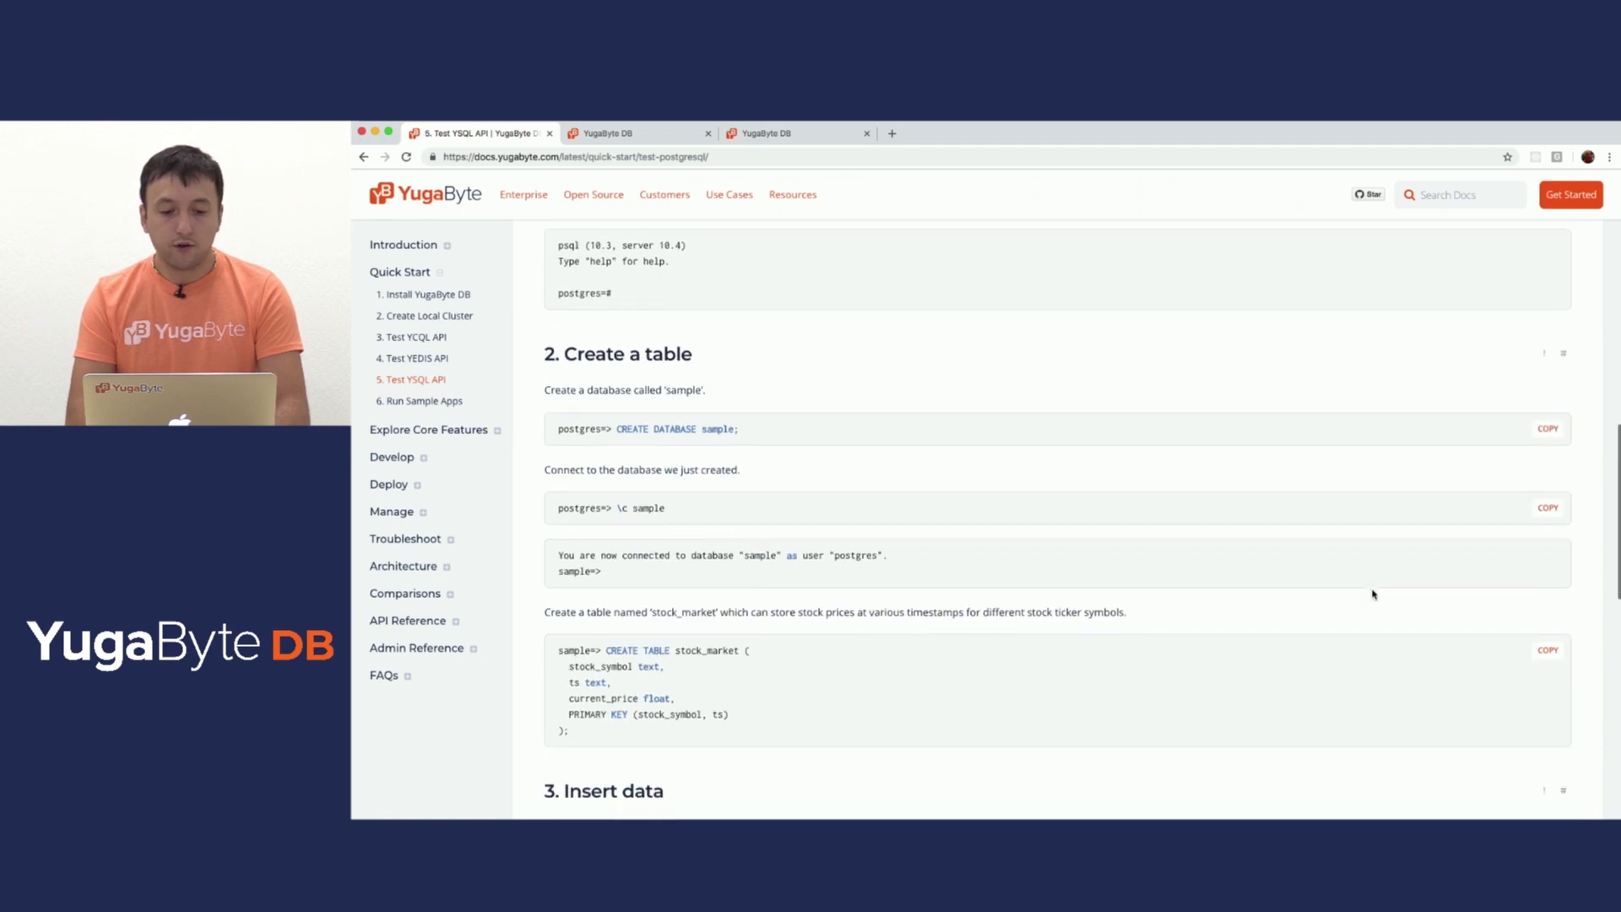
pyautogui.click(1547, 397)
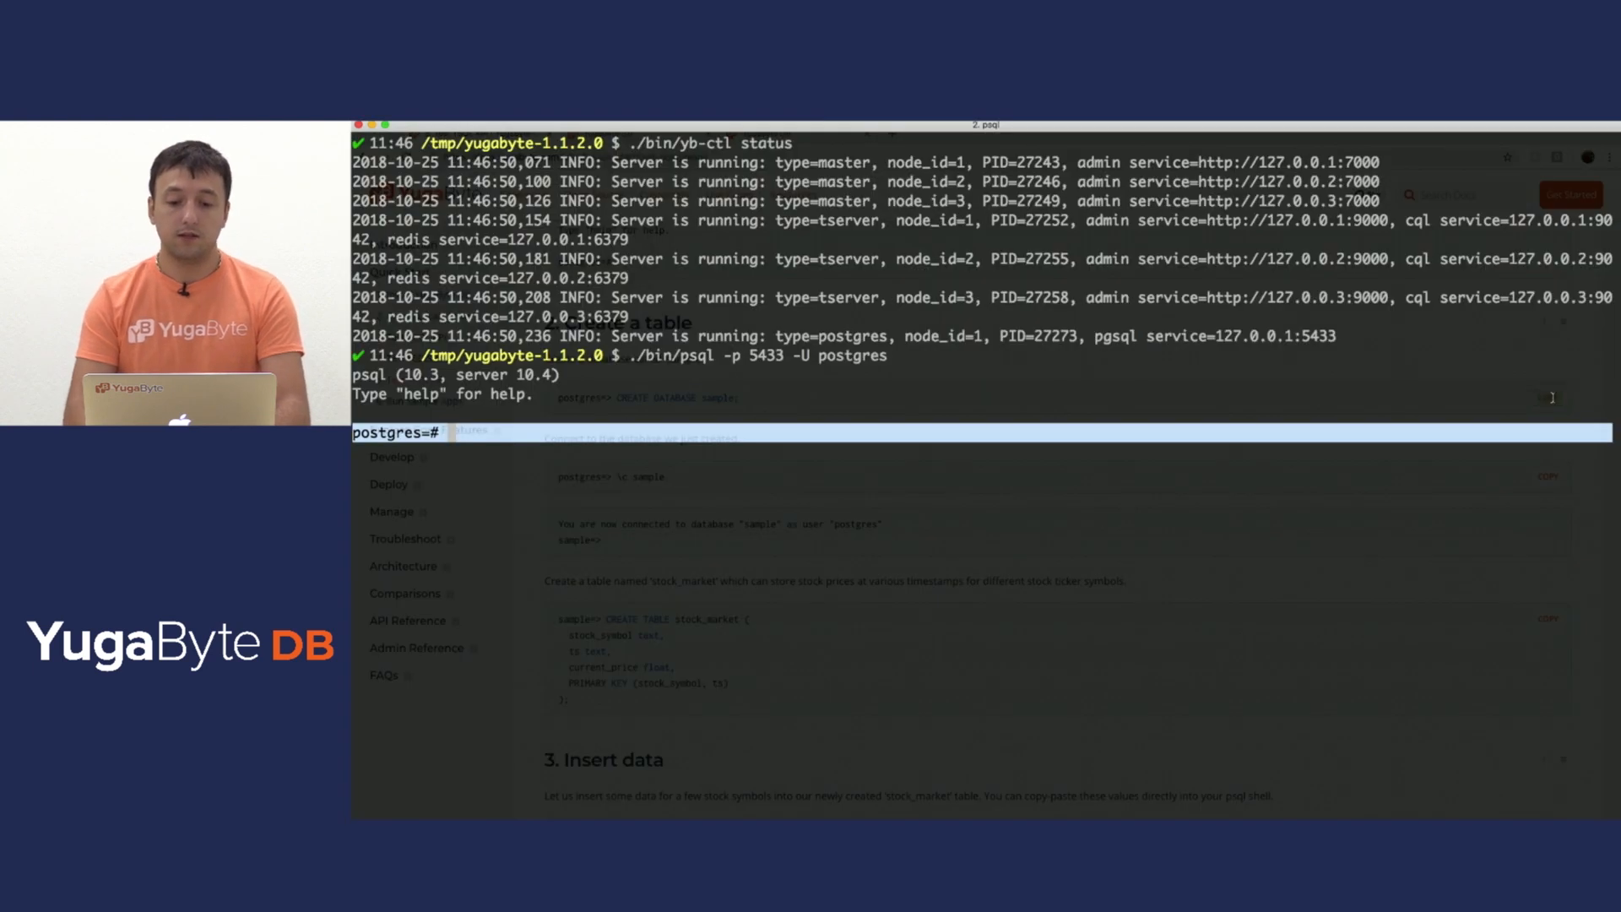
# Create the database sample with 'CREATE DATABASE sample;' and return to the YSQL guide
pyautogui.write('CREATE DATABASE sample;')
pyautogui.write('\\c sample')
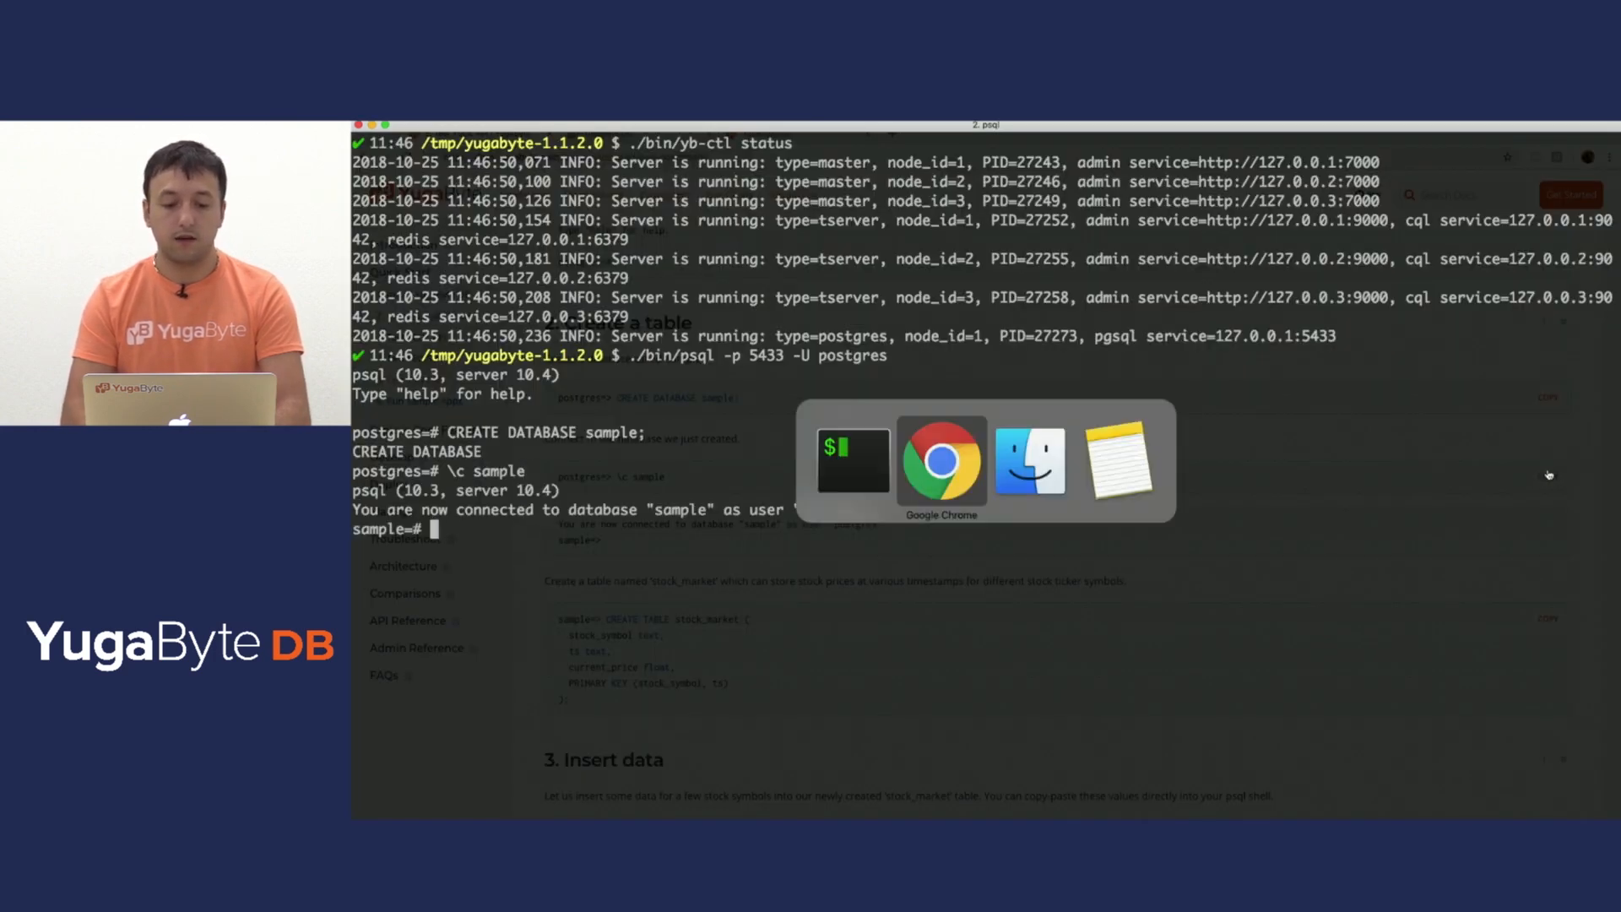
pyautogui.click(941, 461)
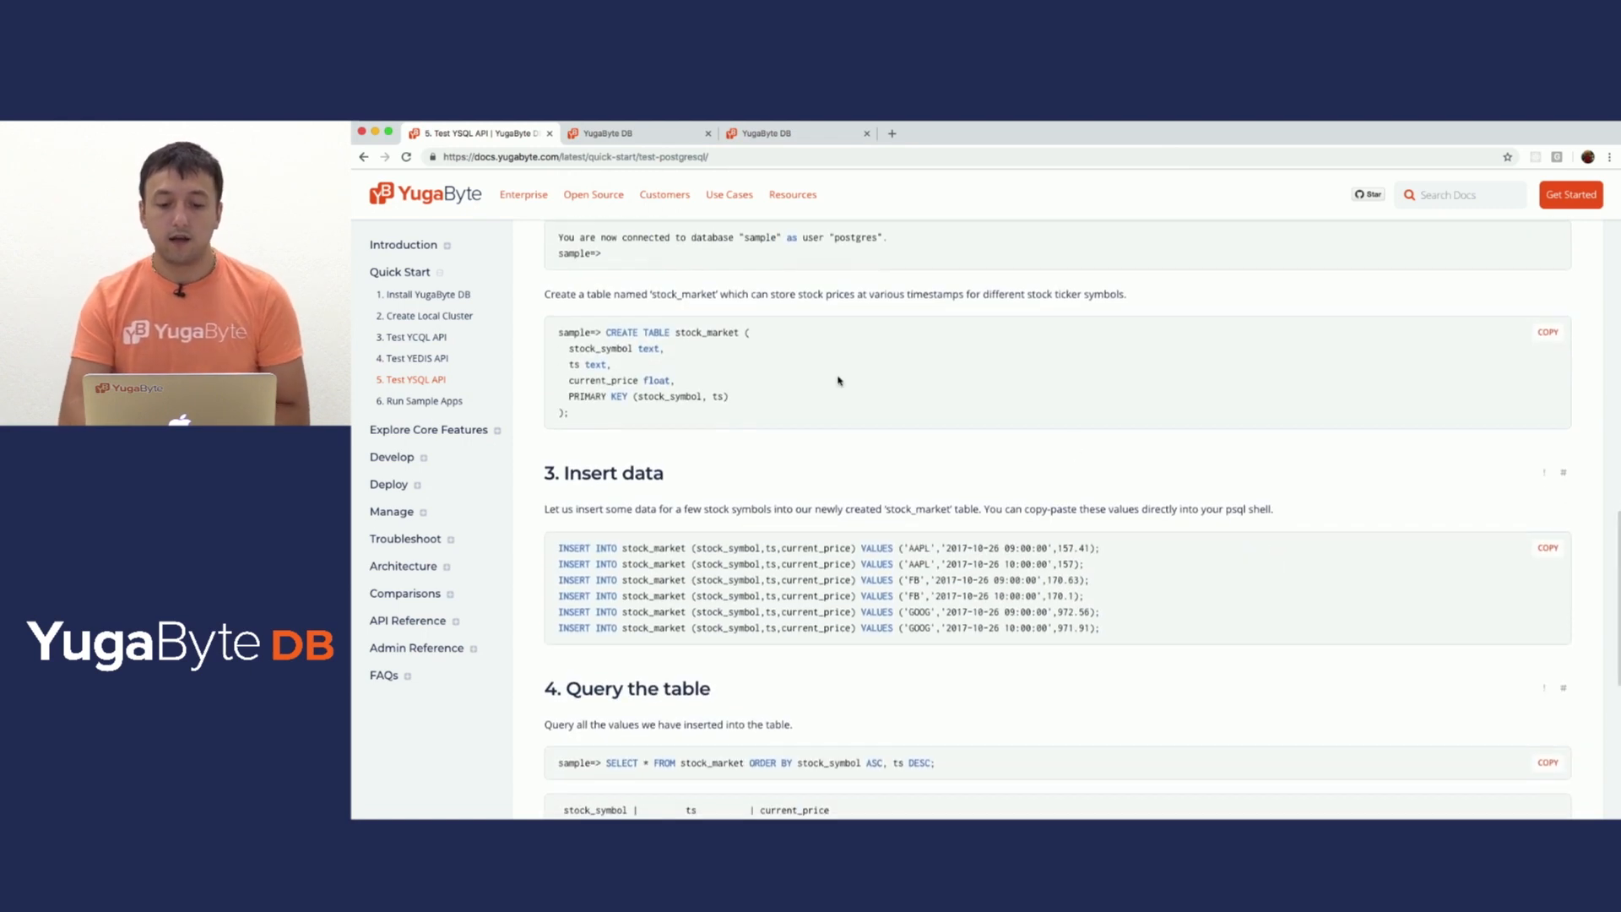
pyautogui.moveTo(1403, 368)
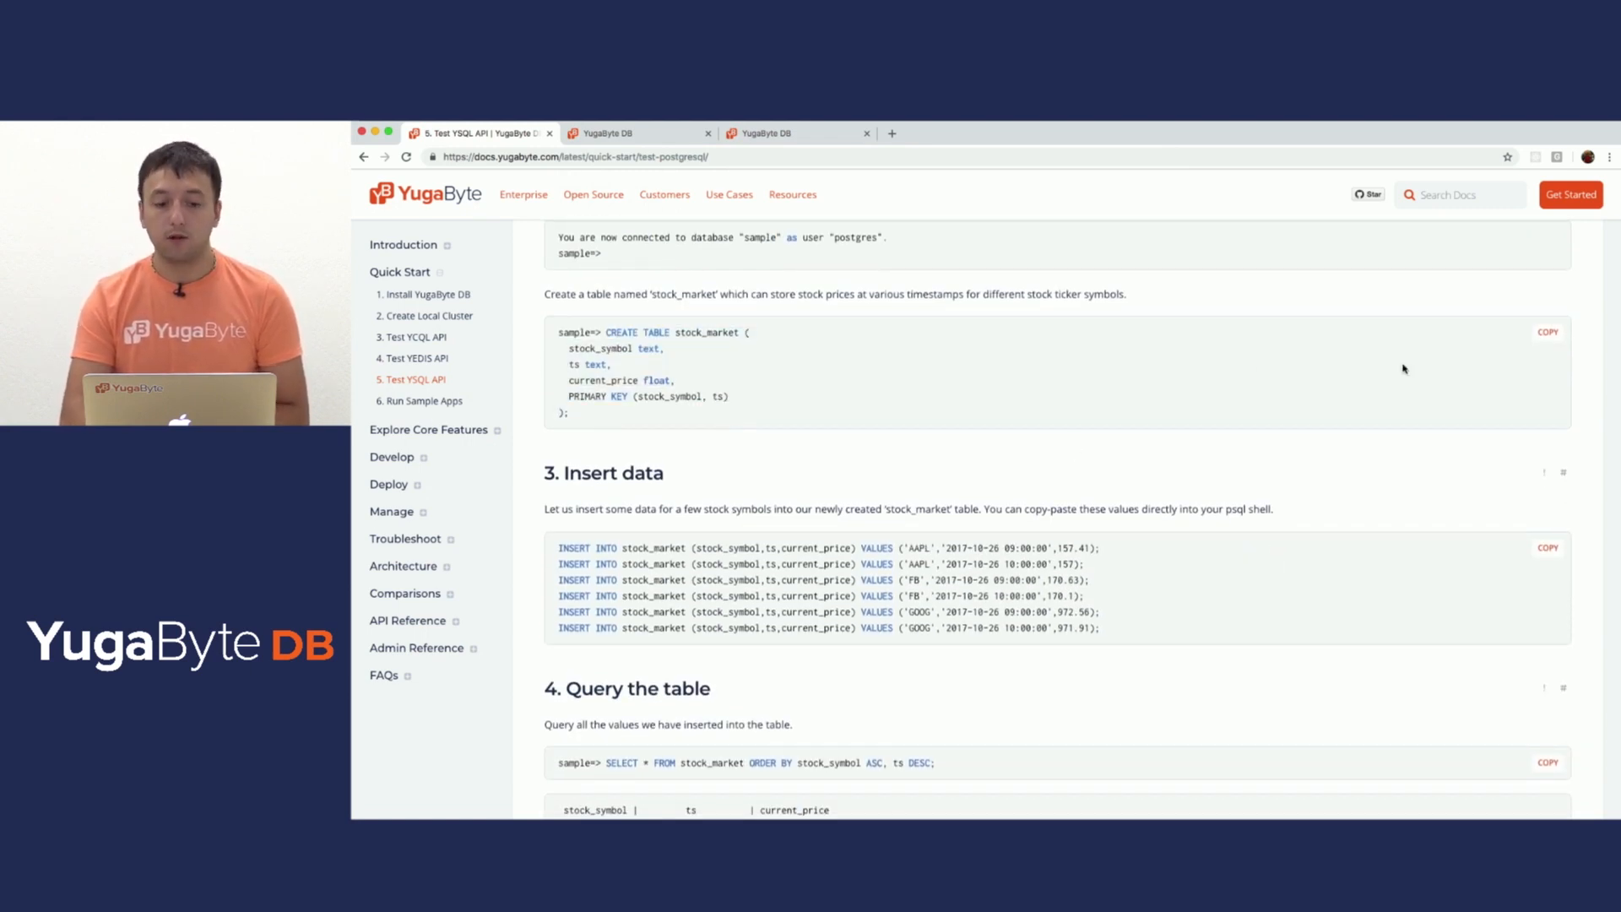
# Create the stock_market table (stock_symbol, ts, current_price) in psql and copy the INSERT statements
pyautogui.click(1547, 330)
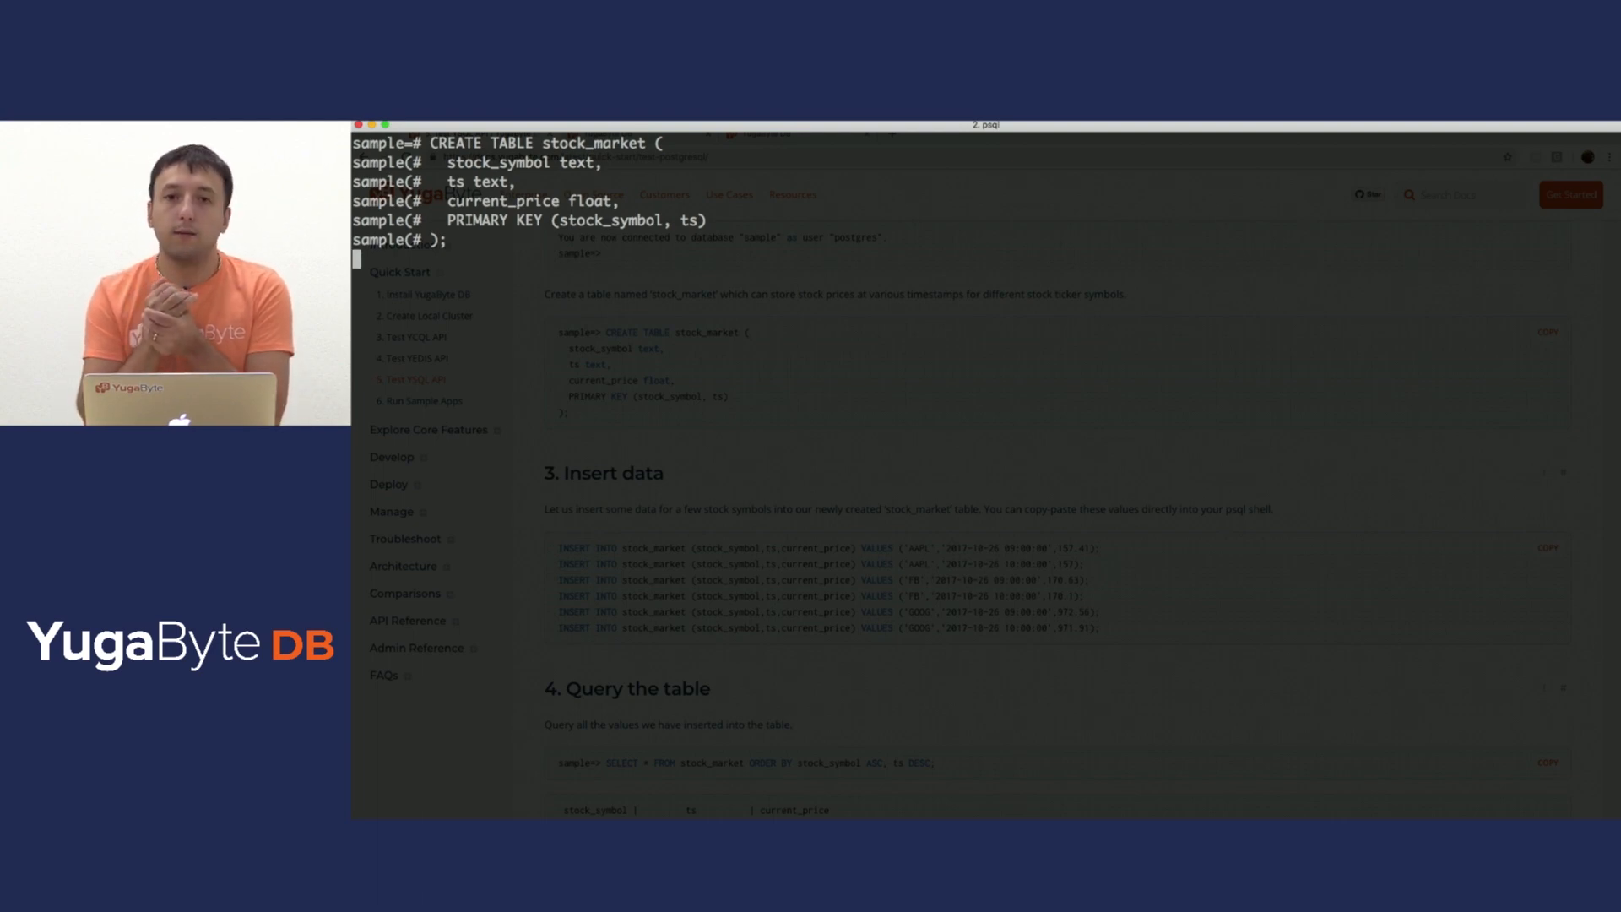
pyautogui.press('Return')
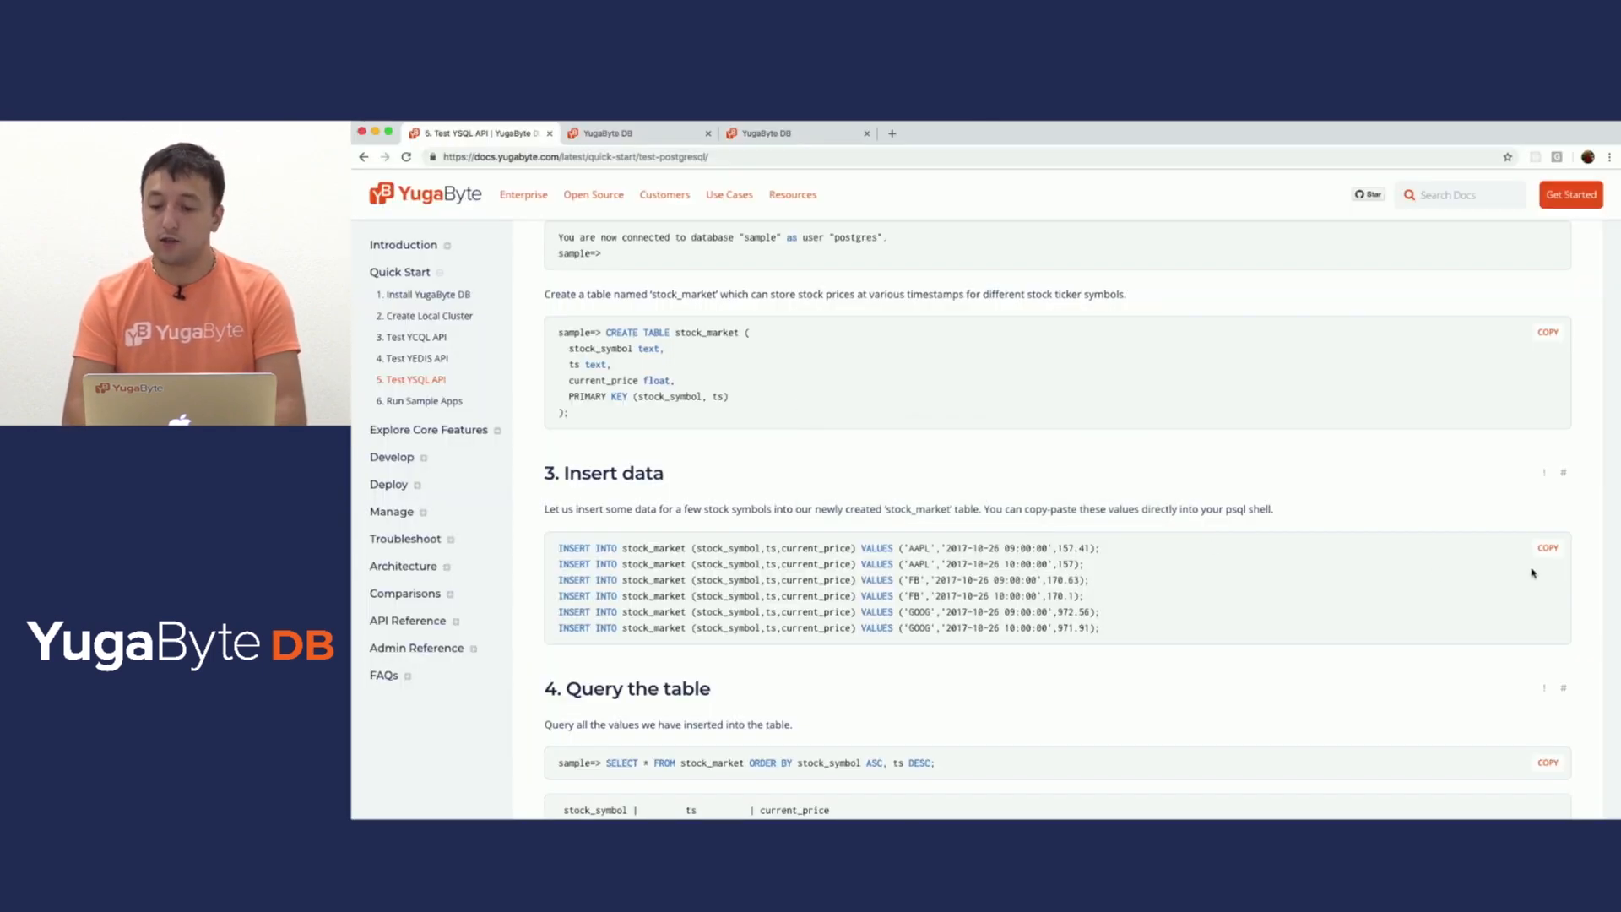
pyautogui.click(1546, 546)
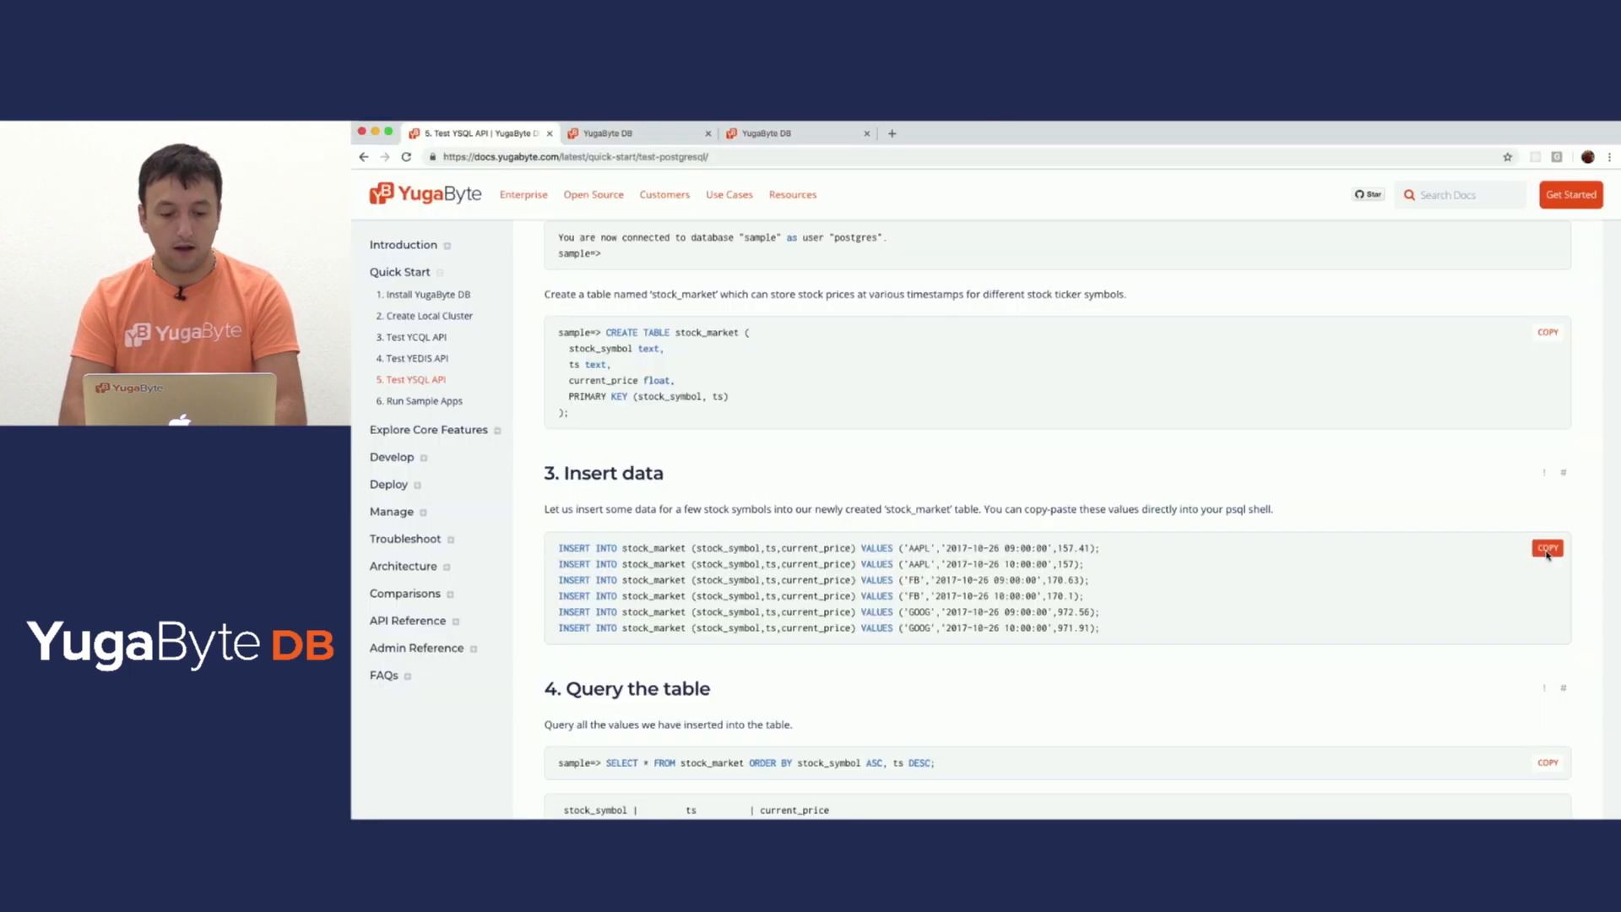
pyautogui.scroll(-3)
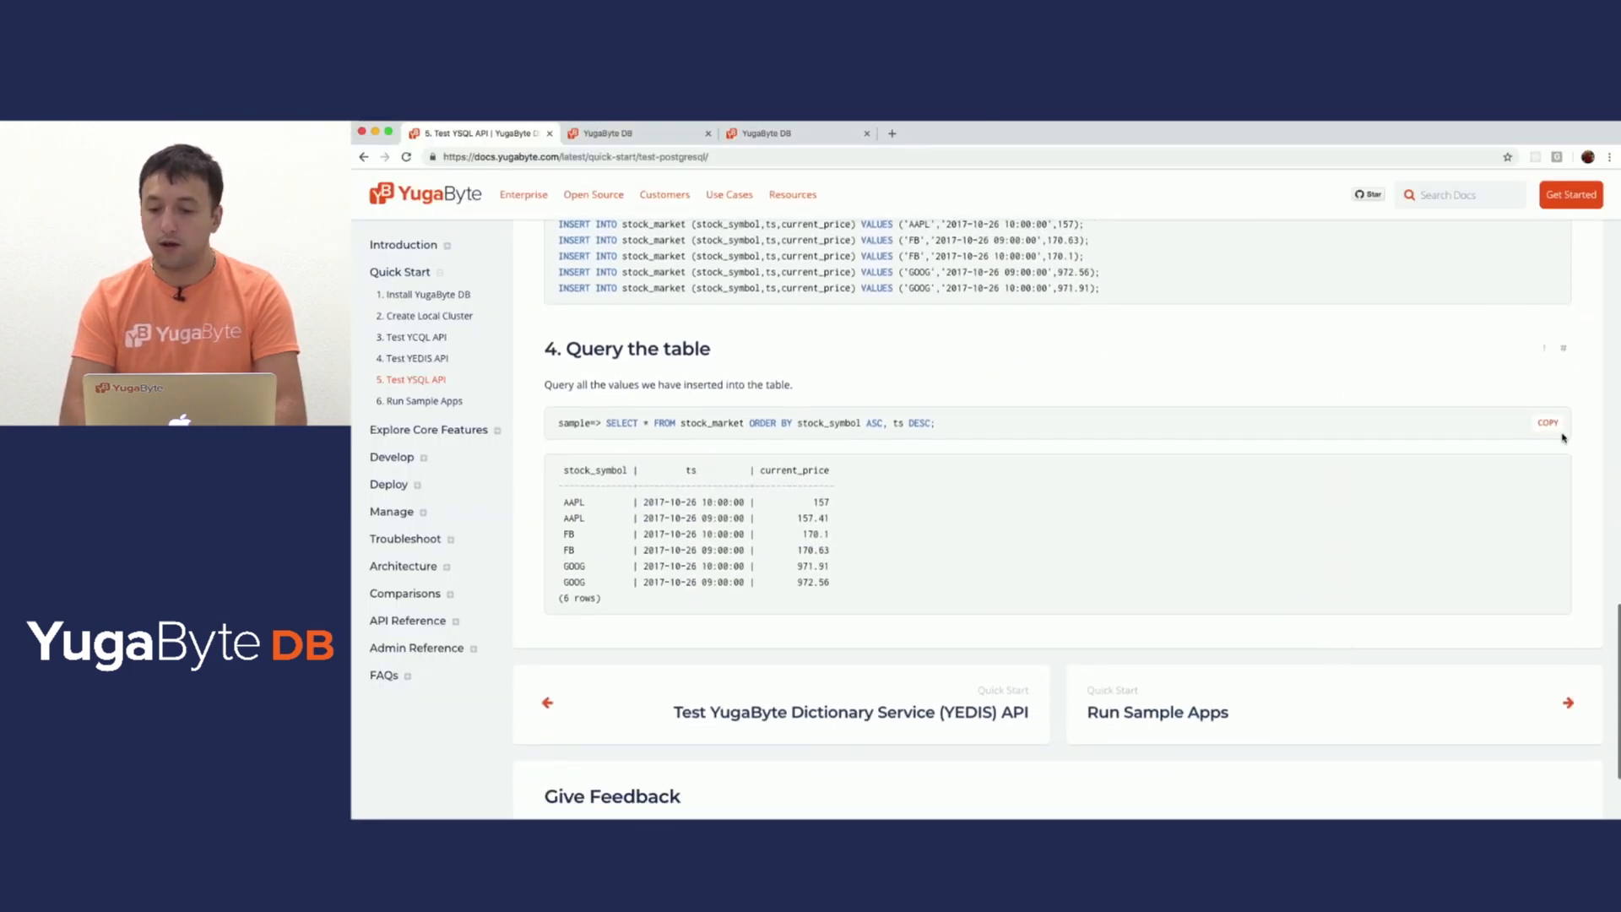